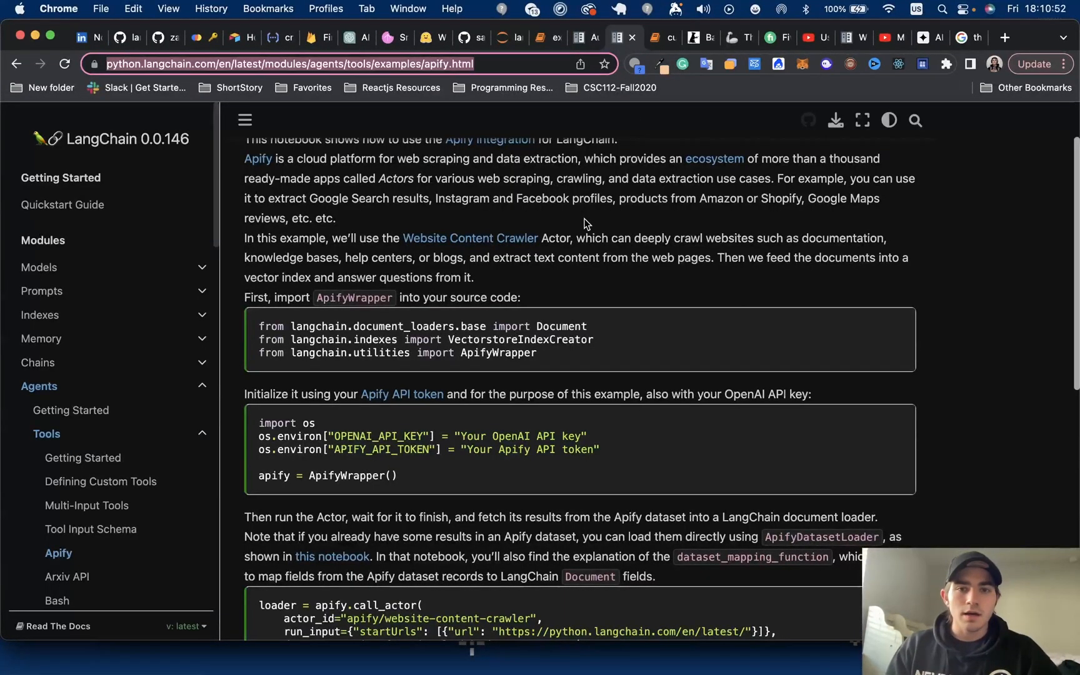
- Open the DuckDuckGo Search tool page from Agents > Tools in the LangChain docs sidebar
scroll(up, 3)
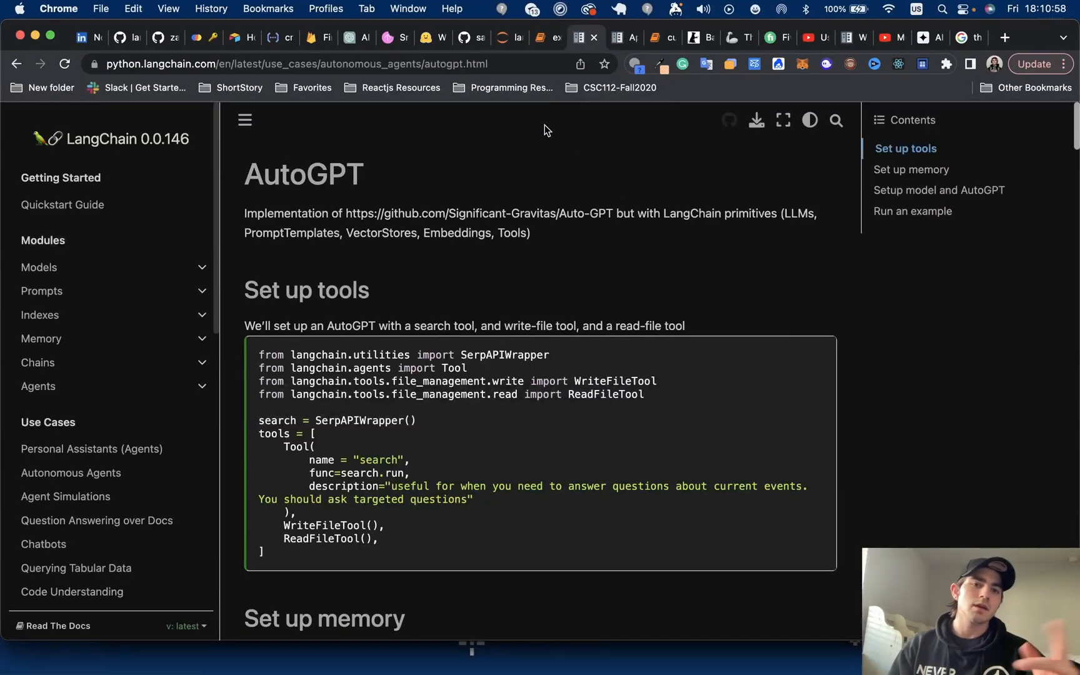
mouse_move(454, 249)
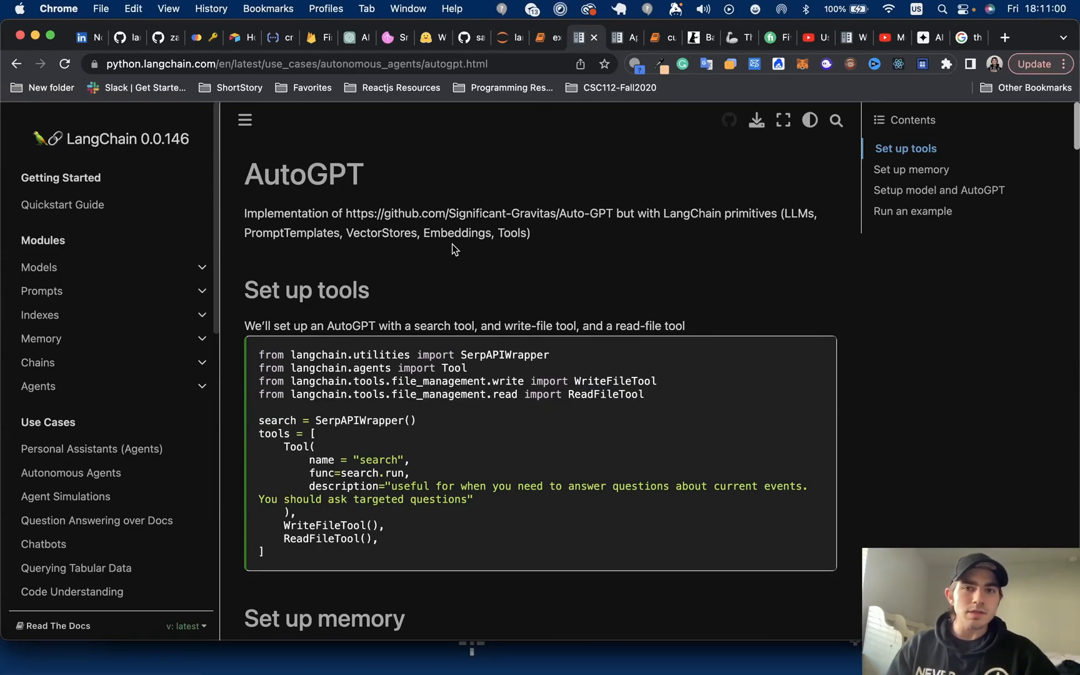
mouse_move(619, 52)
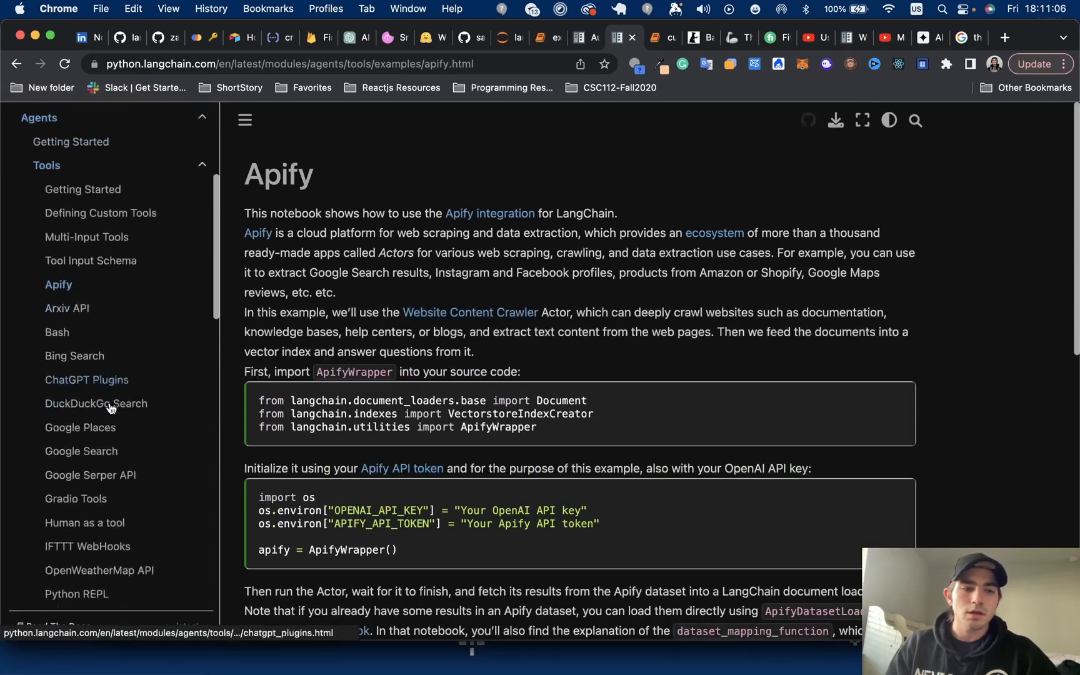
mouse_move(92, 384)
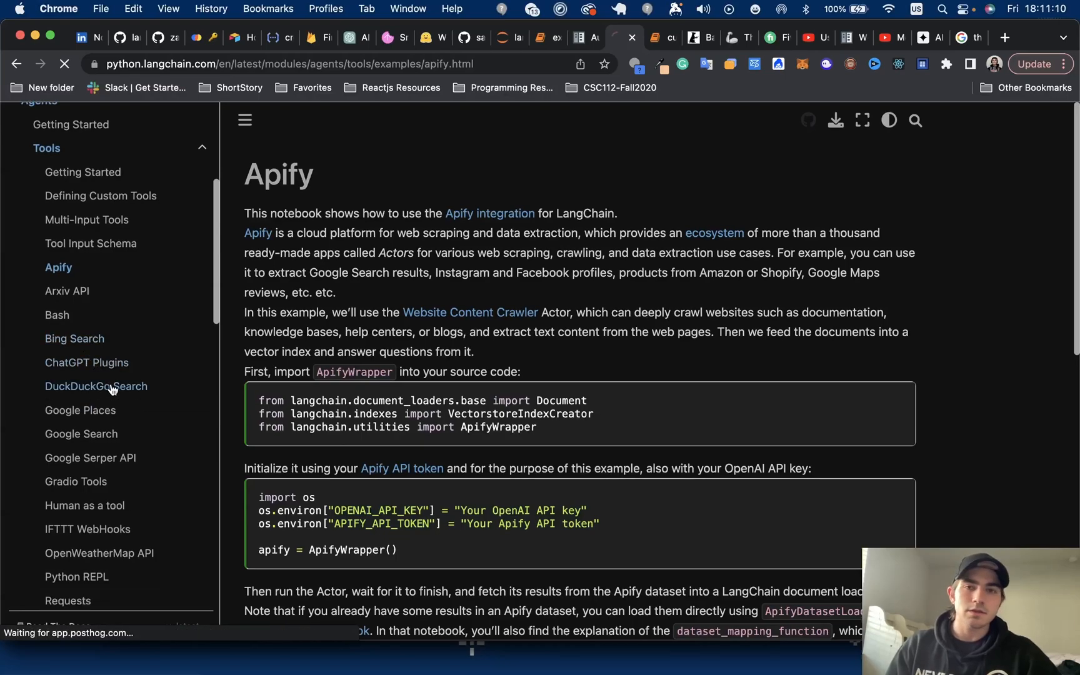
click(96, 386)
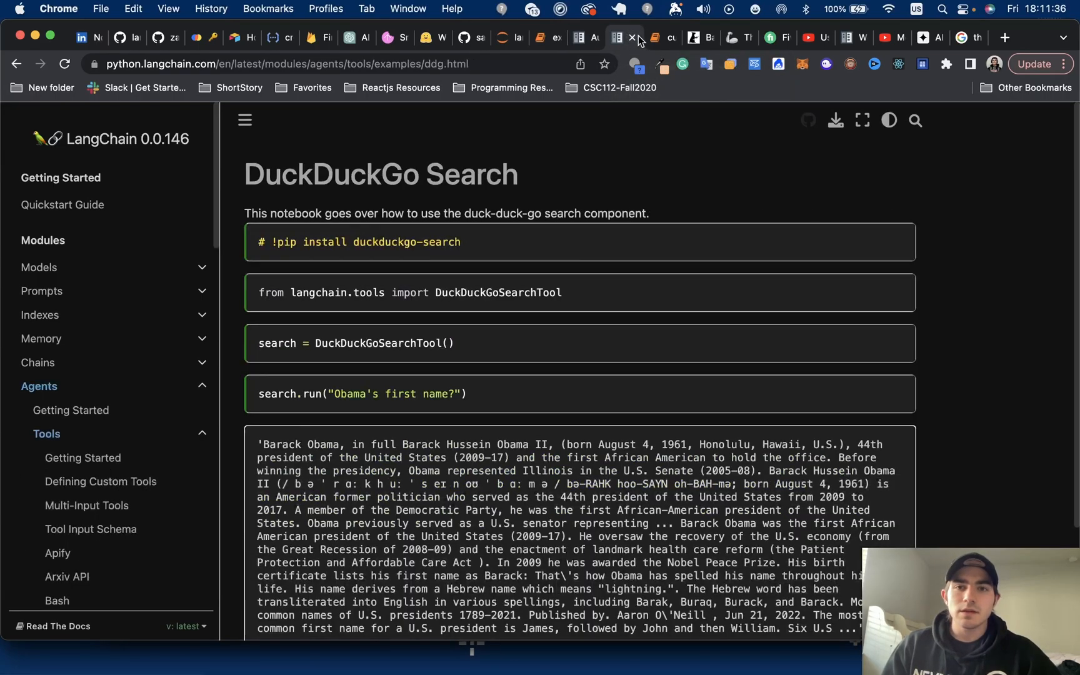
- Delete 'apify-client' from the pip install line in cell In [13], leaving only langchain
click(657, 38)
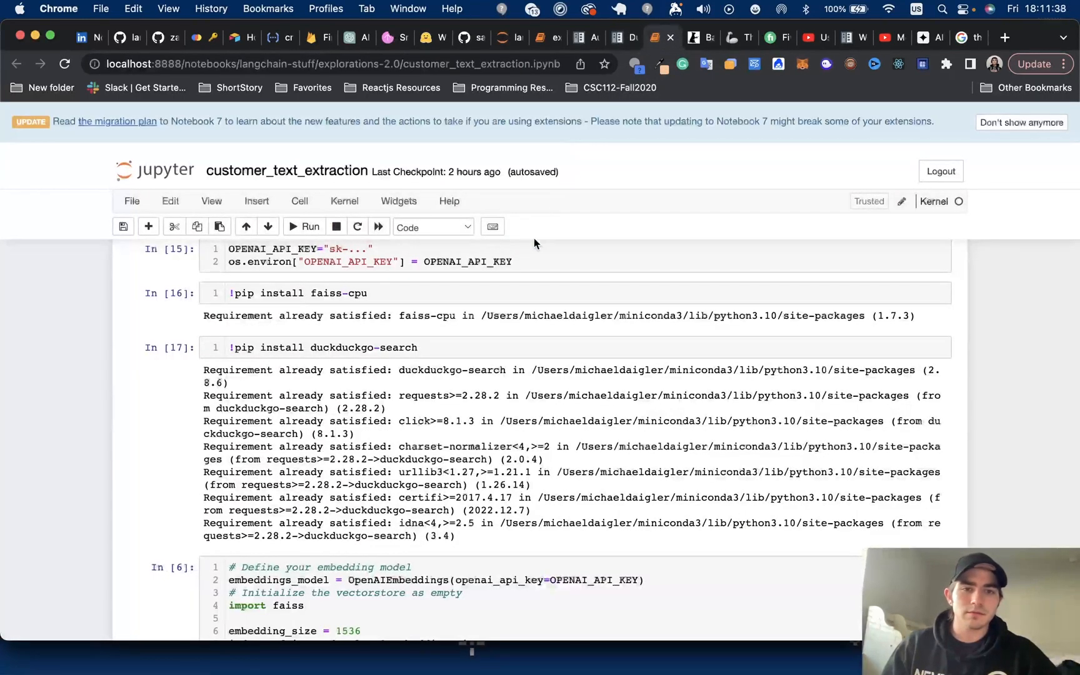
scroll(up, 3)
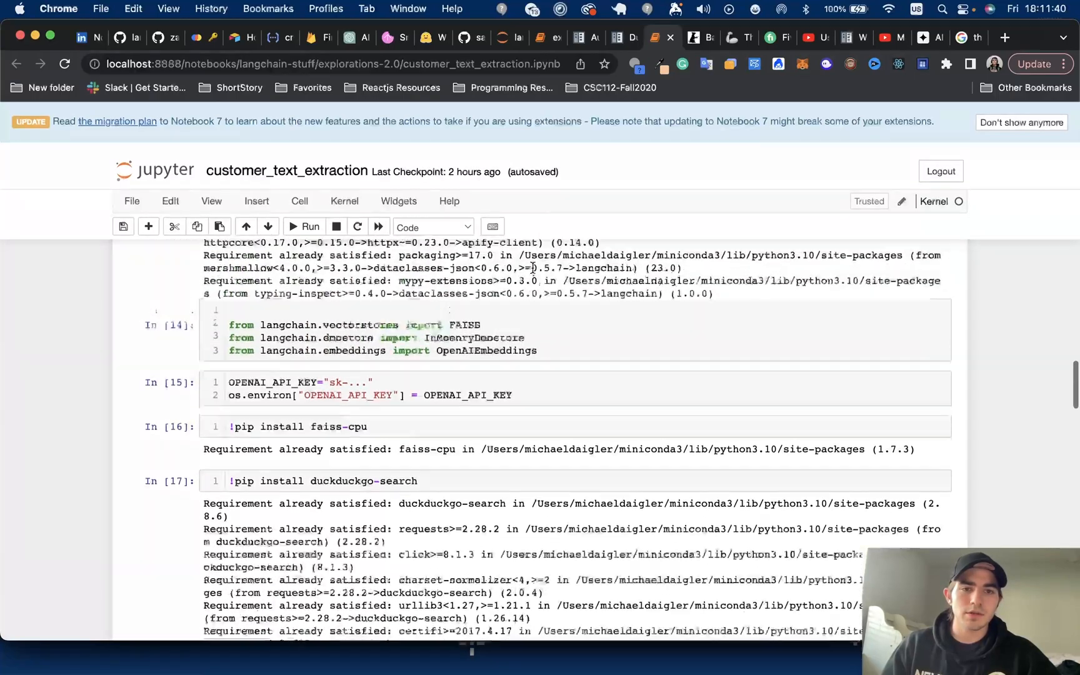
scroll(up, 3)
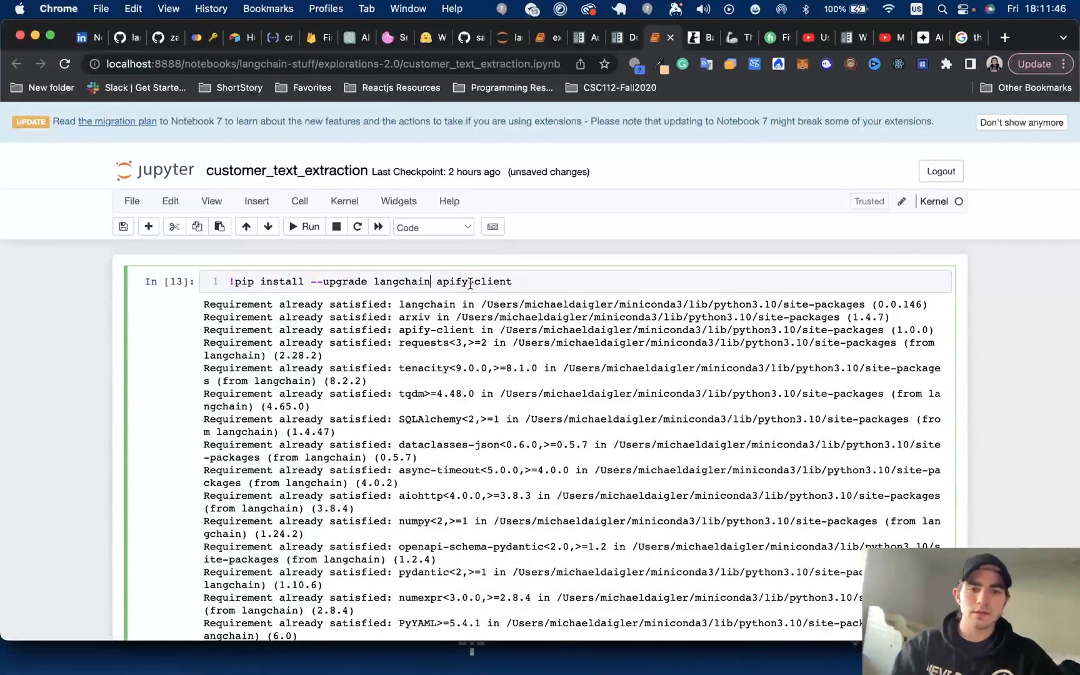
key(Backspace)
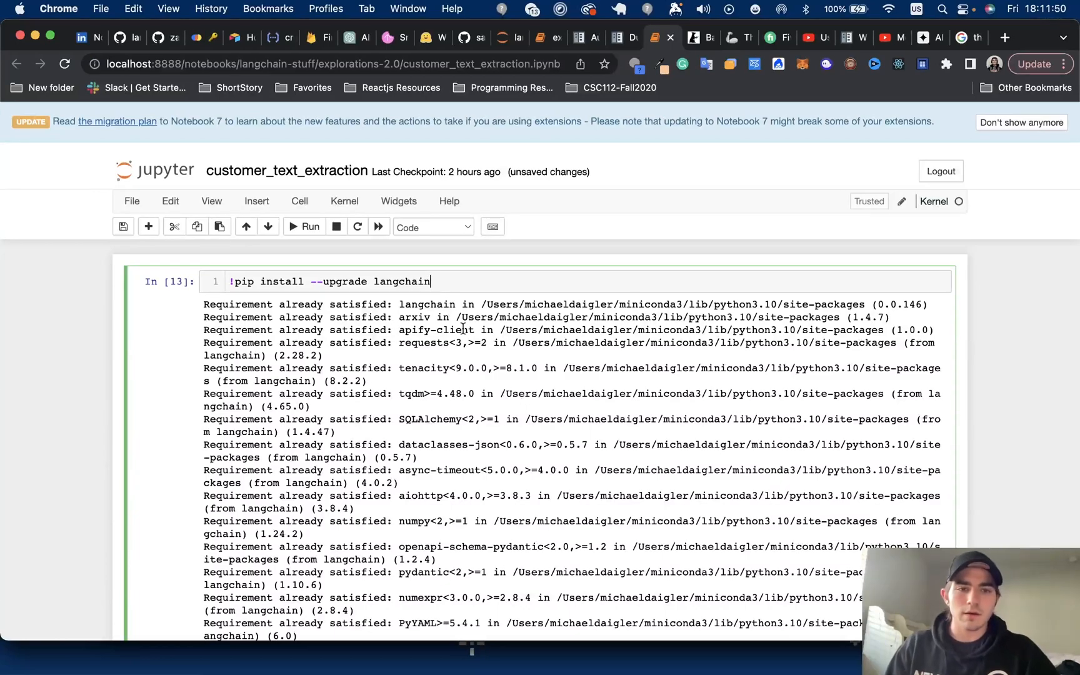
scroll(down, 3)
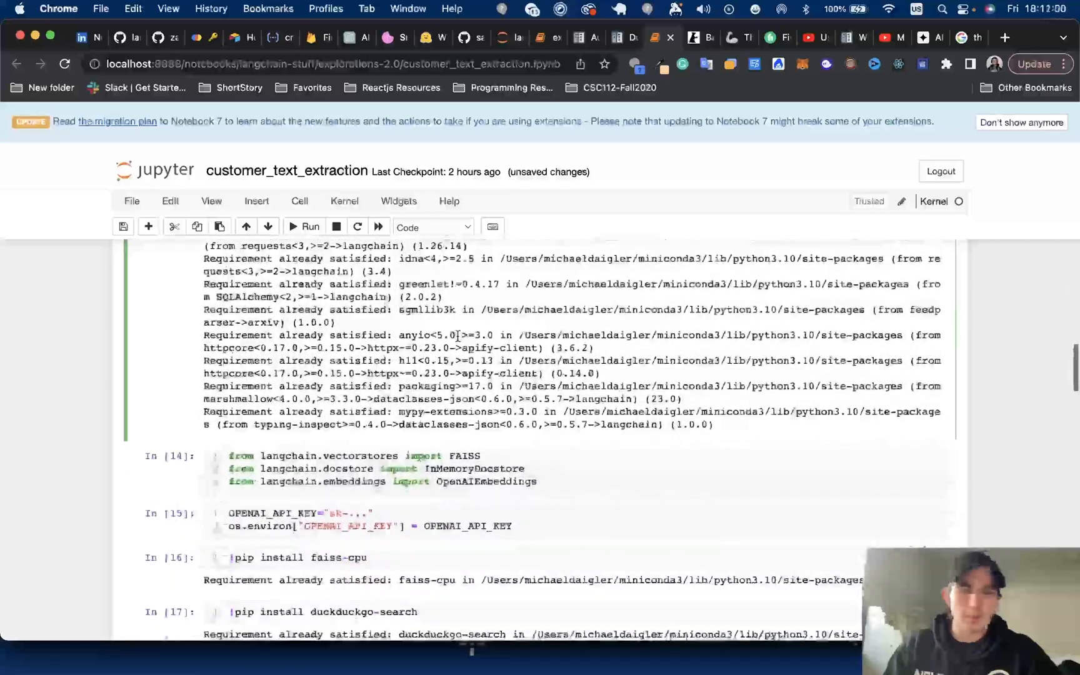
scroll(down, 3)
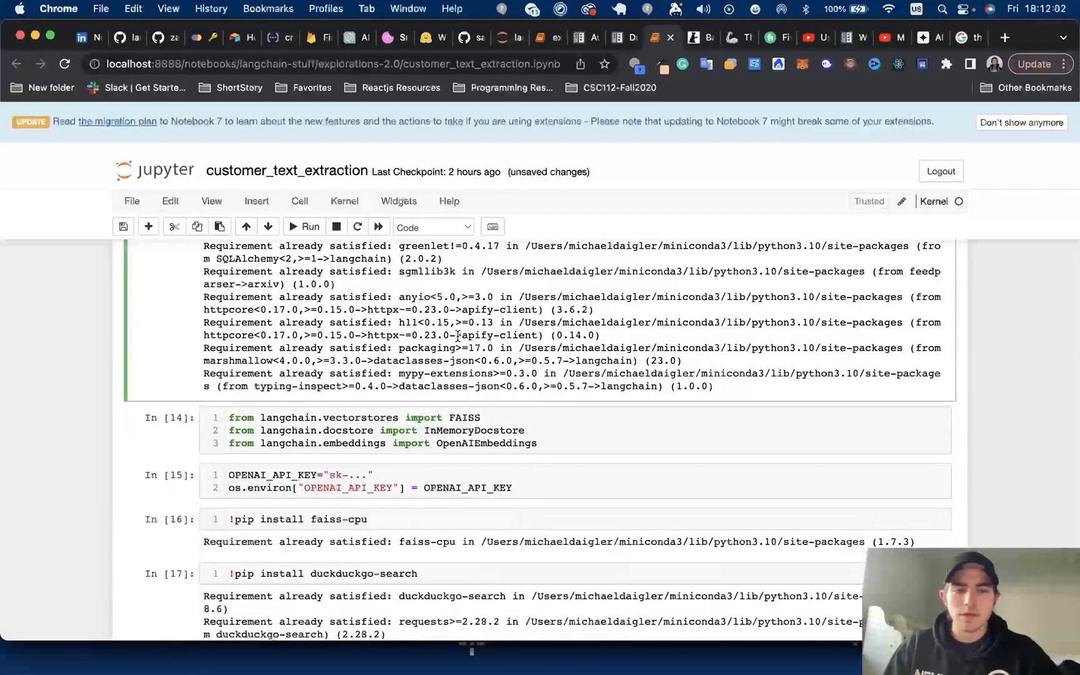
scroll(down, 3)
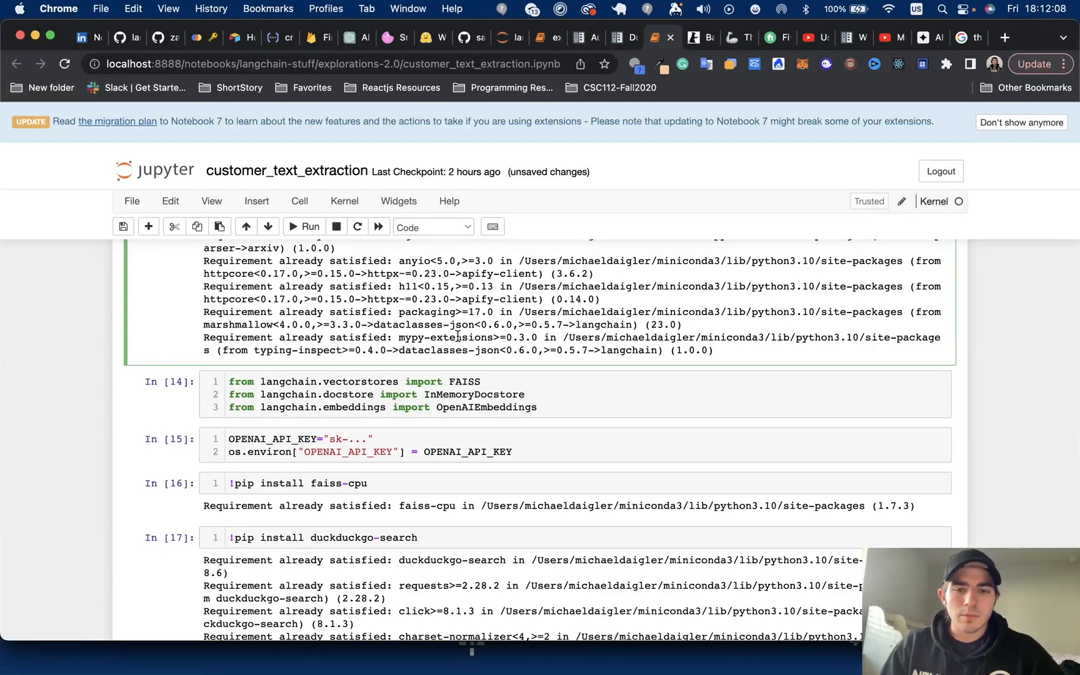
scroll(down, 3)
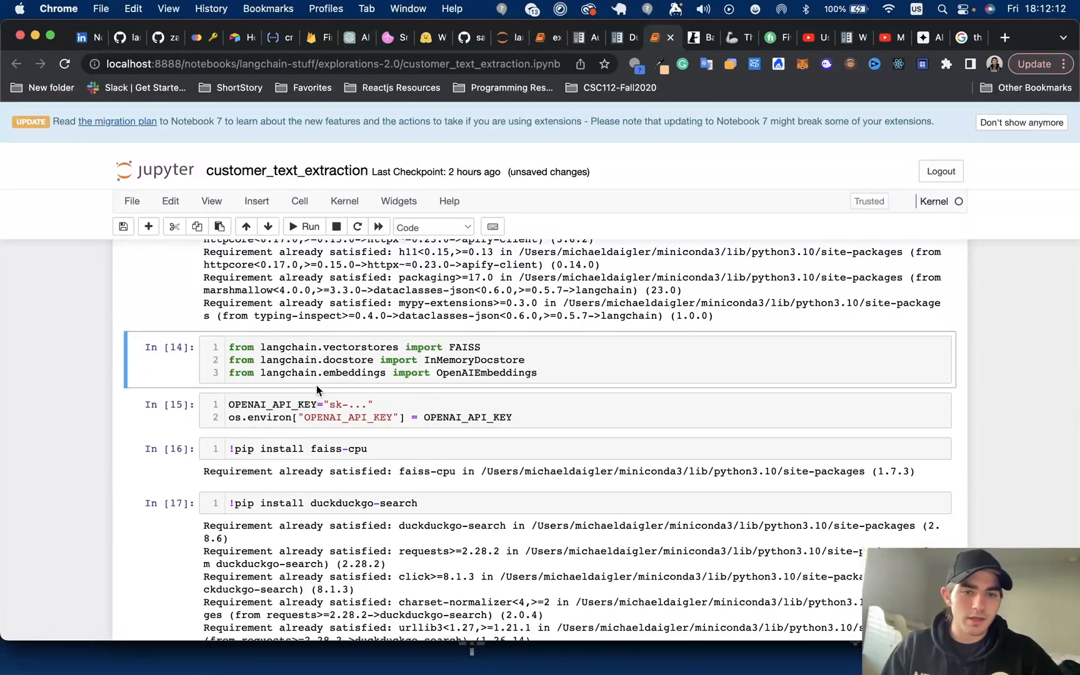
- Rerun the '!pip install duckduckgo-search' cell and scroll down to the embedding model cell
click(324, 411)
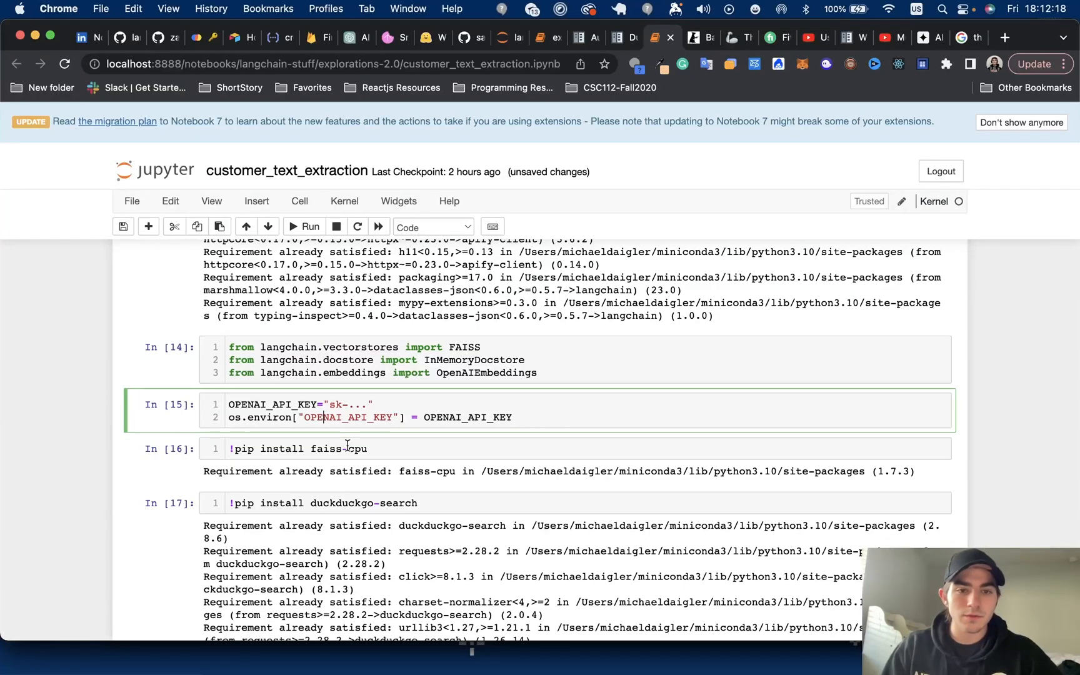
scroll(down, 3)
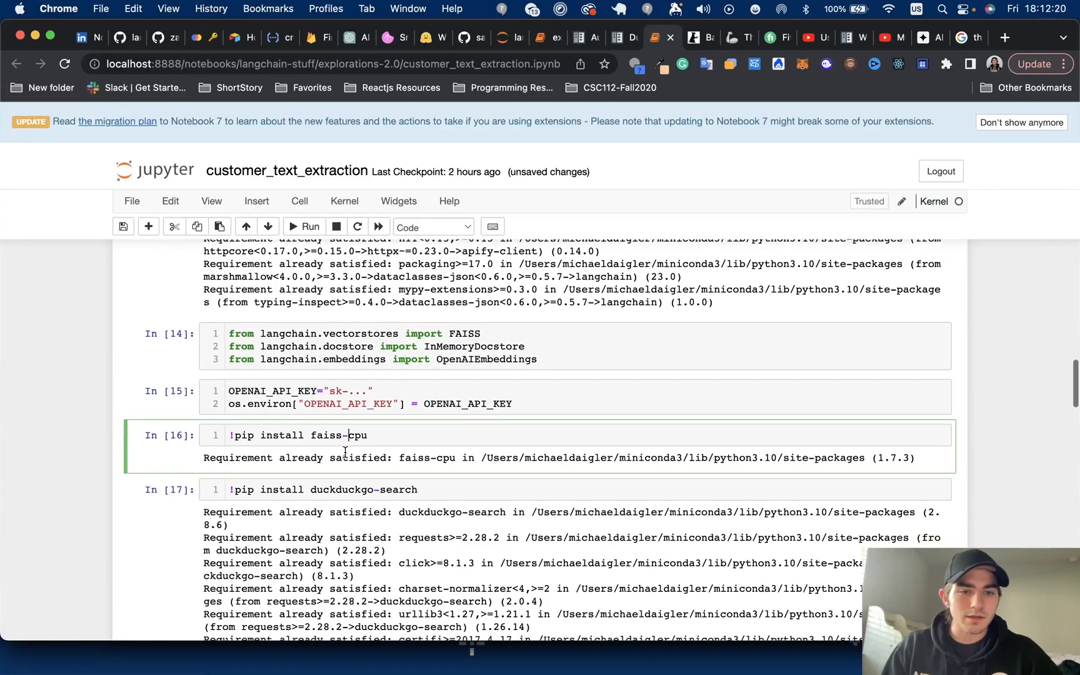
scroll(up, 3)
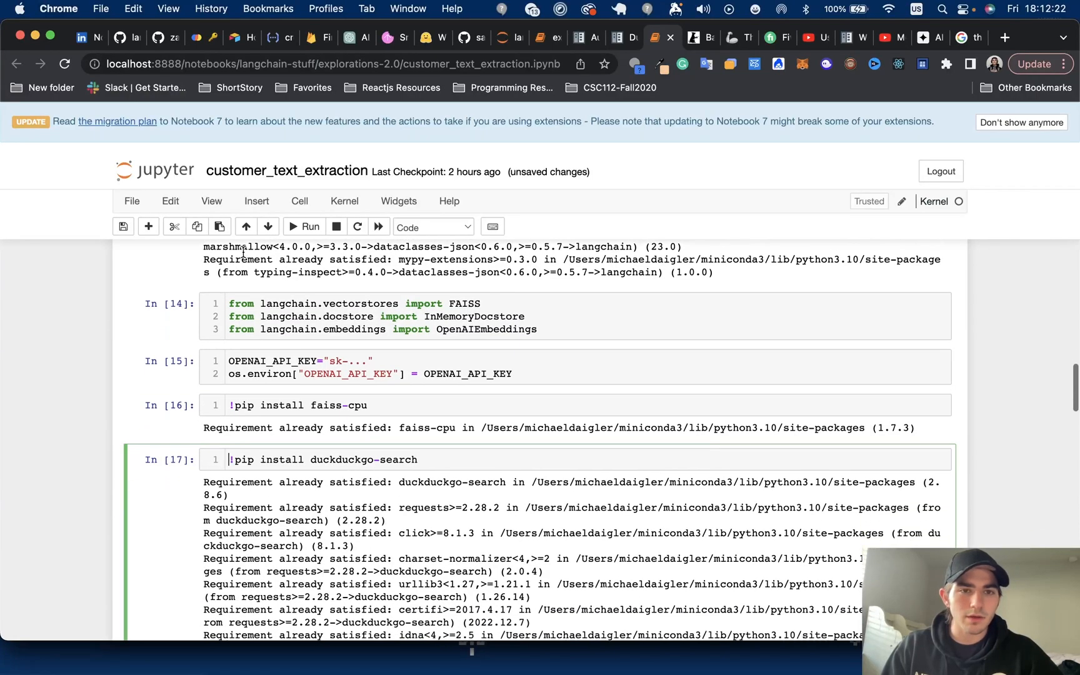
click(304, 227)
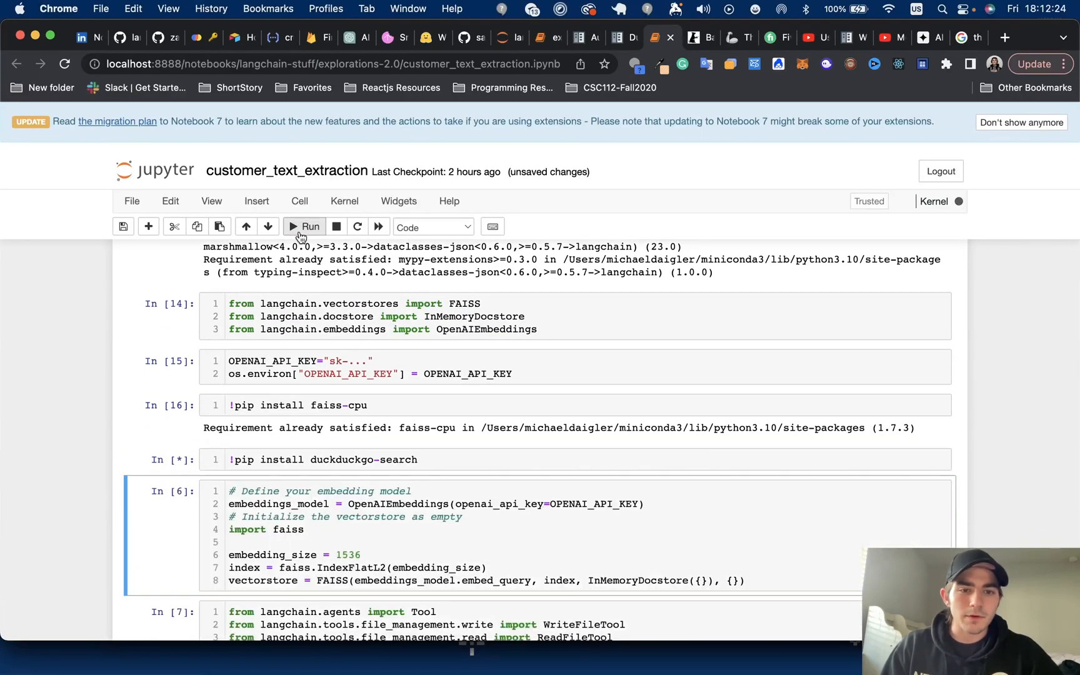
scroll(down, 3)
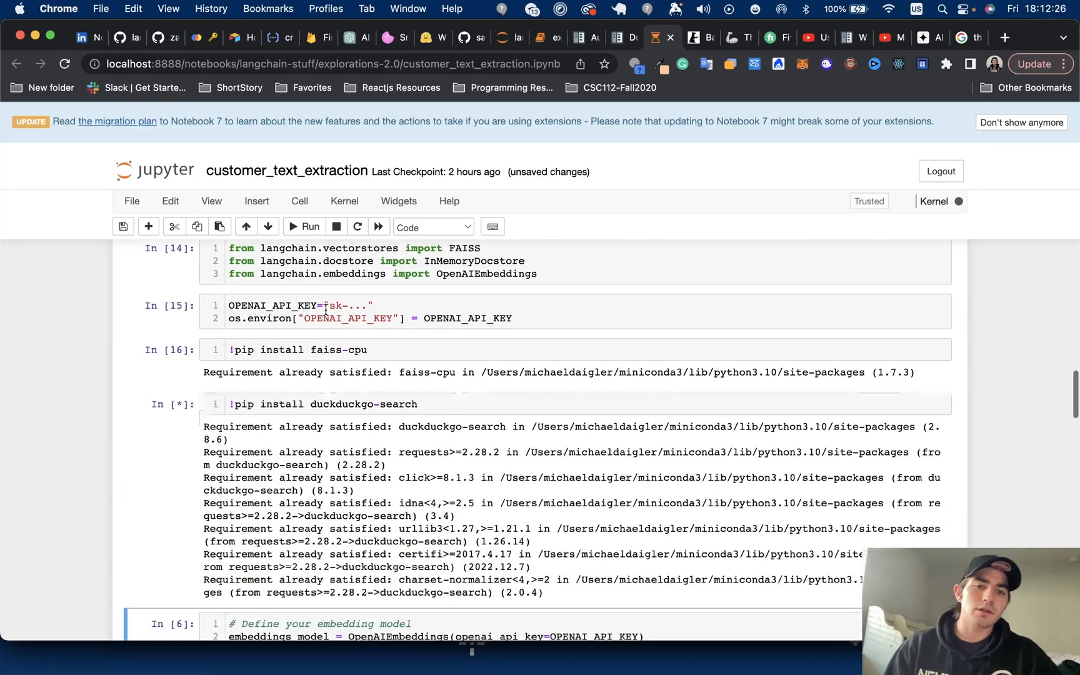
scroll(down, 3)
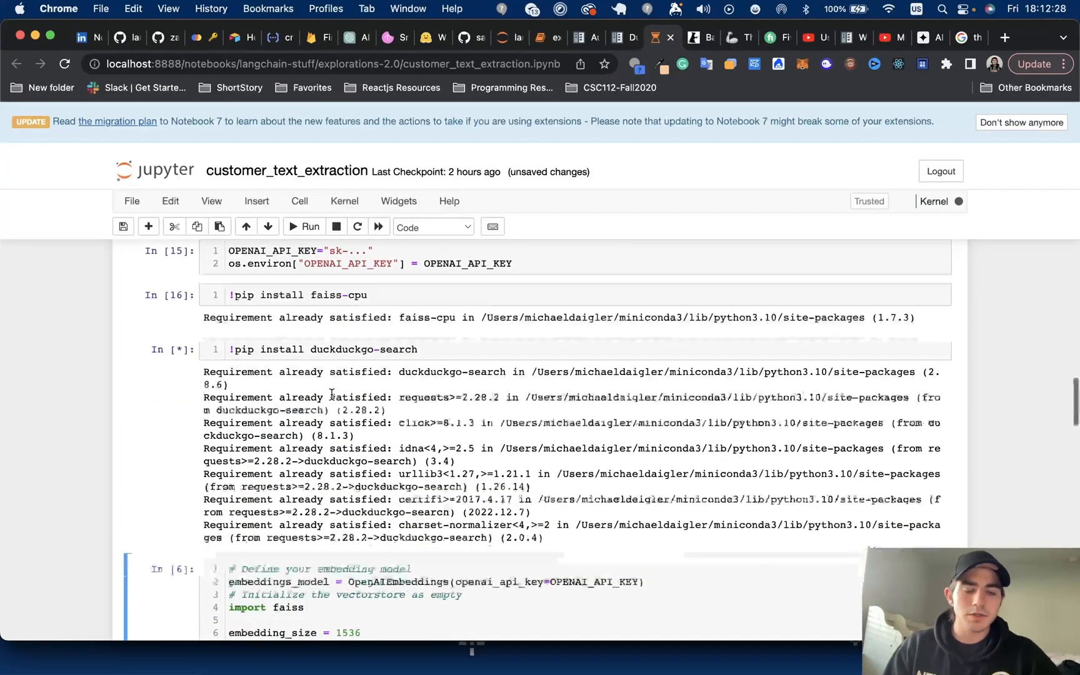
scroll(down, 3)
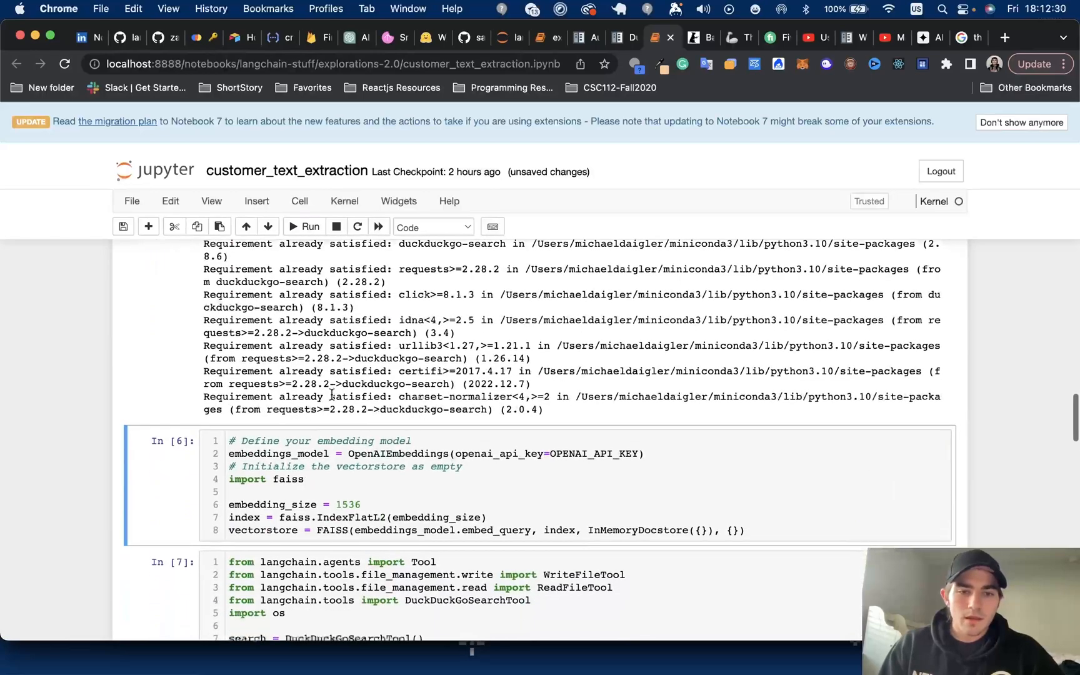
scroll(down, 3)
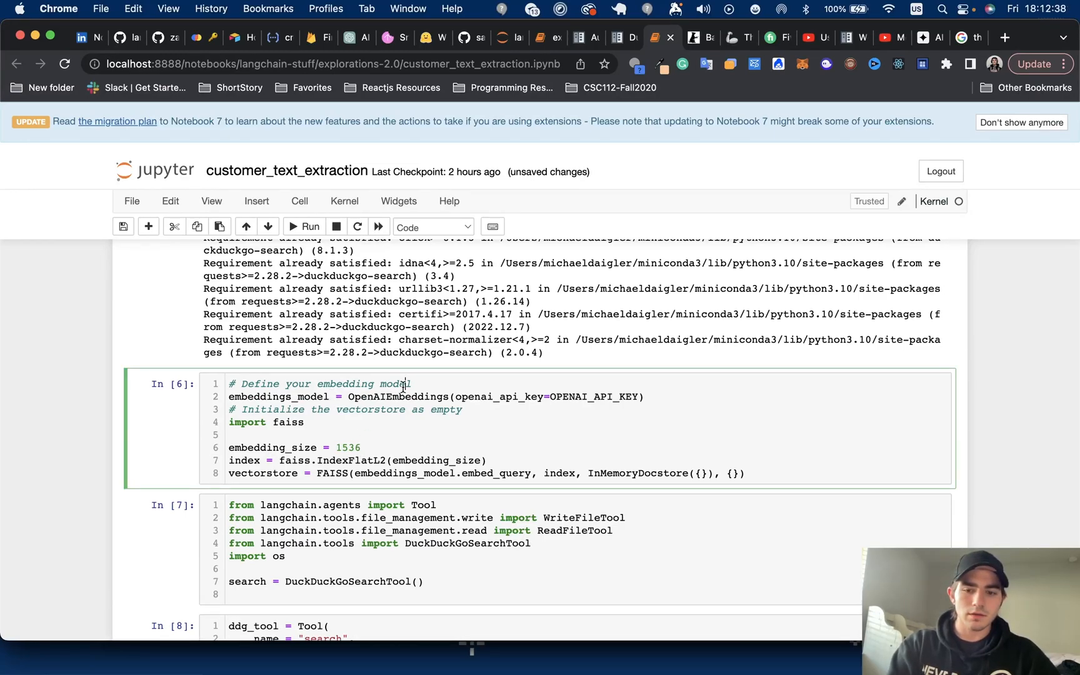
click(540, 90)
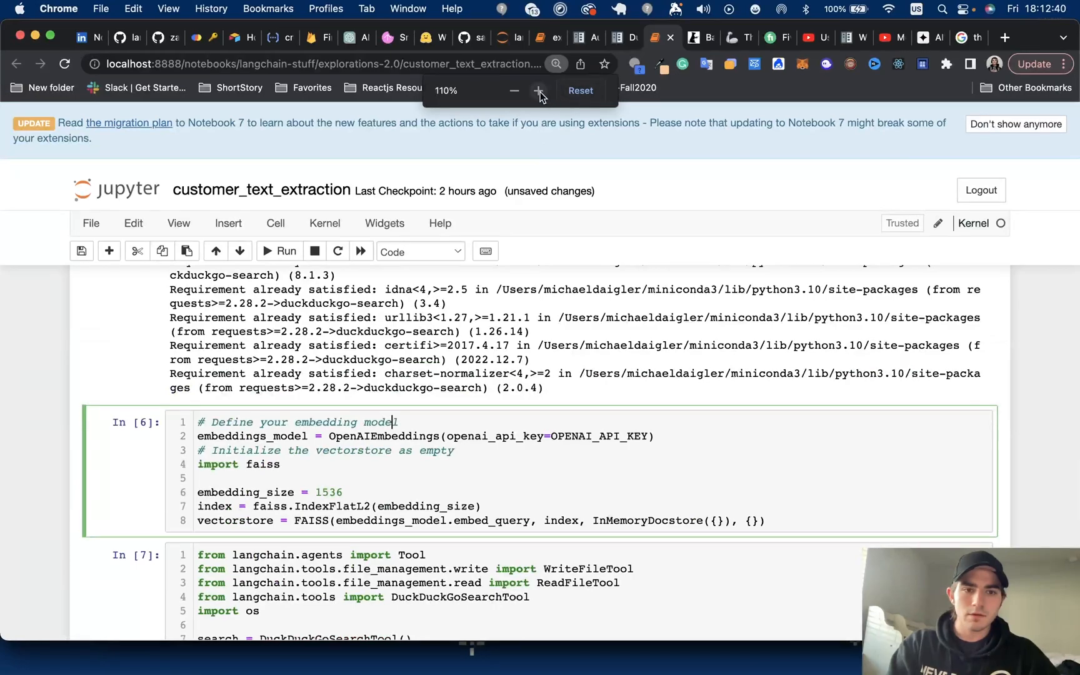
click(540, 90)
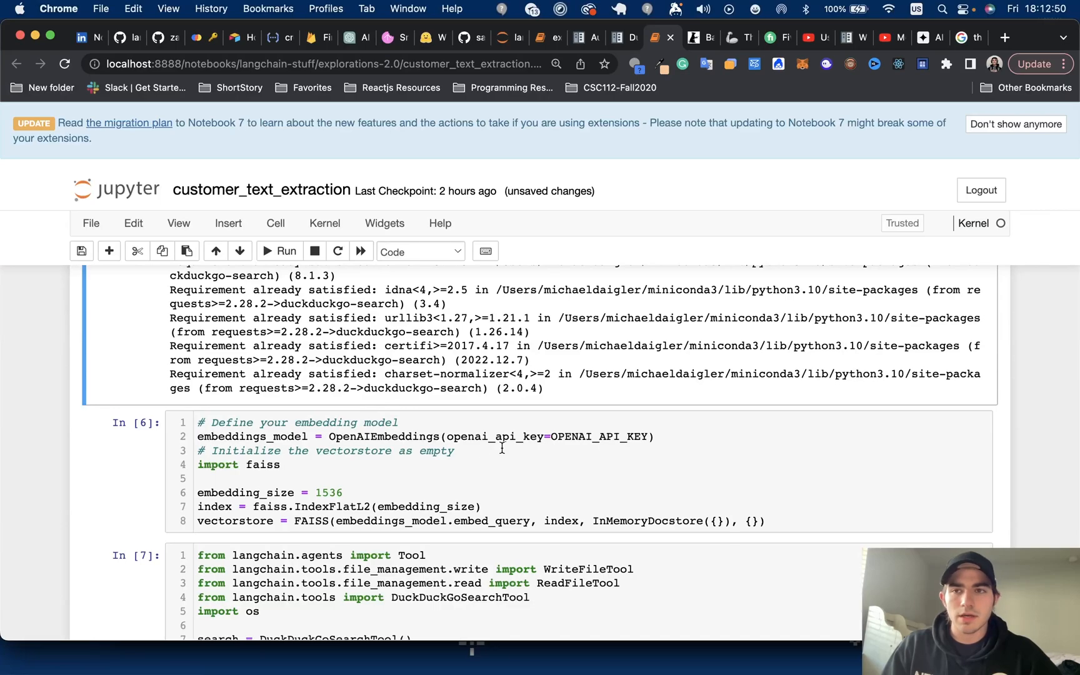
mouse_move(301, 471)
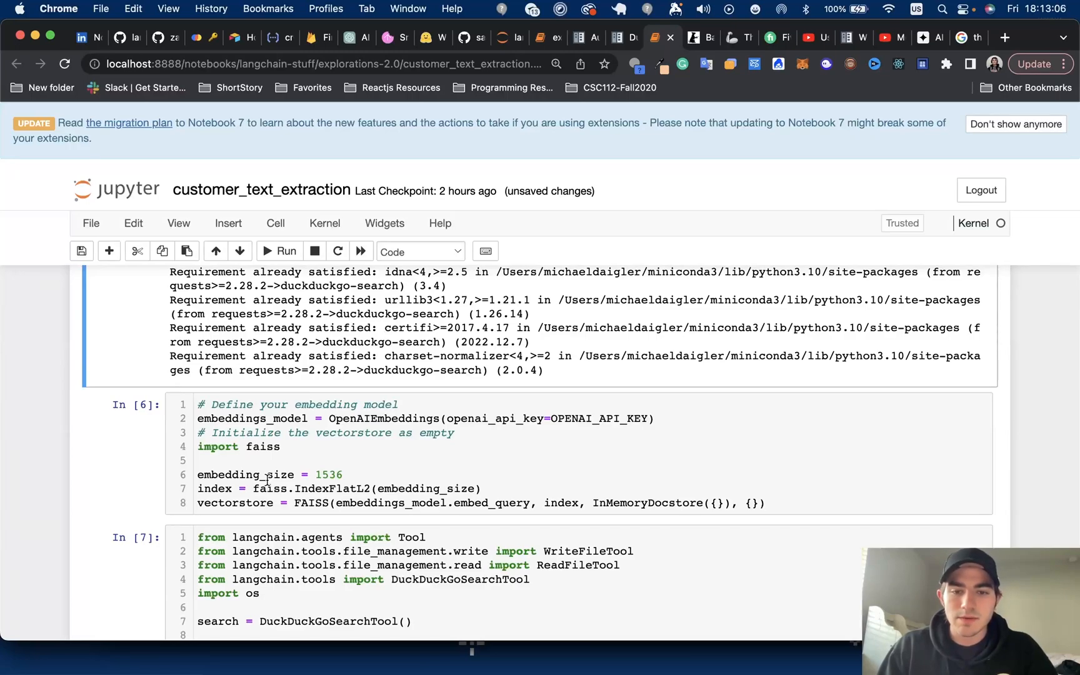
scroll(down, 3)
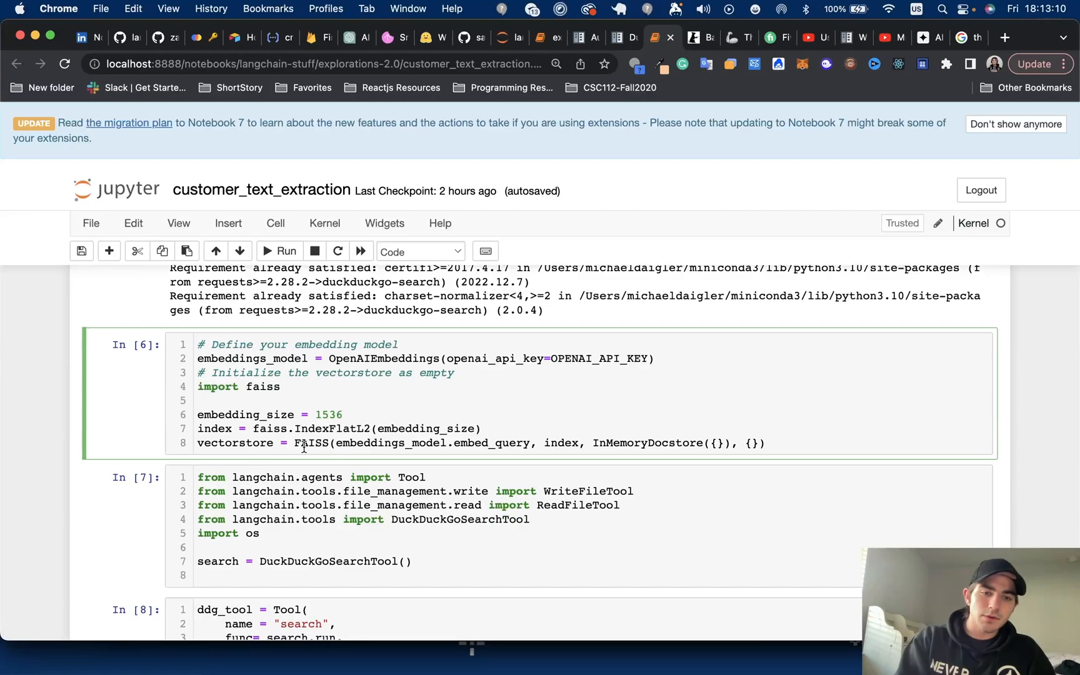
scroll(down, 3)
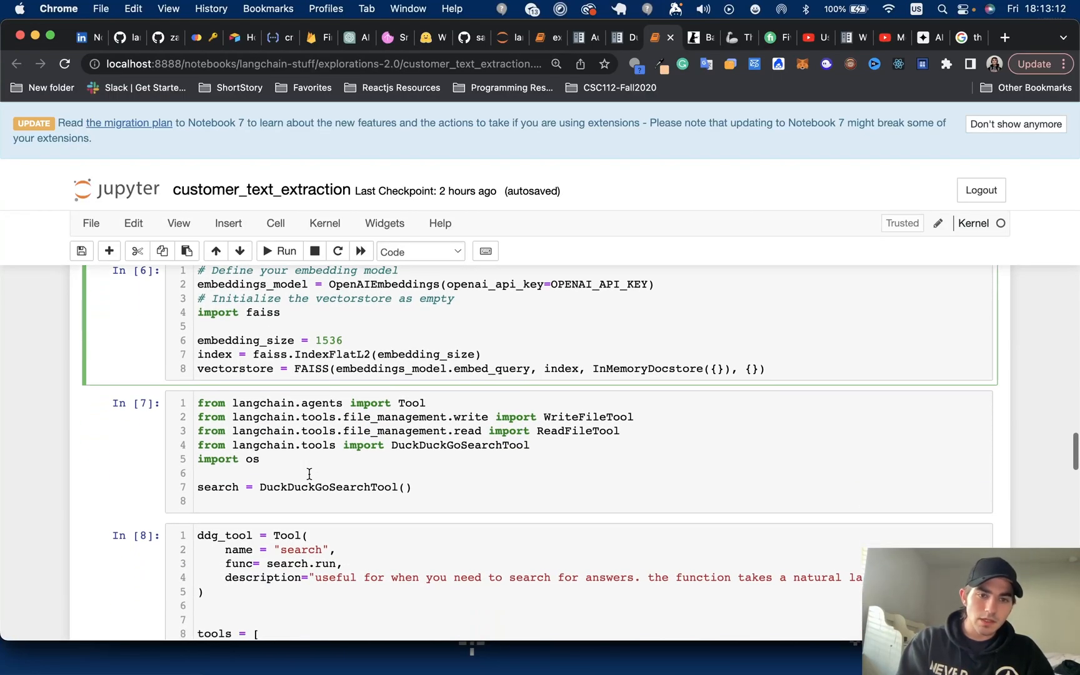
scroll(down, 3)
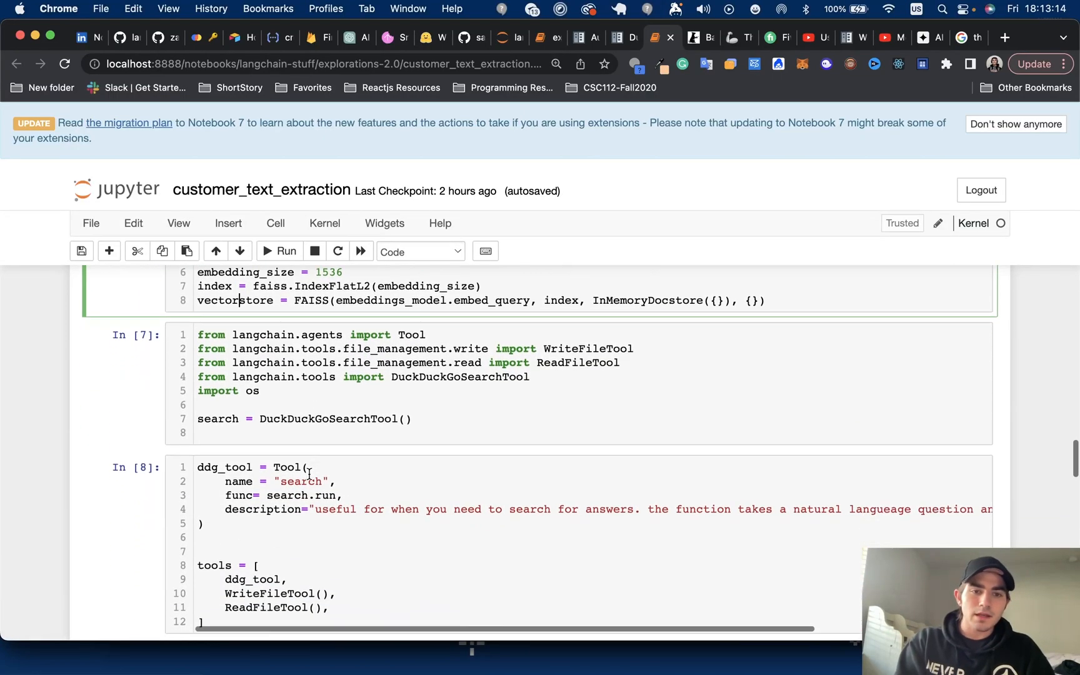
scroll(up, 3)
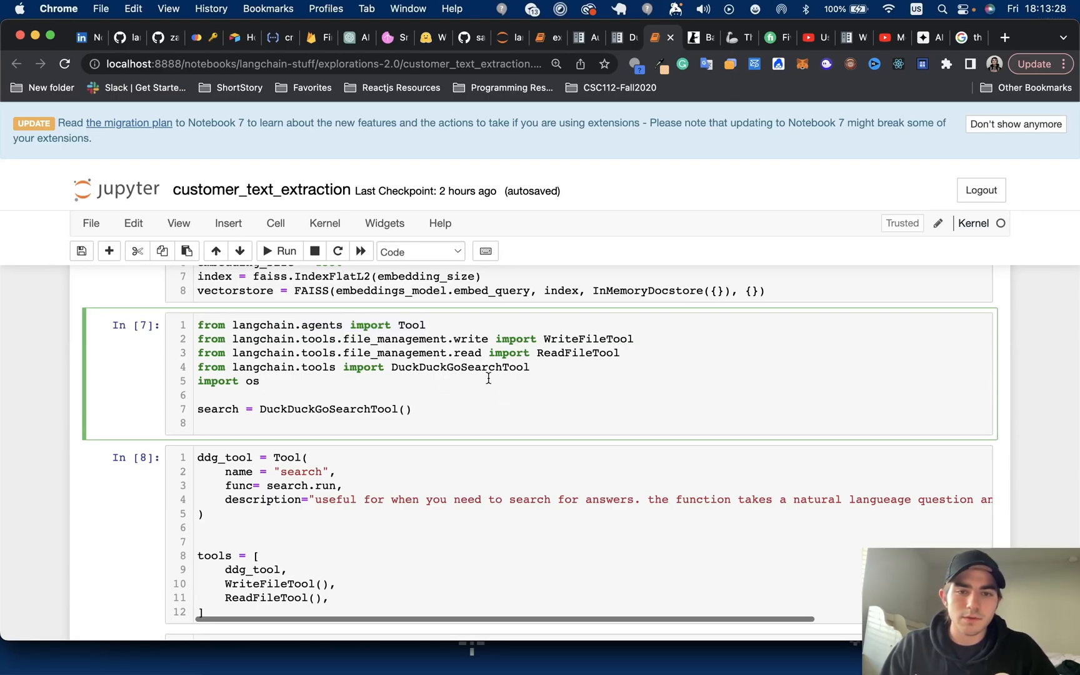
mouse_move(628, 354)
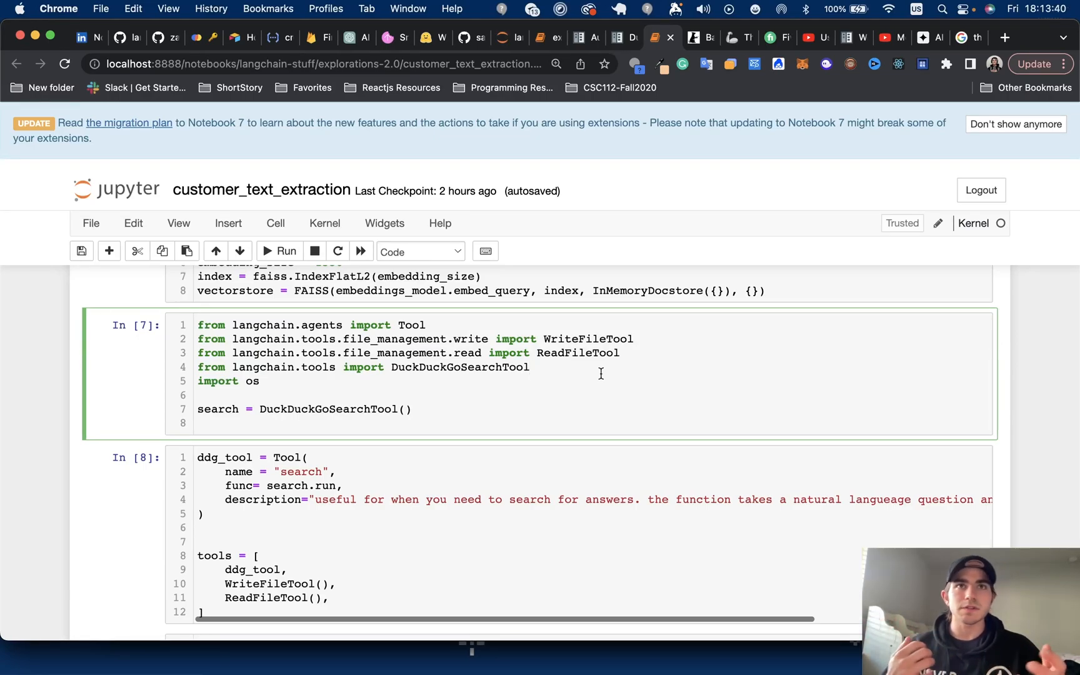
click(531, 367)
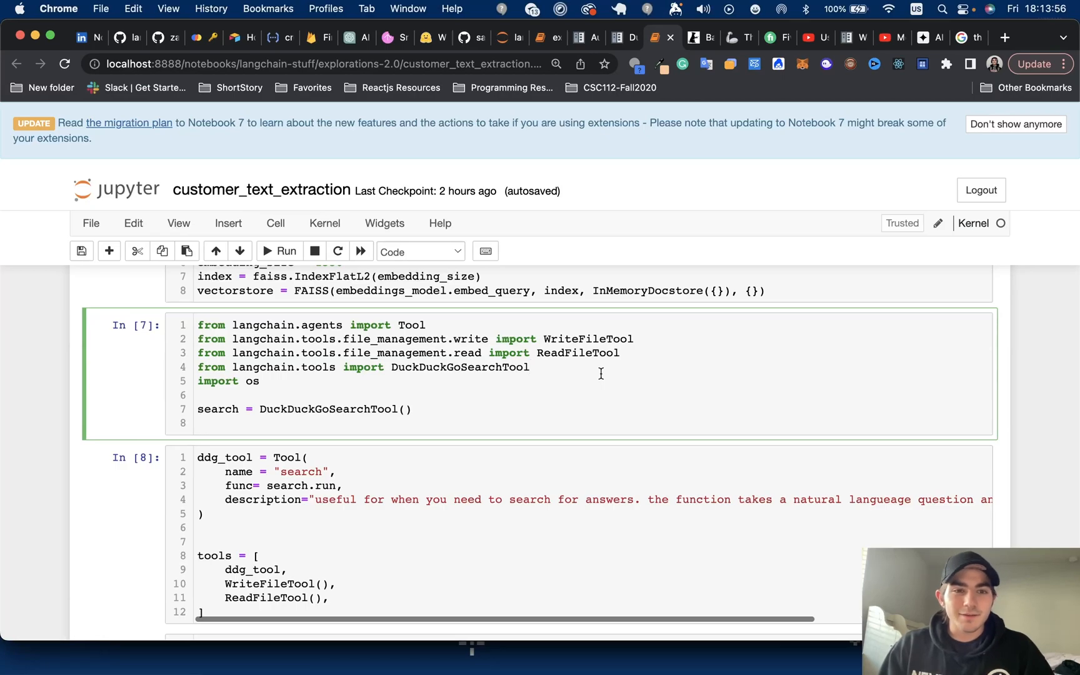
click(530, 366)
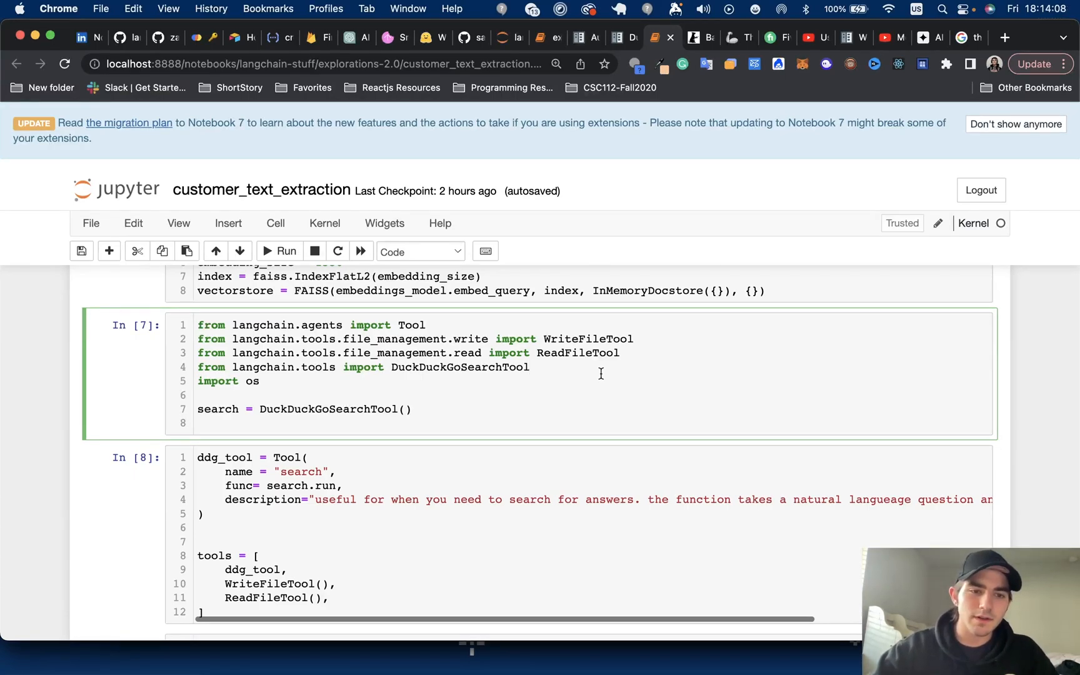
scroll(down, 3)
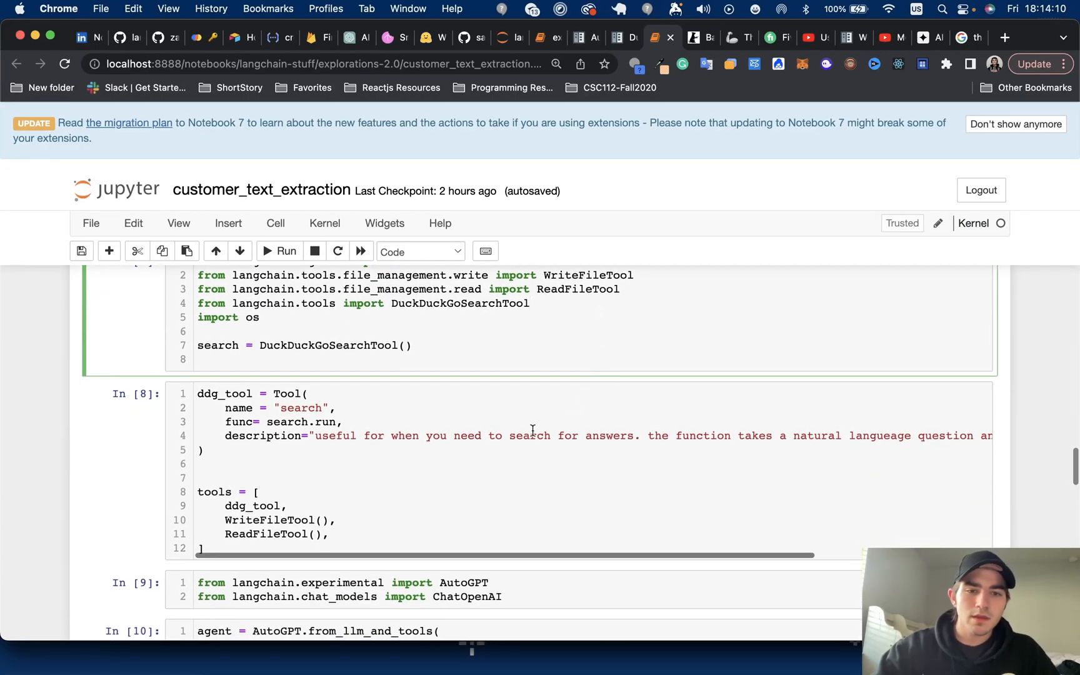
scroll(down, 3)
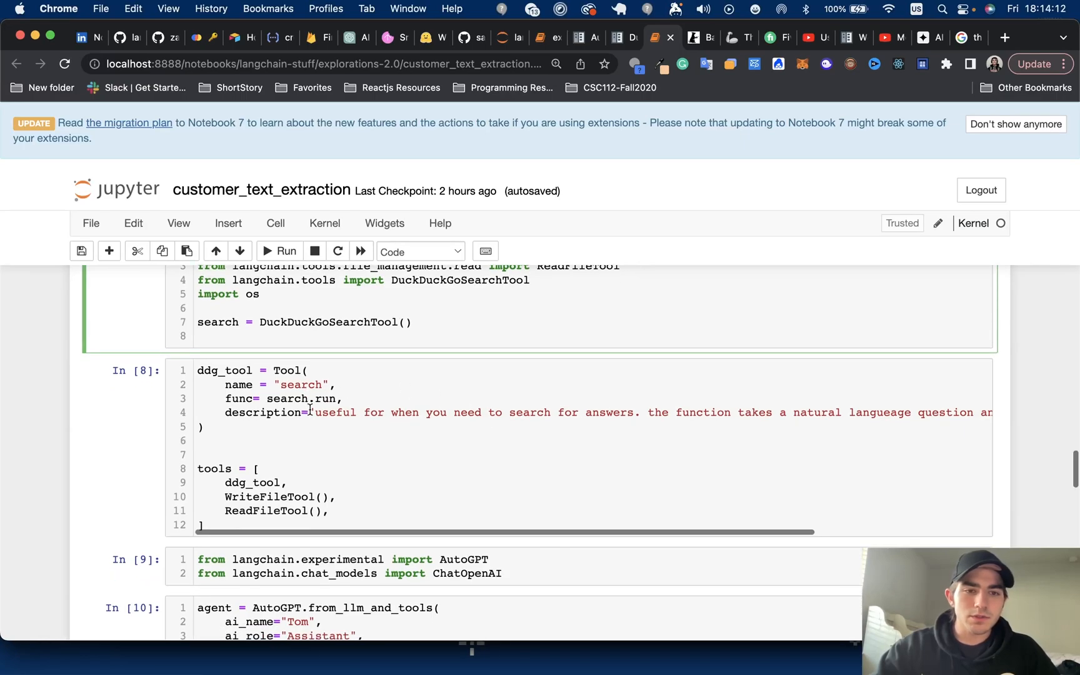
mouse_move(450, 414)
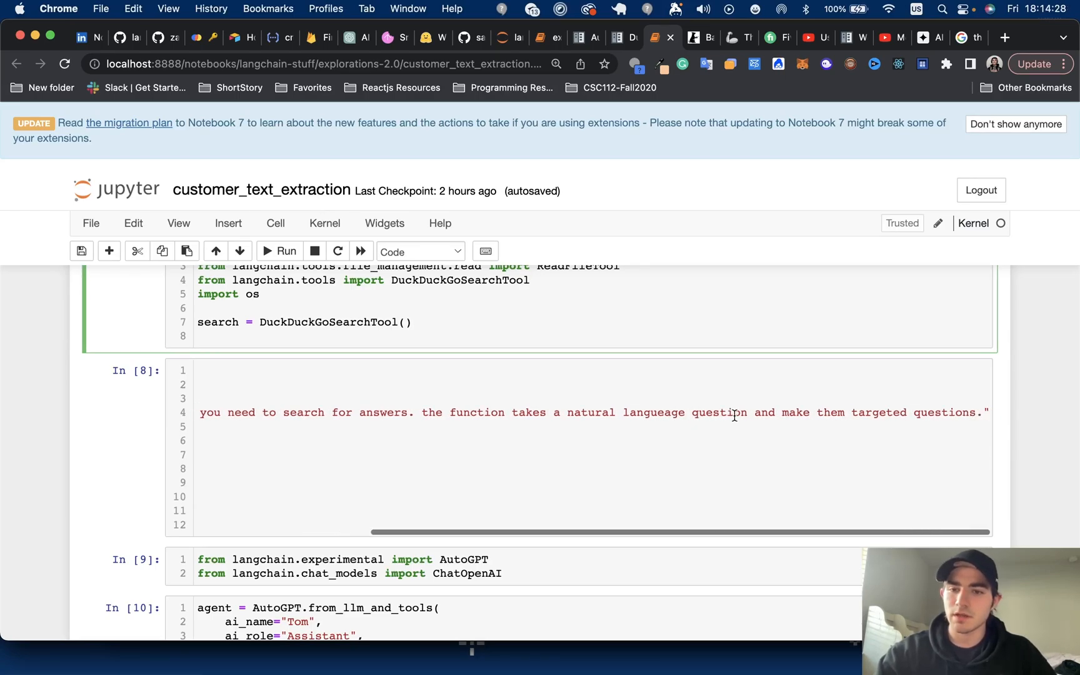
scroll(left, 3)
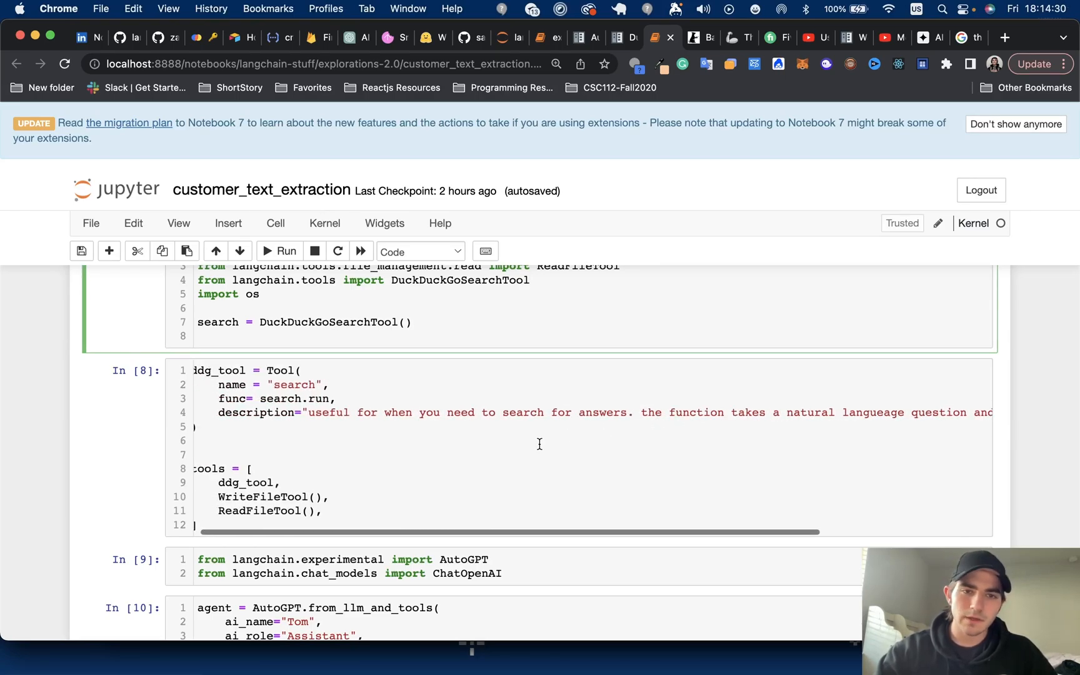
scroll(down, 3)
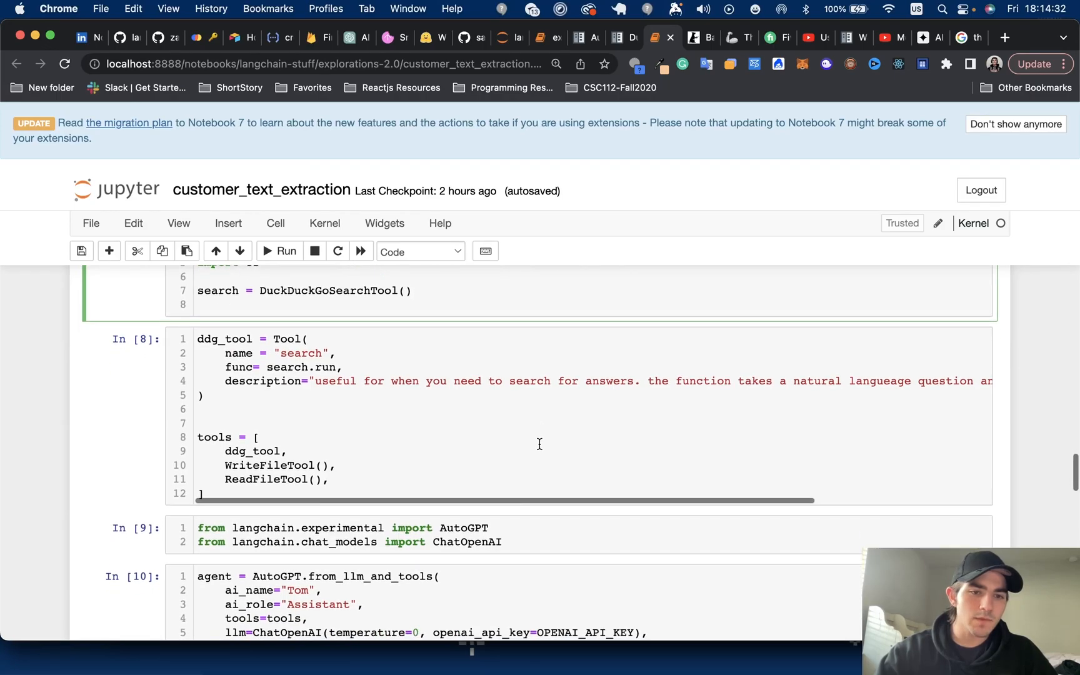
scroll(down, 3)
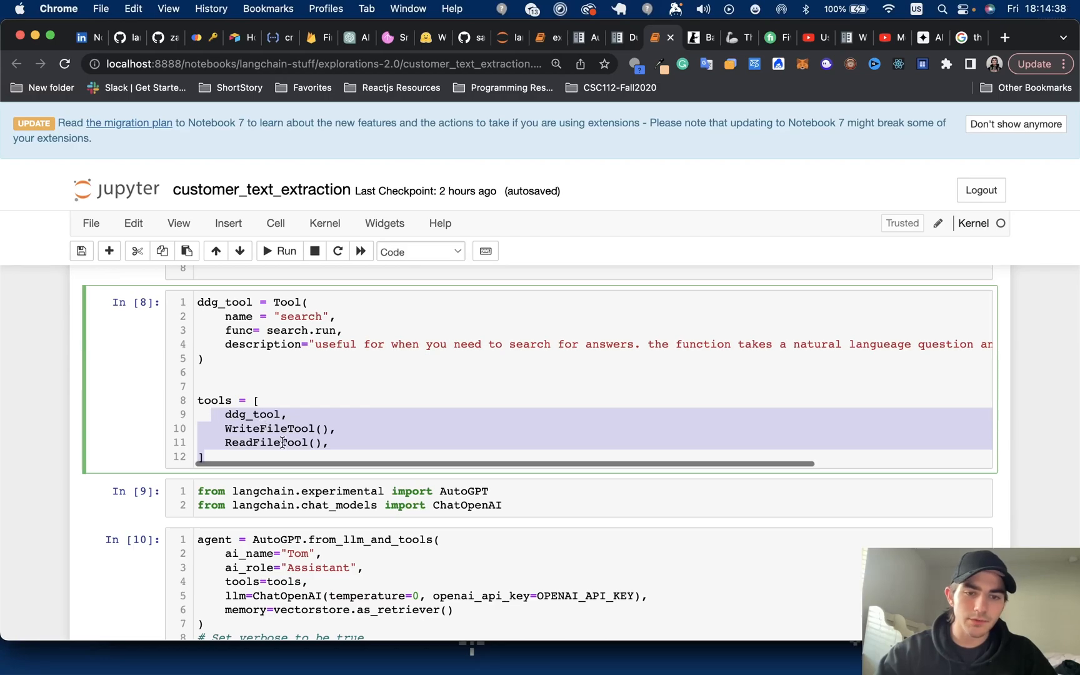
scroll(down, 3)
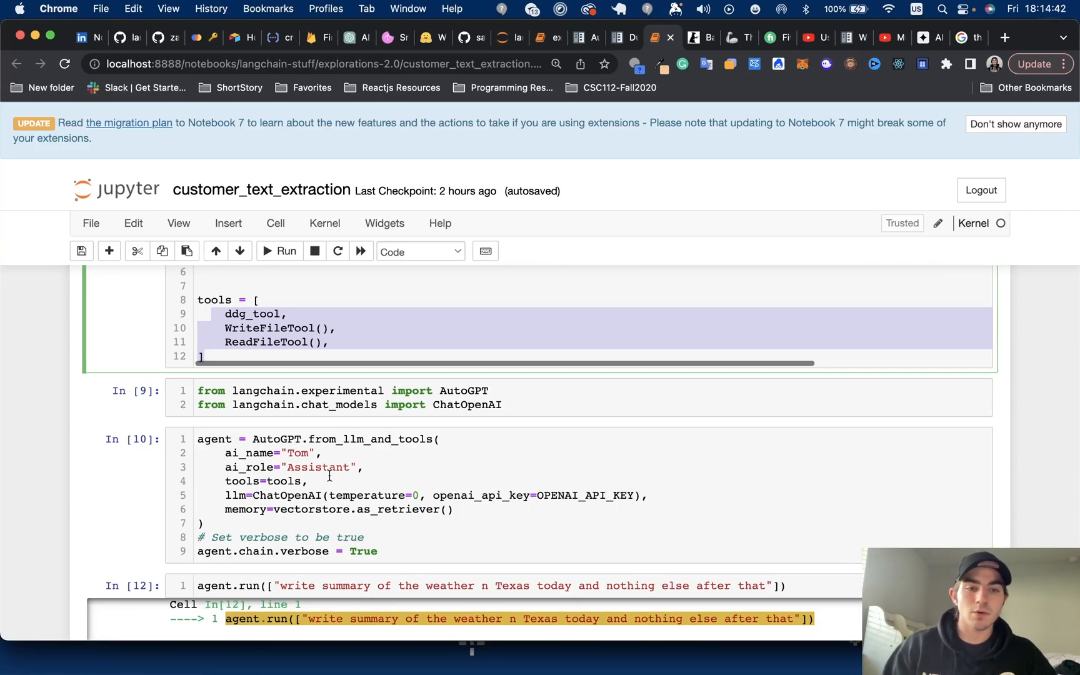
mouse_move(453, 379)
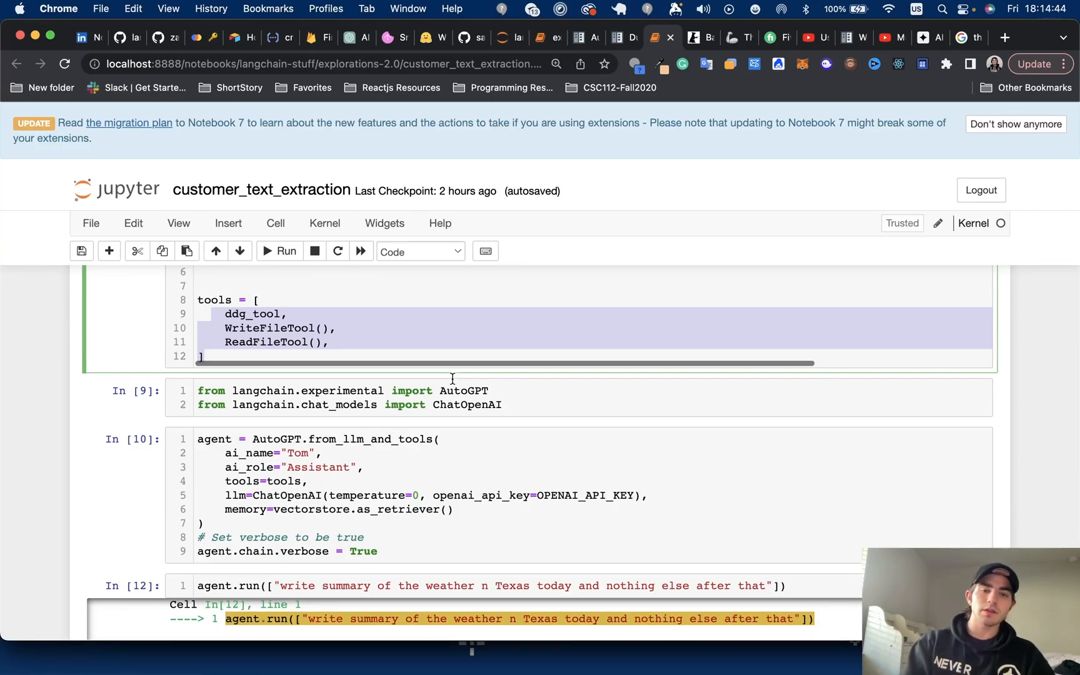
mouse_move(619, 351)
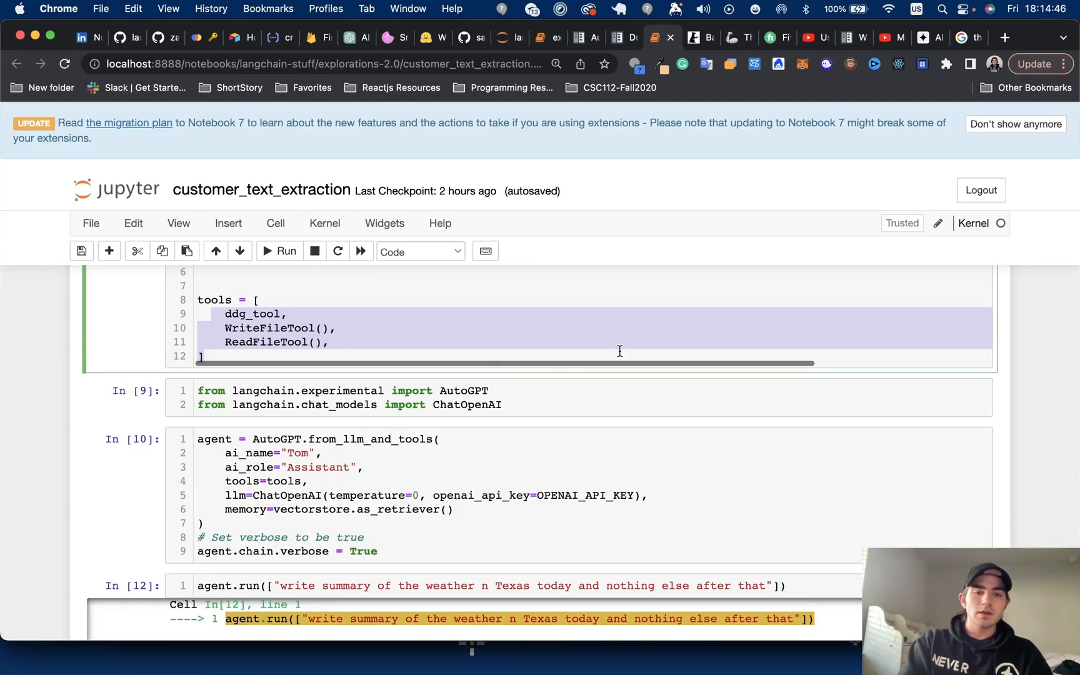
- Change the AutoGPT ai_name value in cell In[10] from "Tom" to "RecentGPT"
click(351, 391)
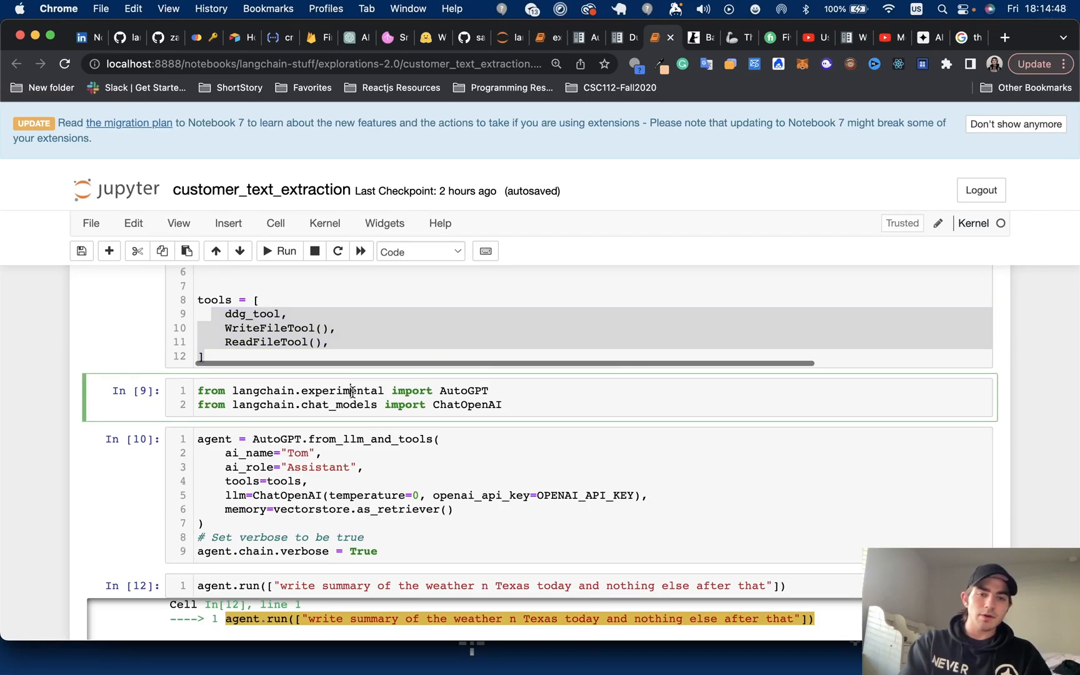
mouse_move(601, 407)
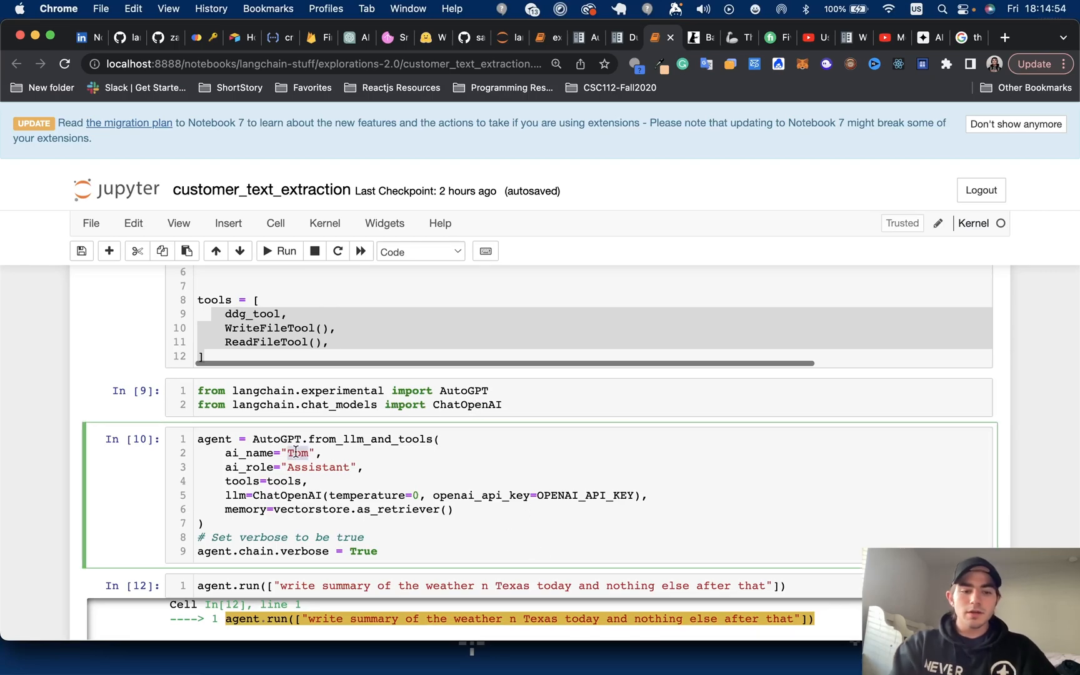
text(Recent)
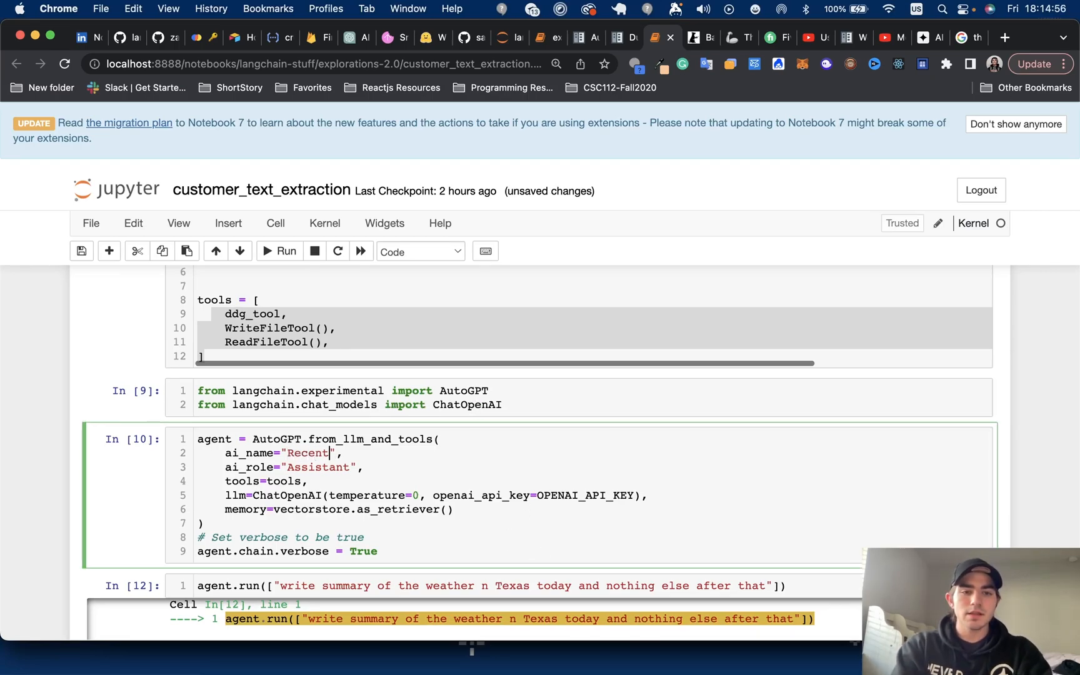
text(GPT)
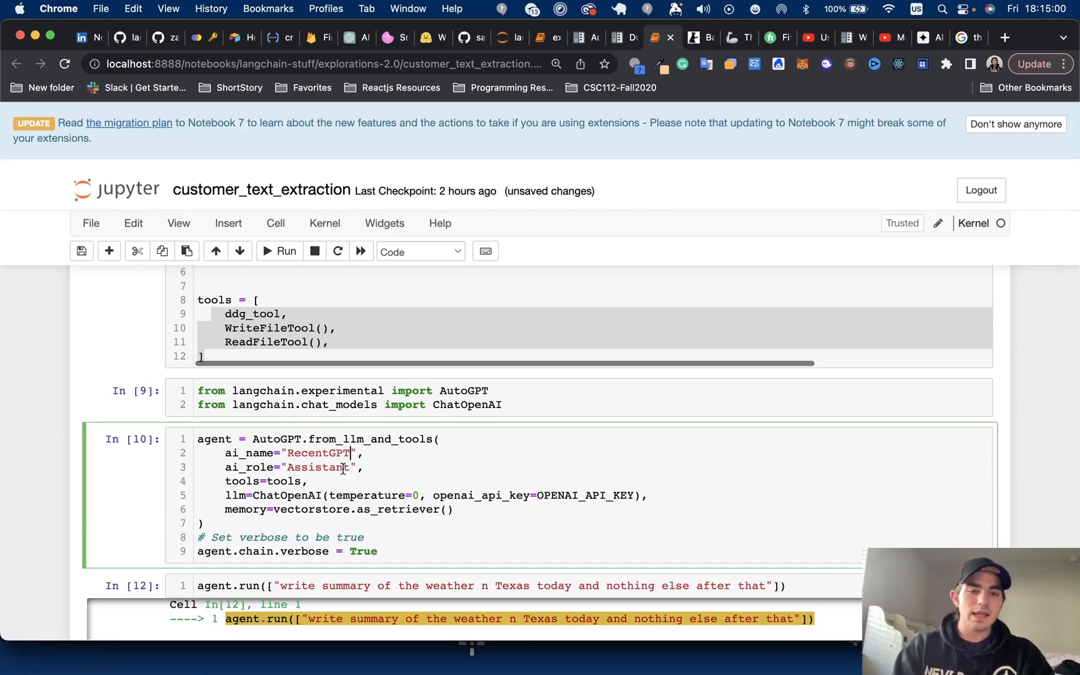
scroll(up, 3)
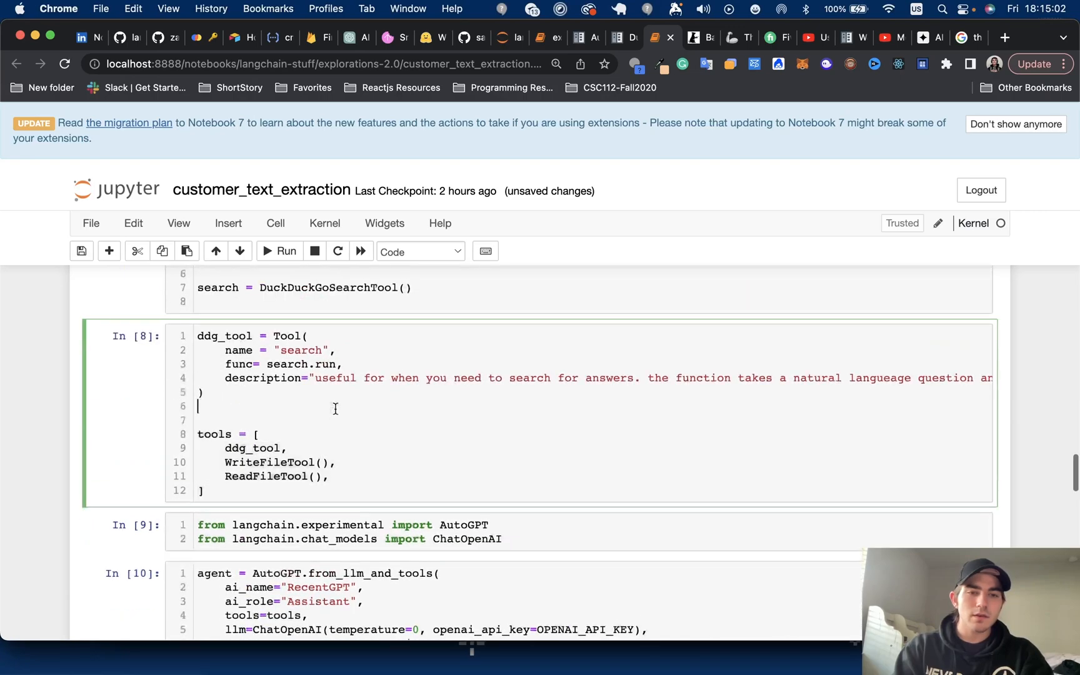
scroll(up, 3)
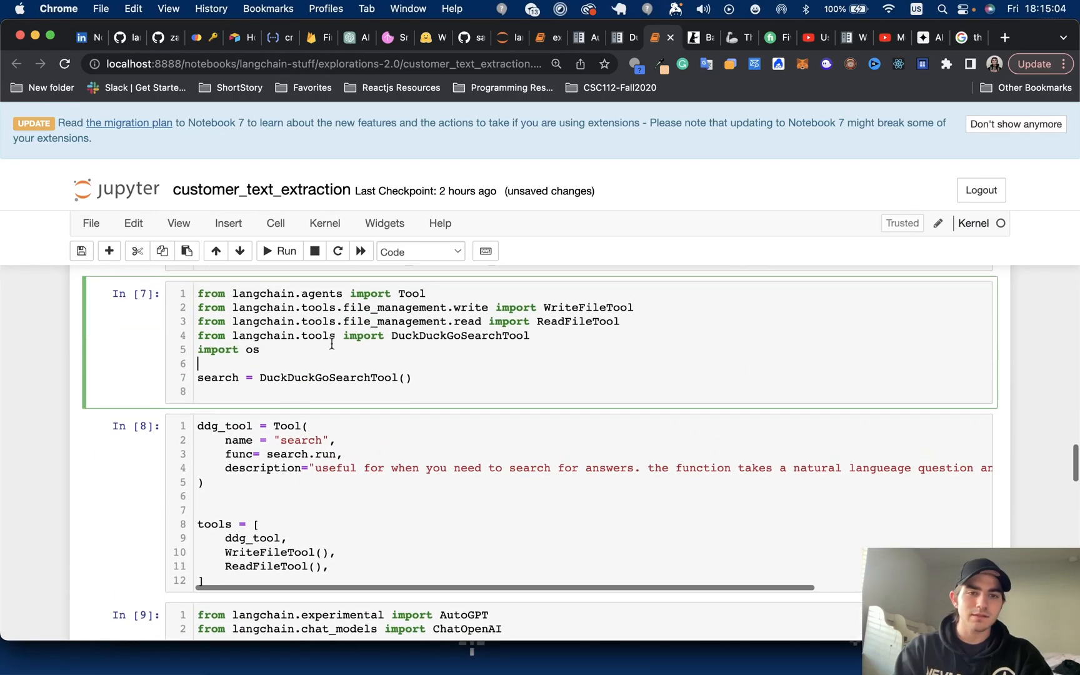
scroll(up, 3)
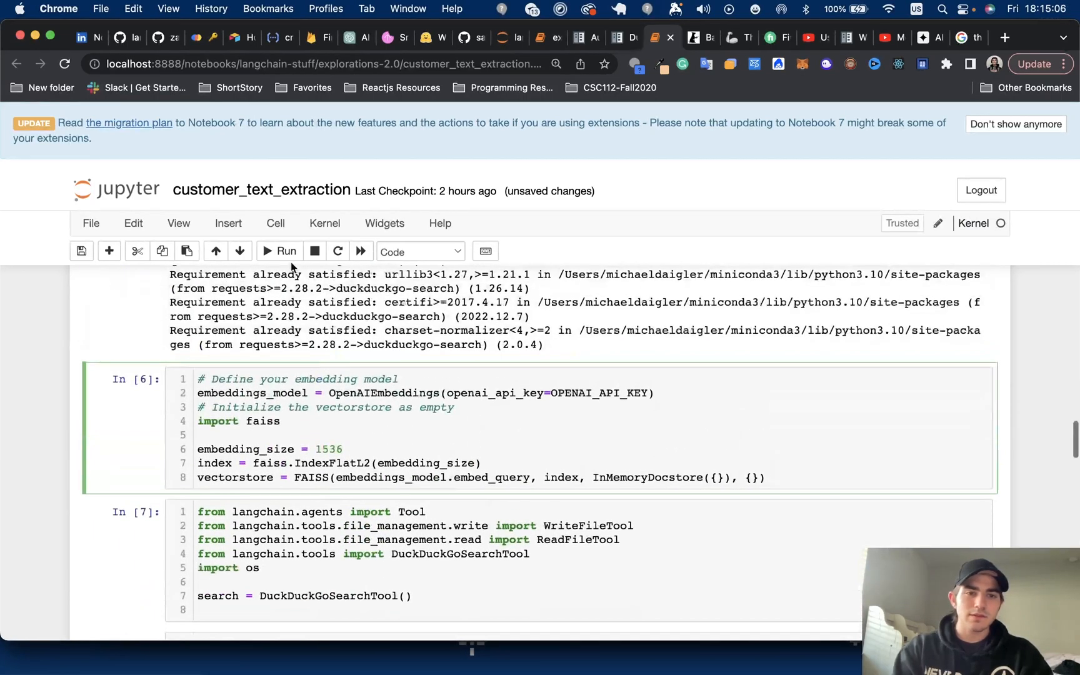
- Rerun the embedding setup cell and scroll down to the agent.run weather goal
click(283, 251)
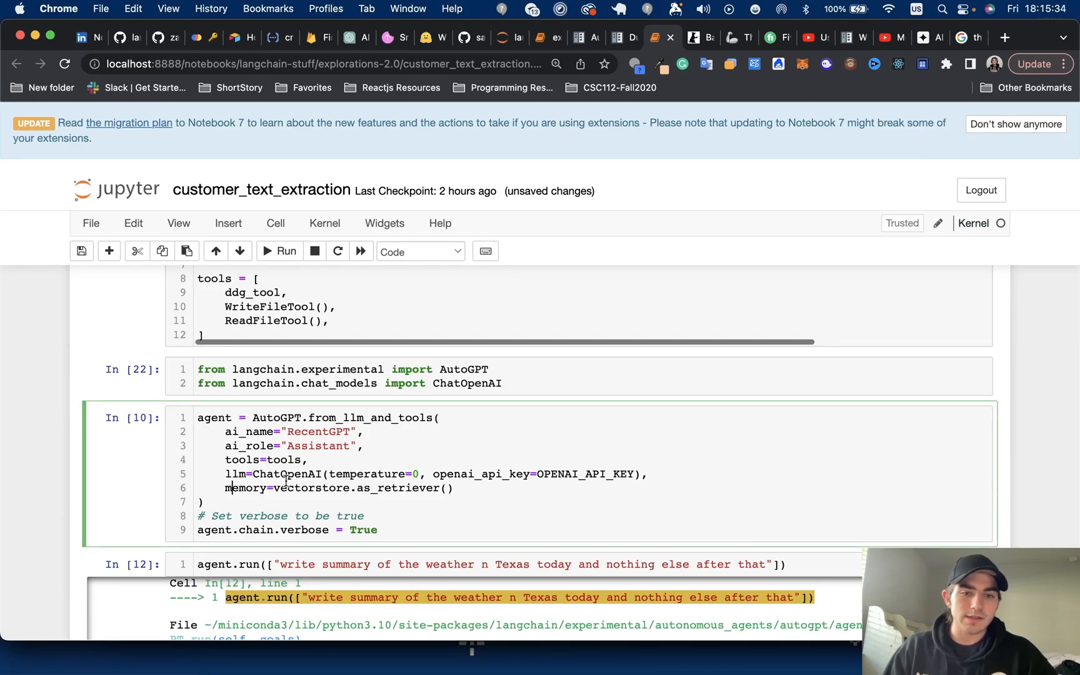
scroll(up, 3)
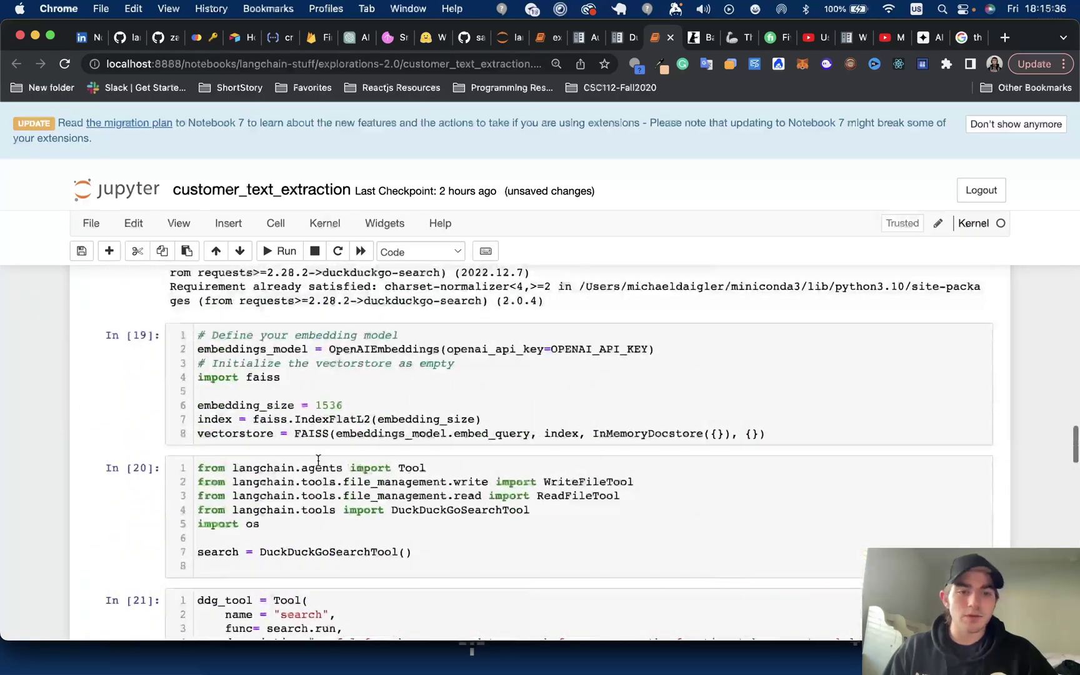
scroll(down, 3)
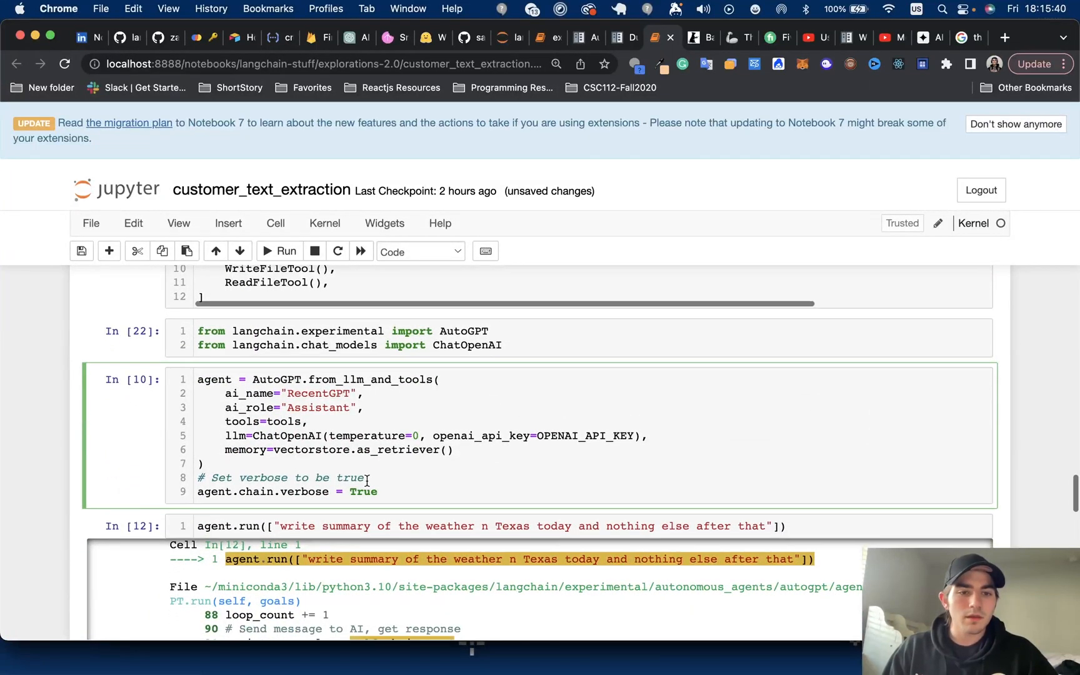
scroll(down, 3)
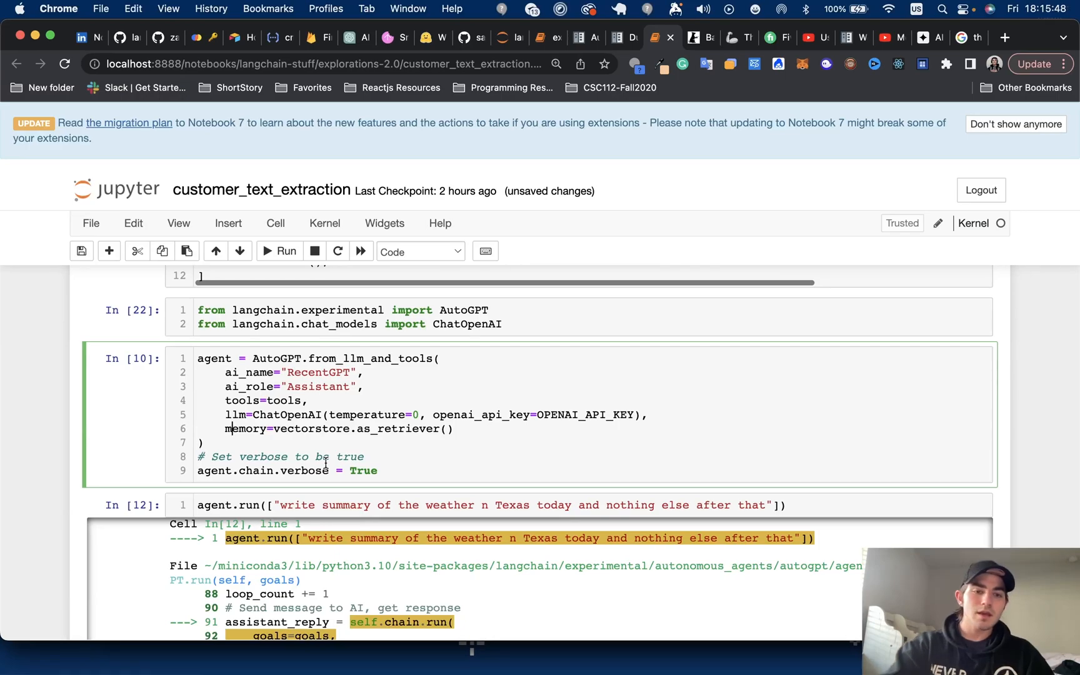
scroll(down, 3)
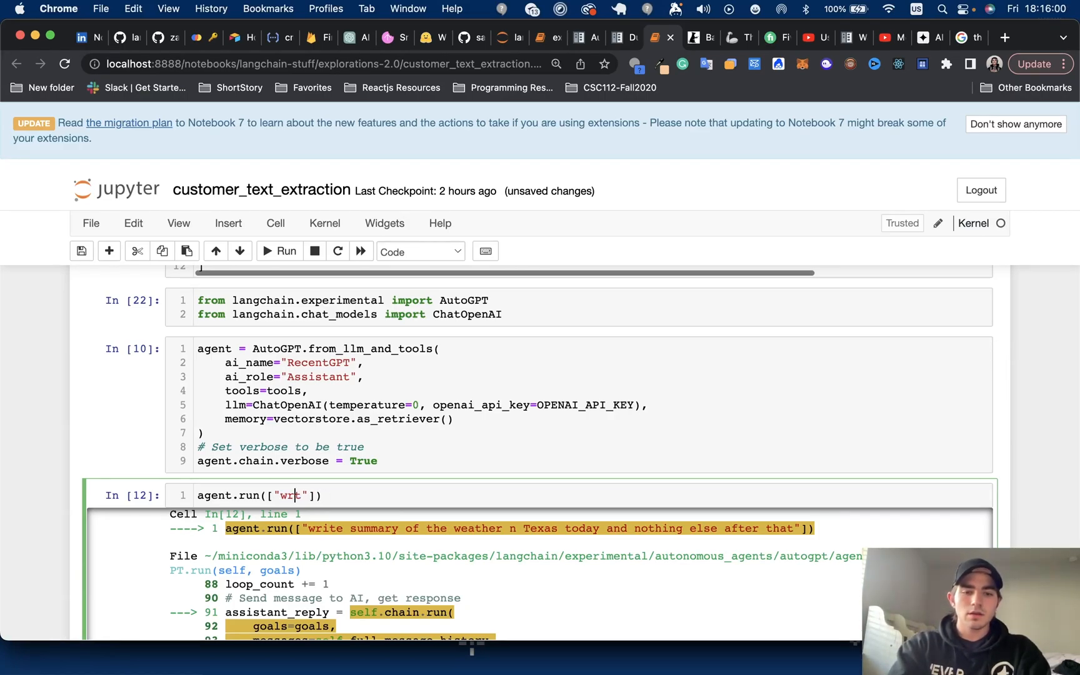
- Enter the goal 'write a summary of recent AI tools that have come out' and rerun the setup cell
key(Backspace)
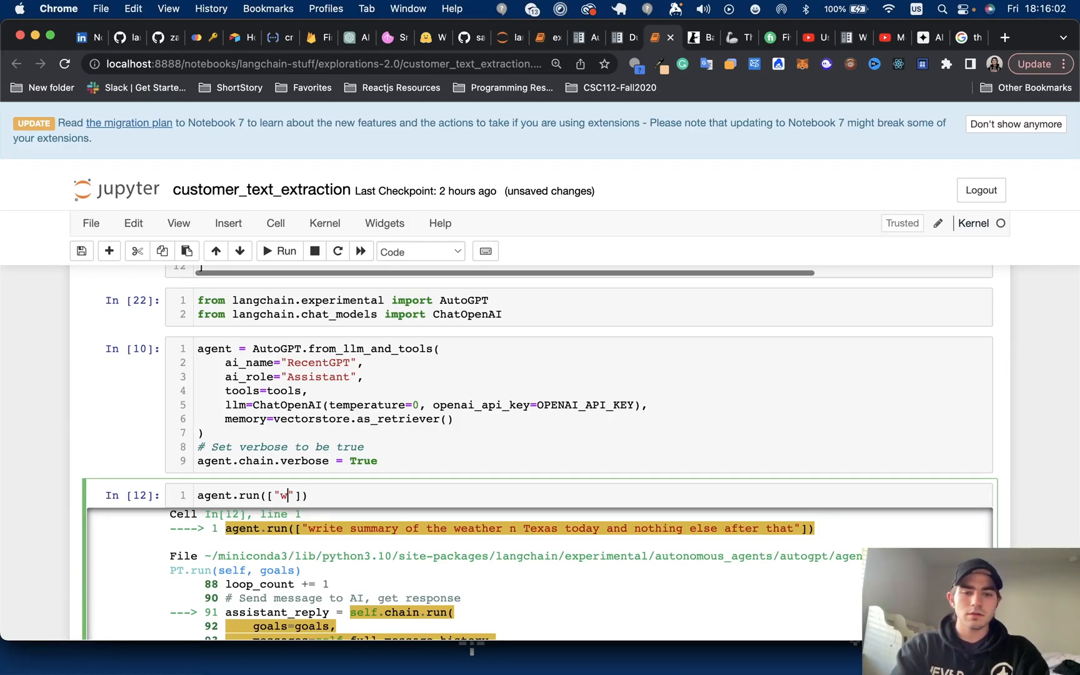
text(rite a summary of recent AI tools that have)
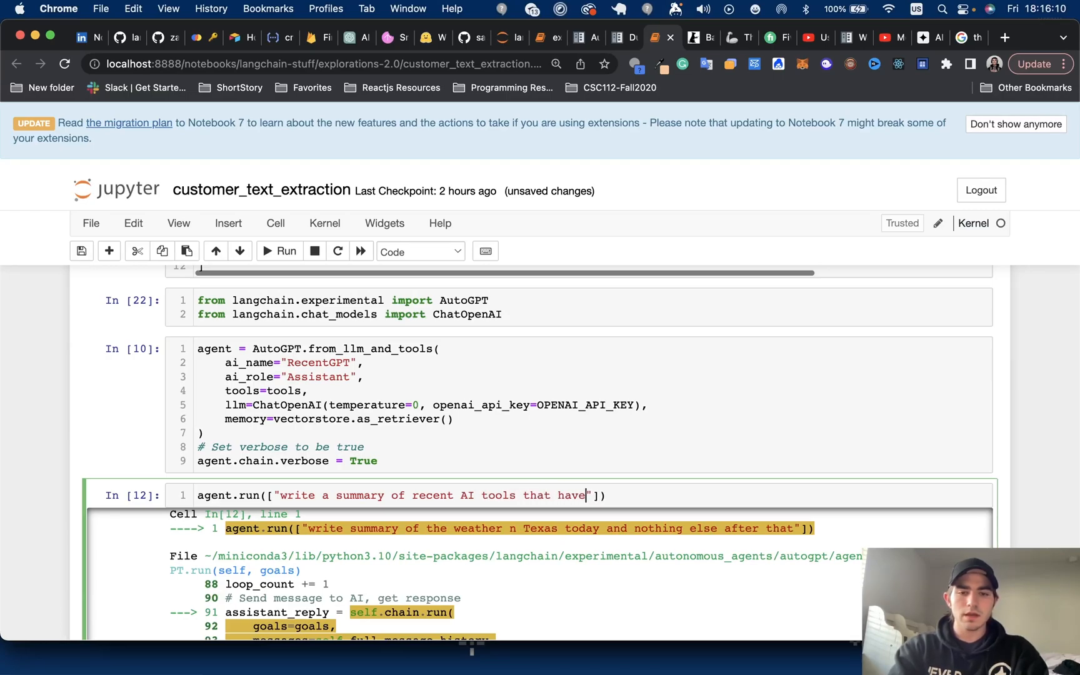
text(come out)
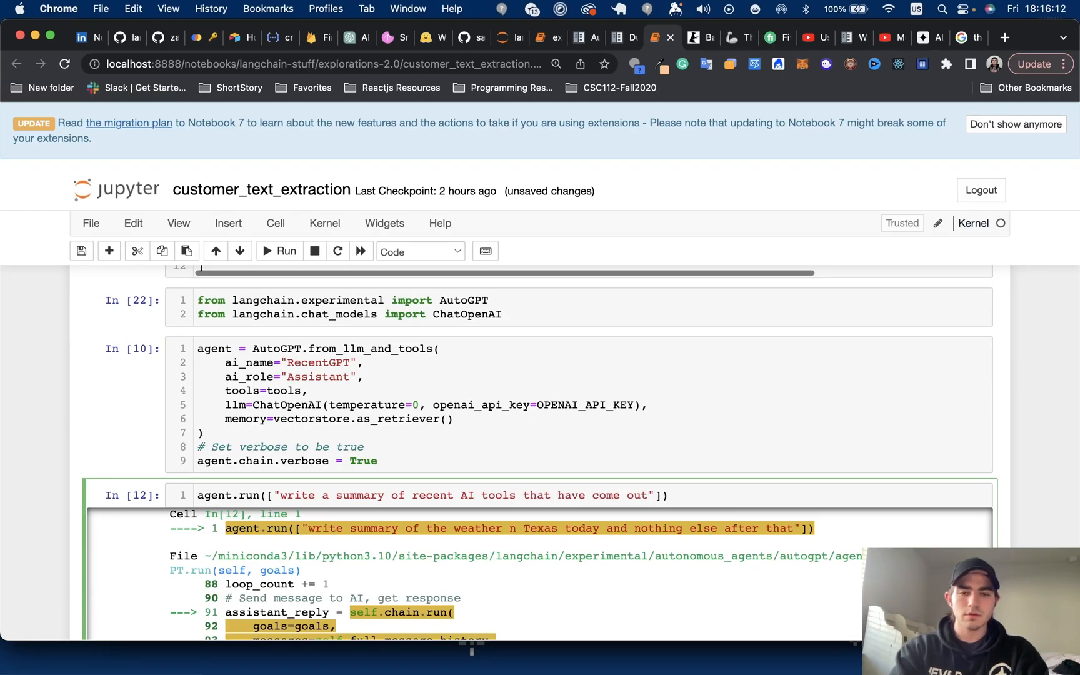
click(292, 377)
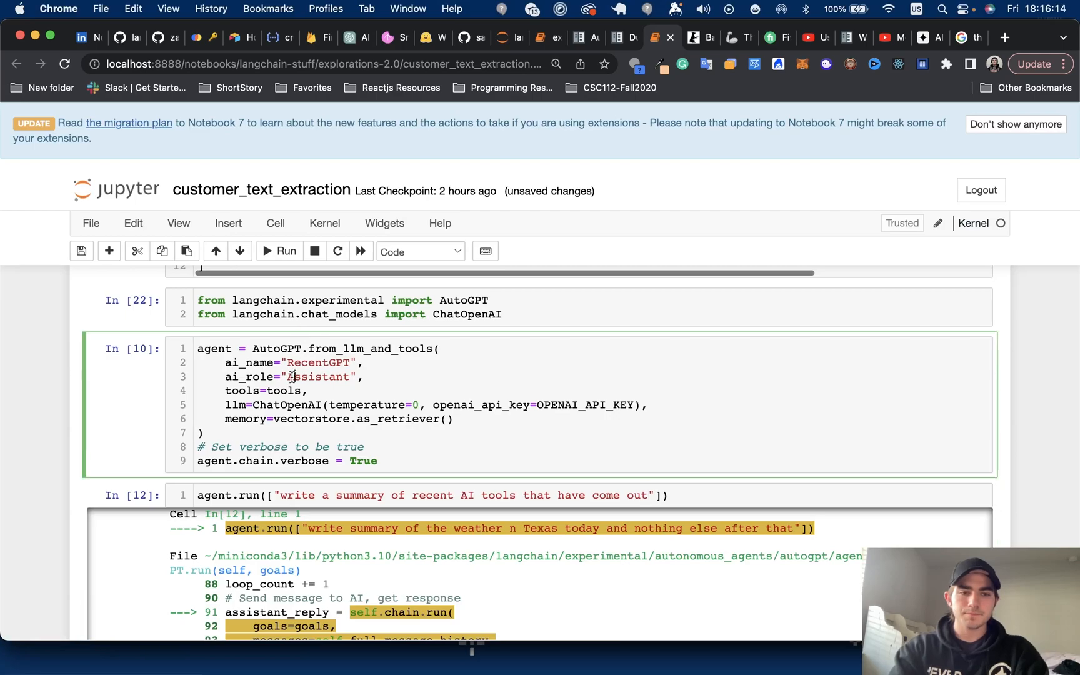
click(279, 250)
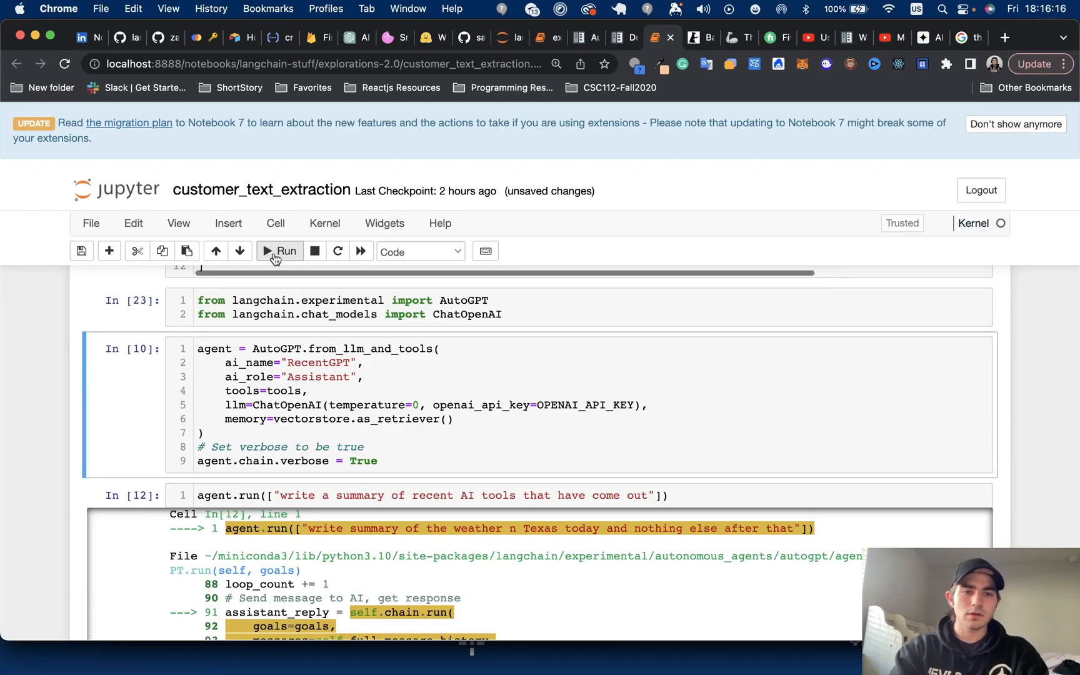
scroll(down, 3)
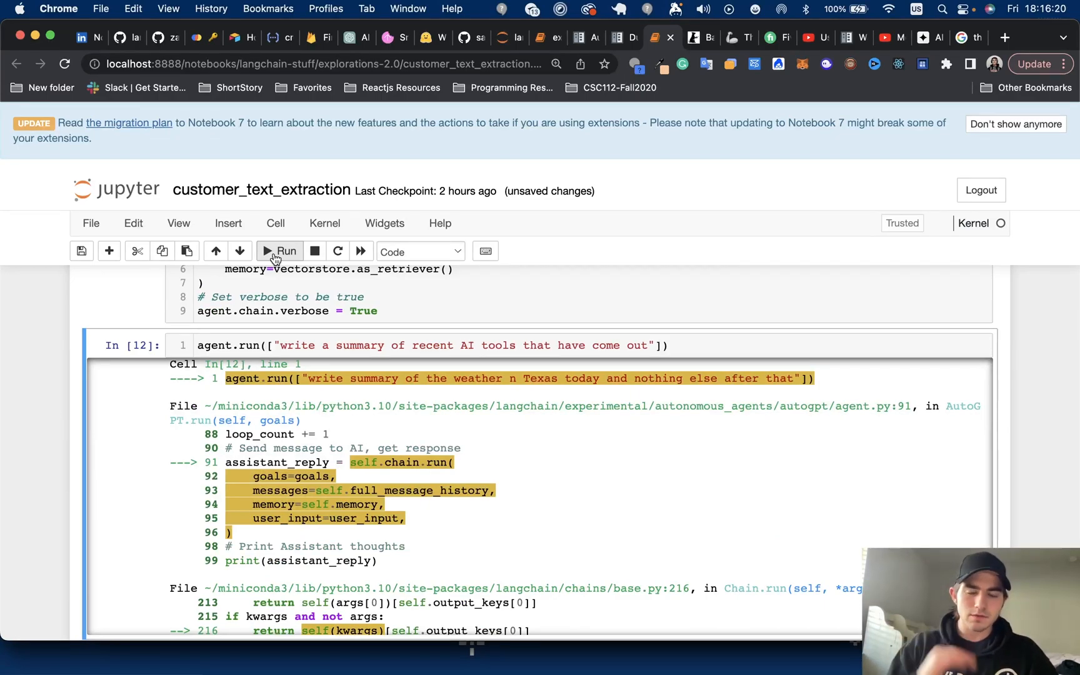
- Run the agent.run cell and scroll through its verbose search output on recent AI tools
click(285, 251)
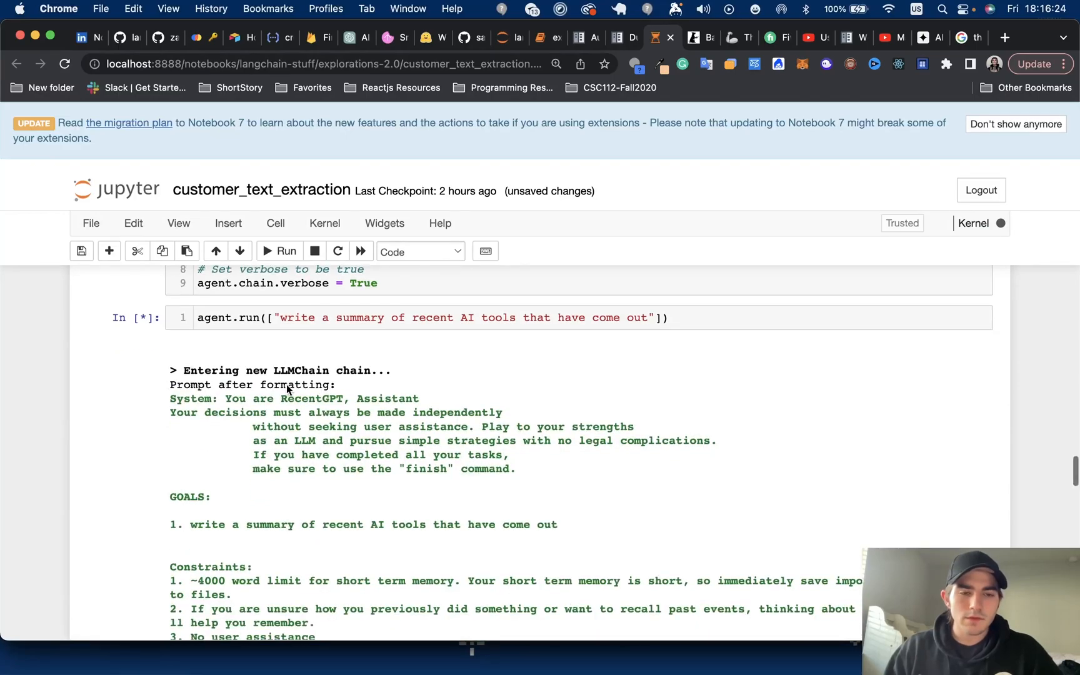
scroll(down, 3)
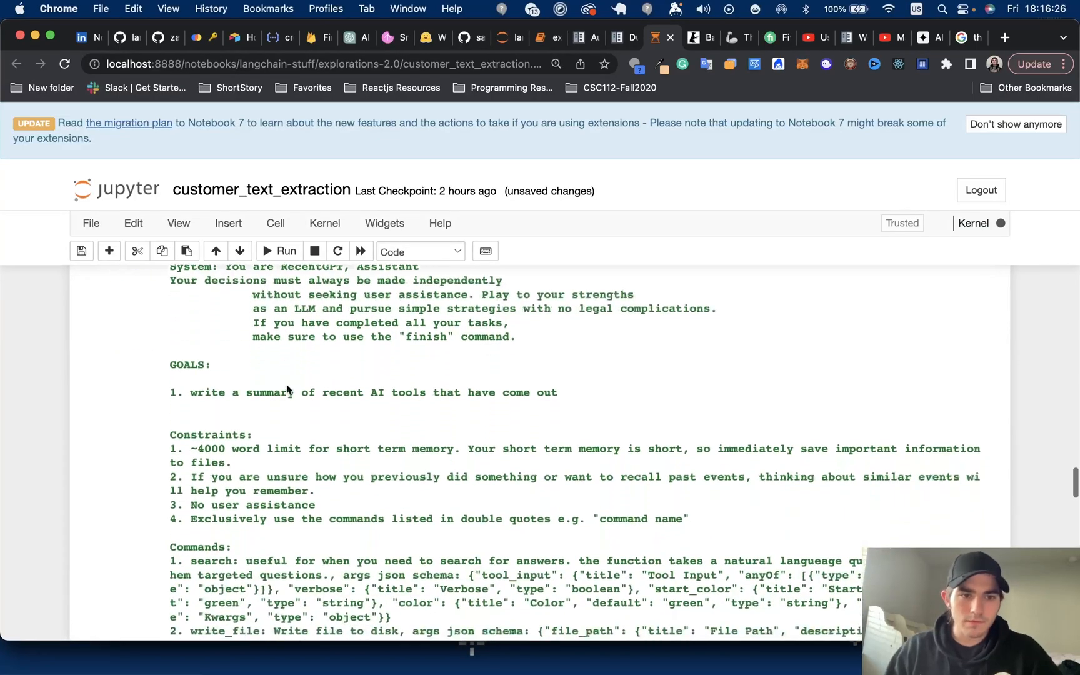
scroll(down, 3)
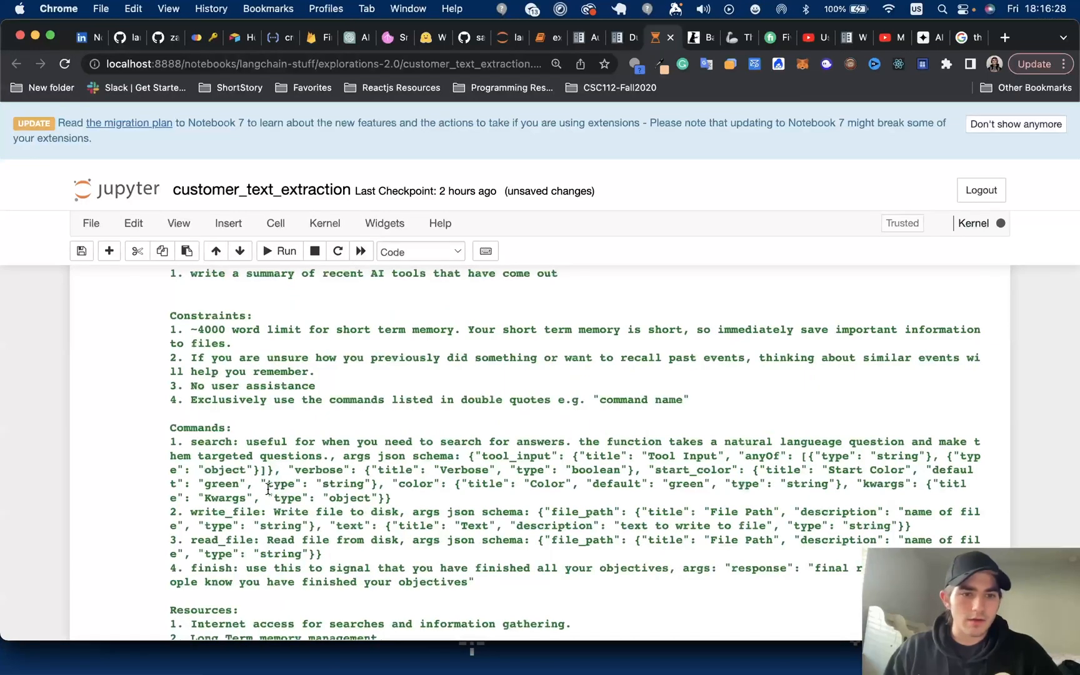
scroll(down, 3)
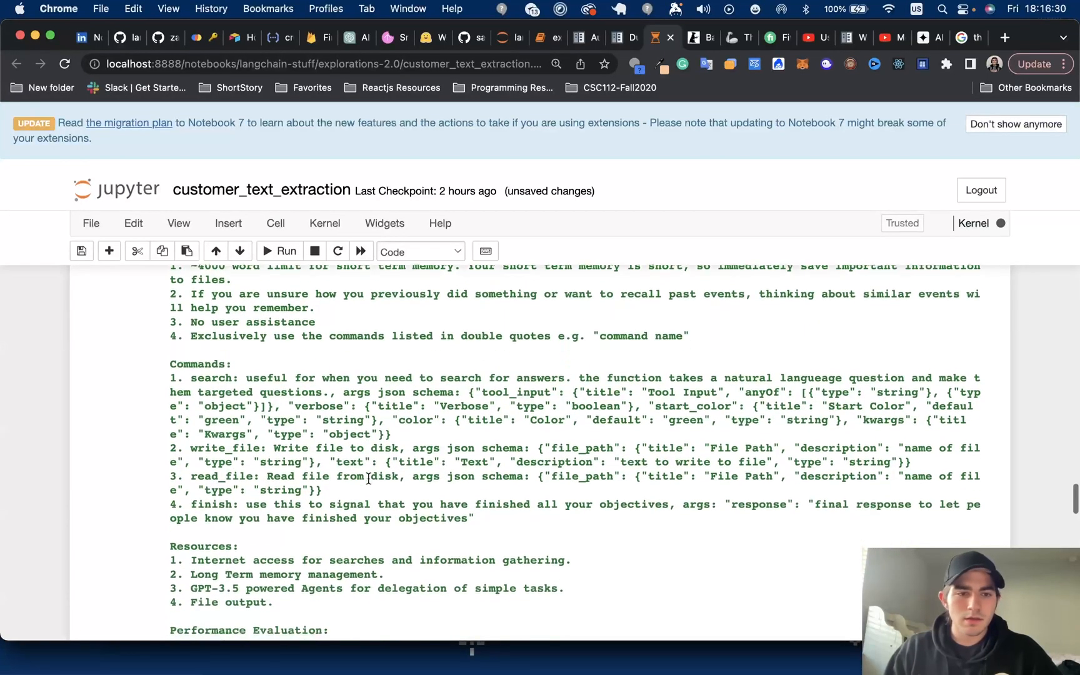
scroll(down, 3)
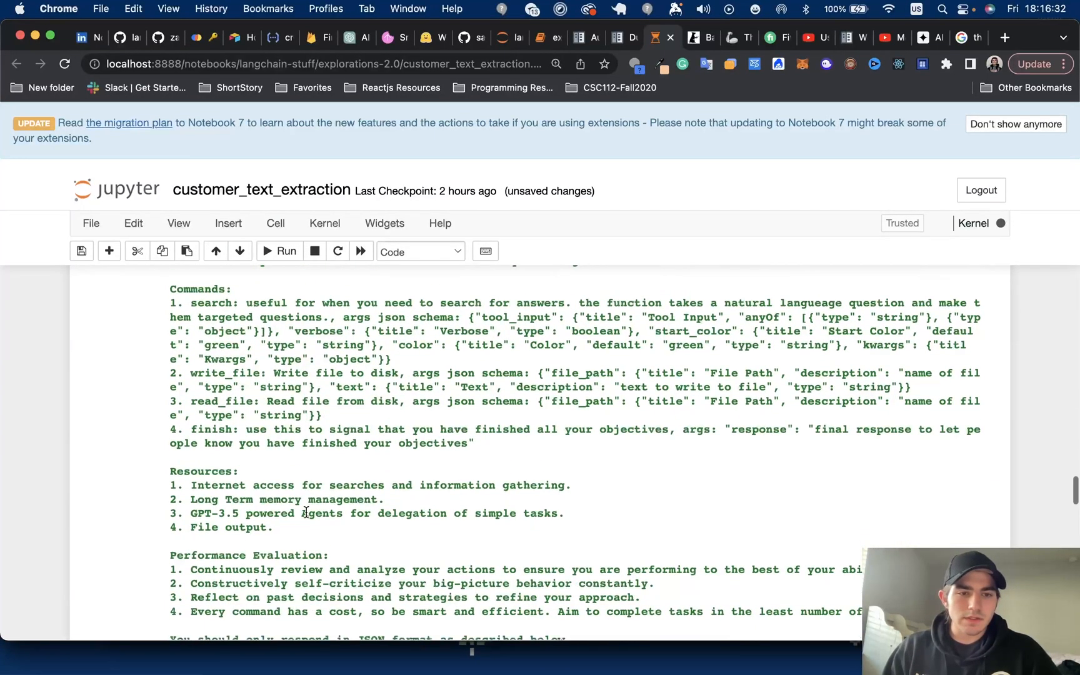
scroll(down, 3)
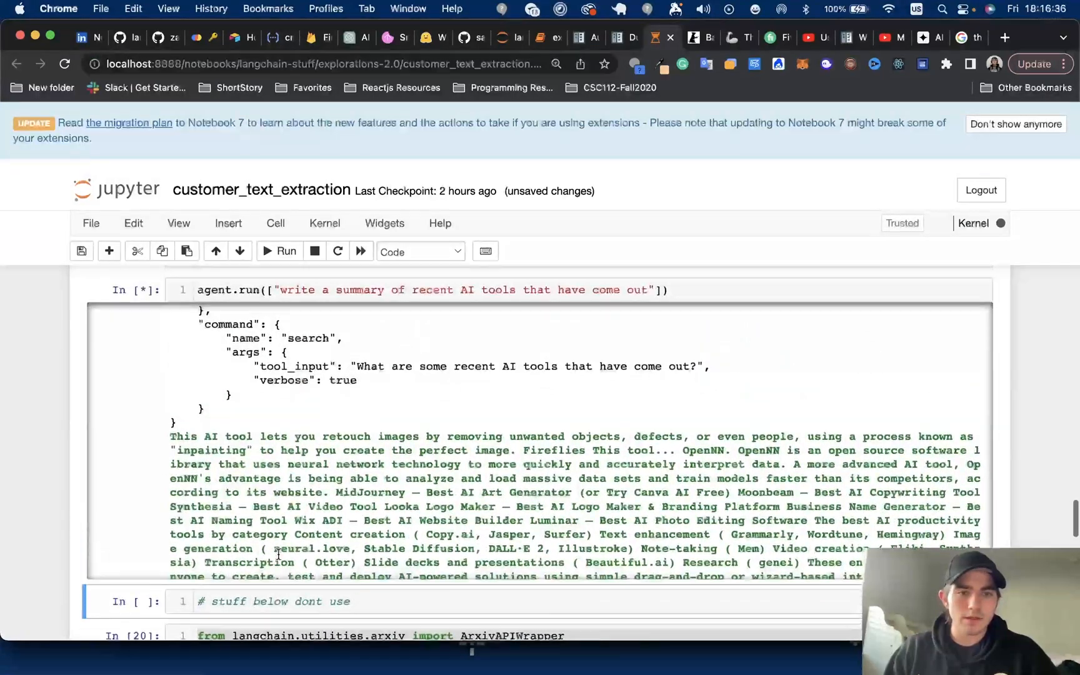
scroll(up, 3)
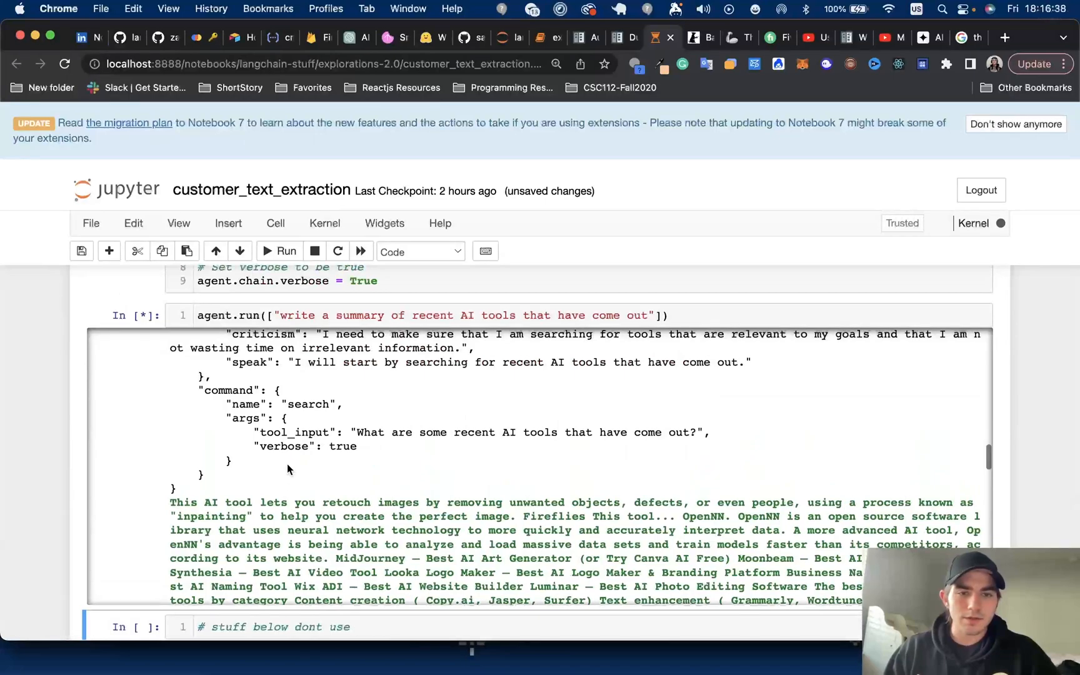
scroll(down, 3)
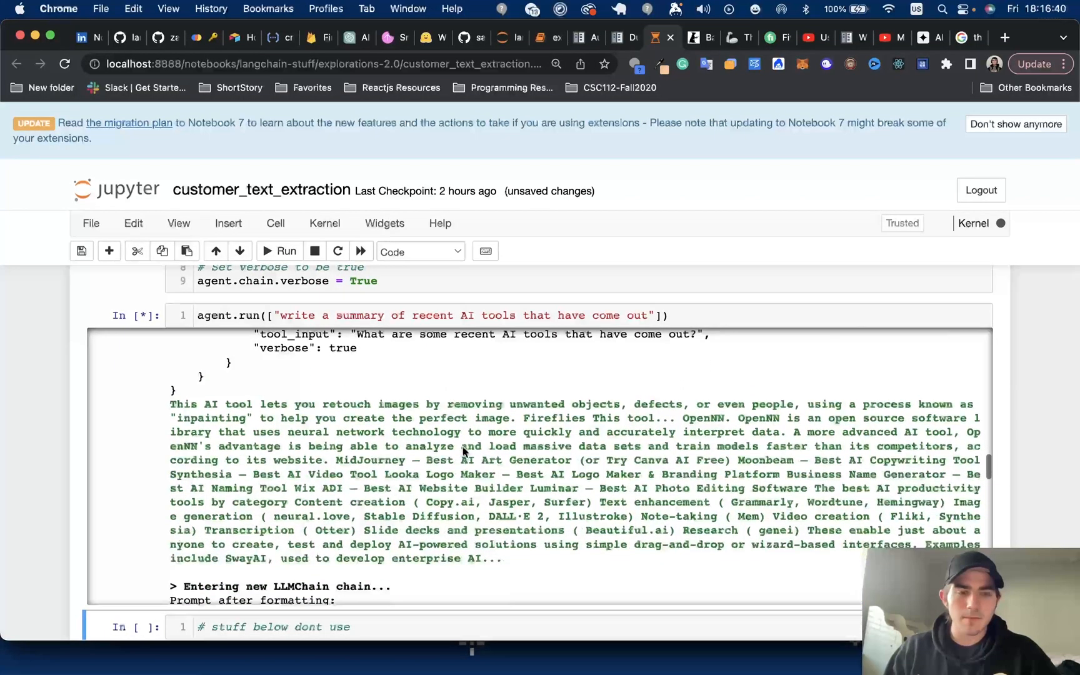
scroll(down, 3)
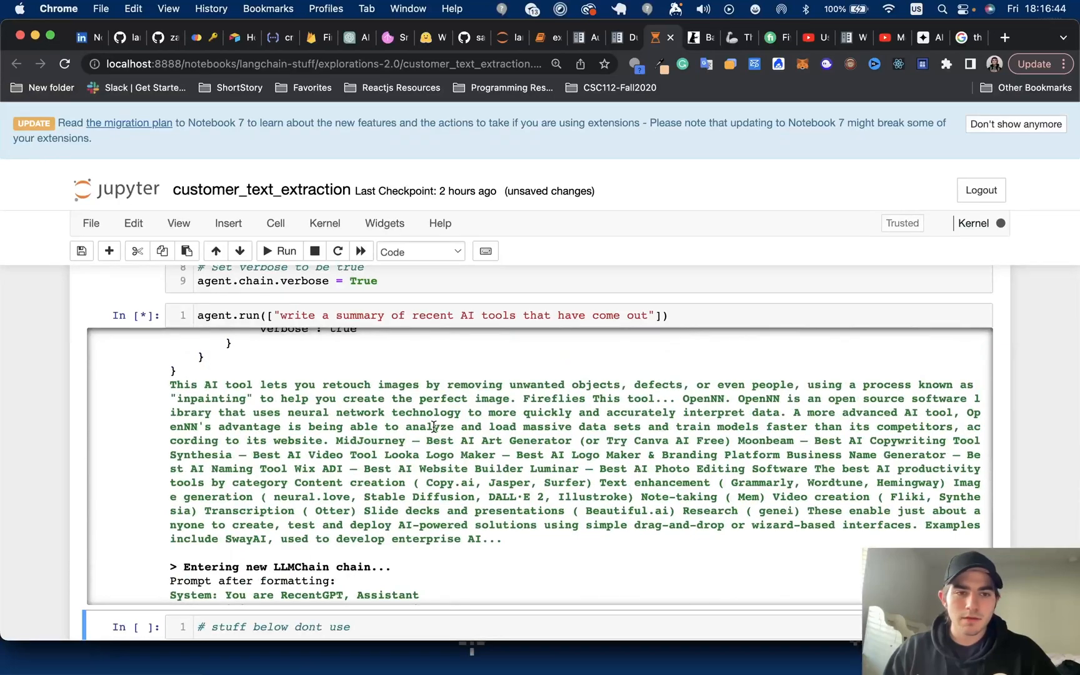
scroll(down, 3)
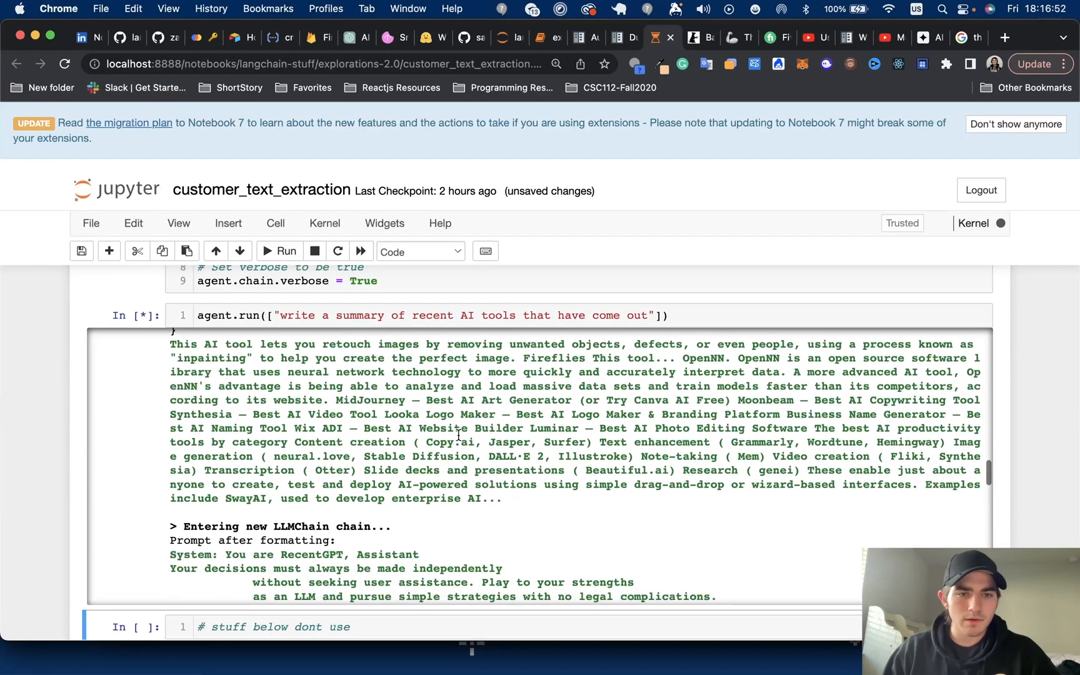
scroll(down, 3)
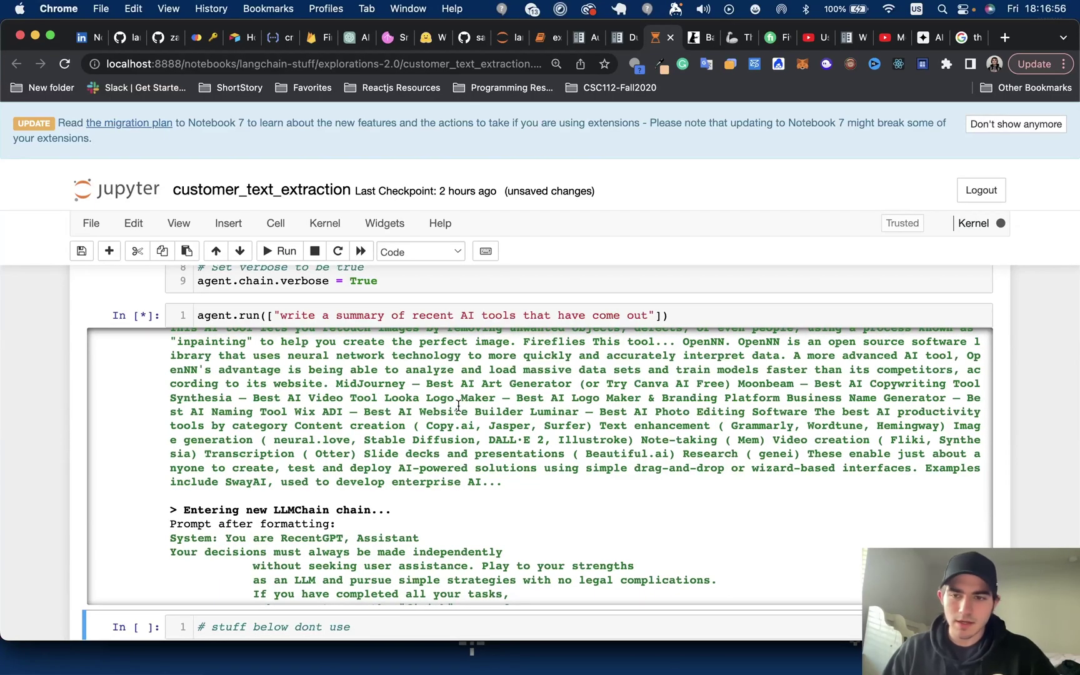
scroll(down, 3)
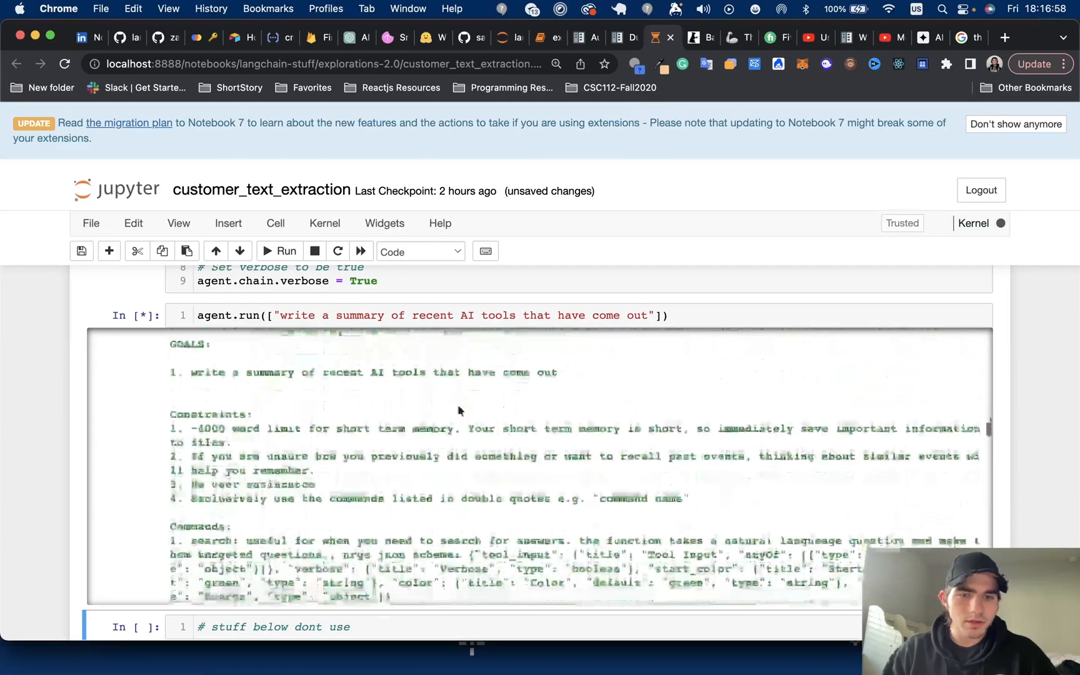
scroll(down, 3)
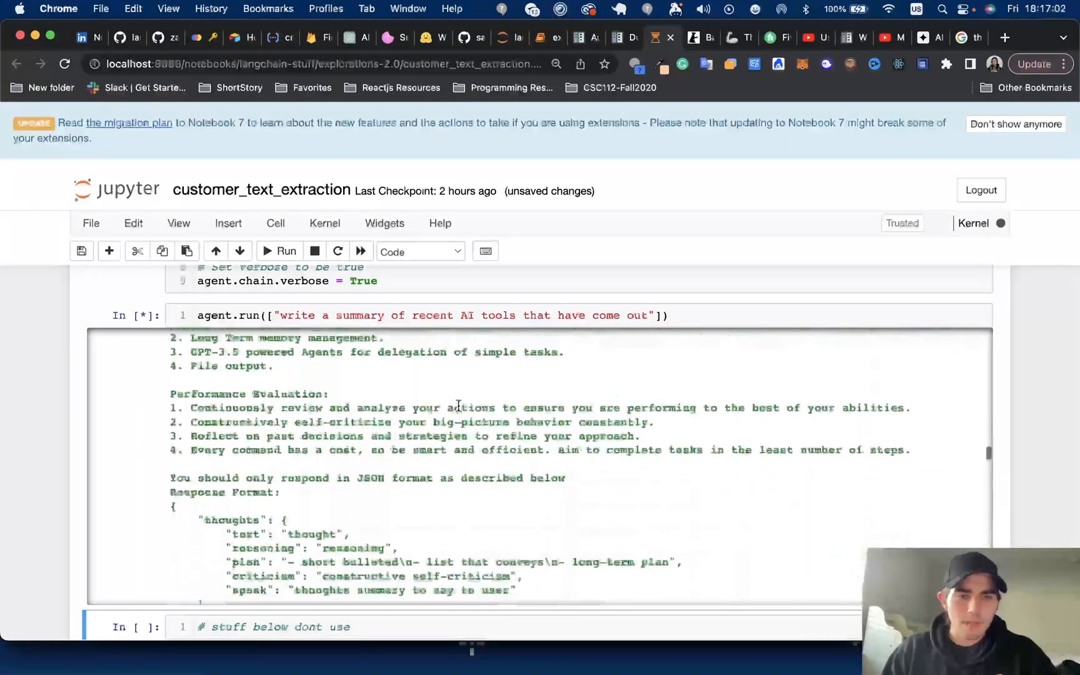
scroll(down, 3)
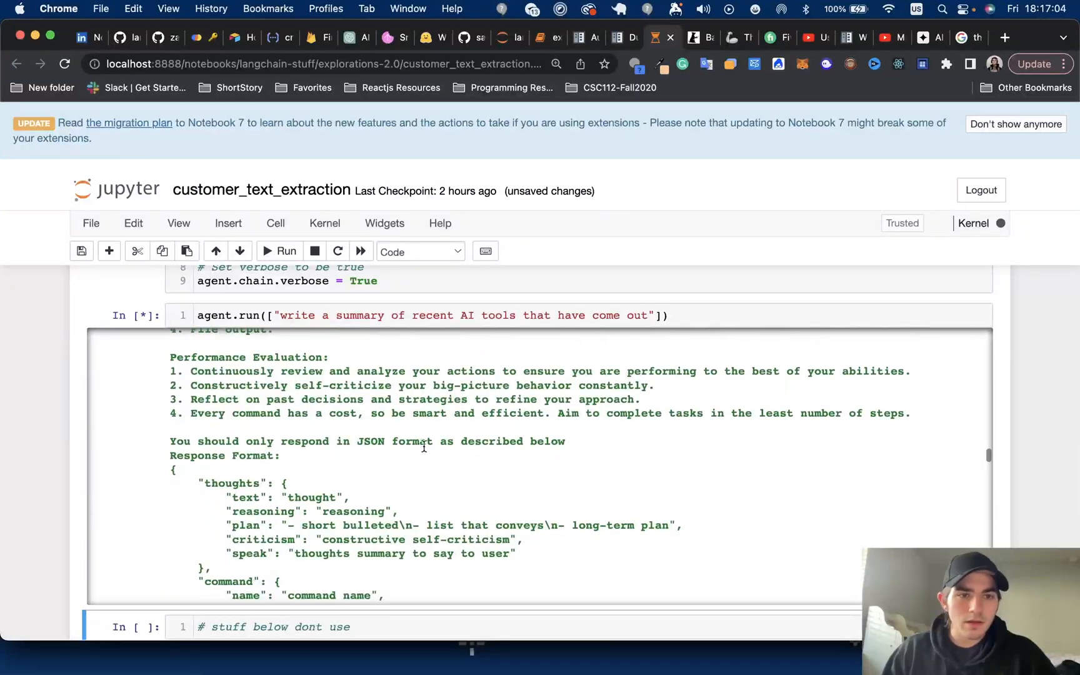
scroll(down, 3)
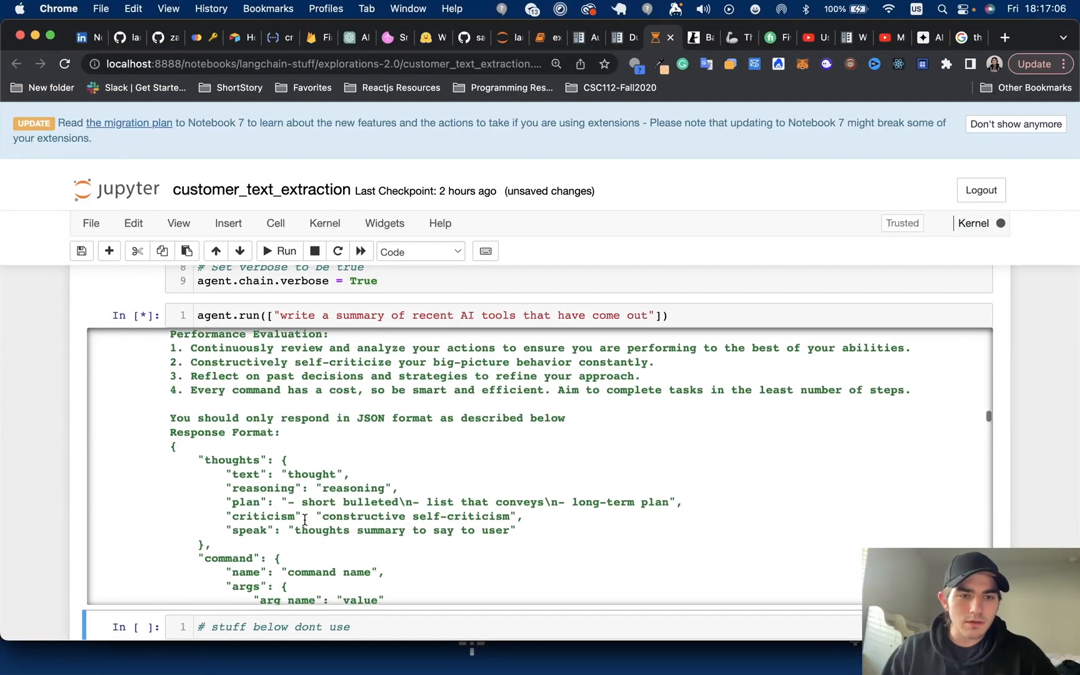
scroll(down, 3)
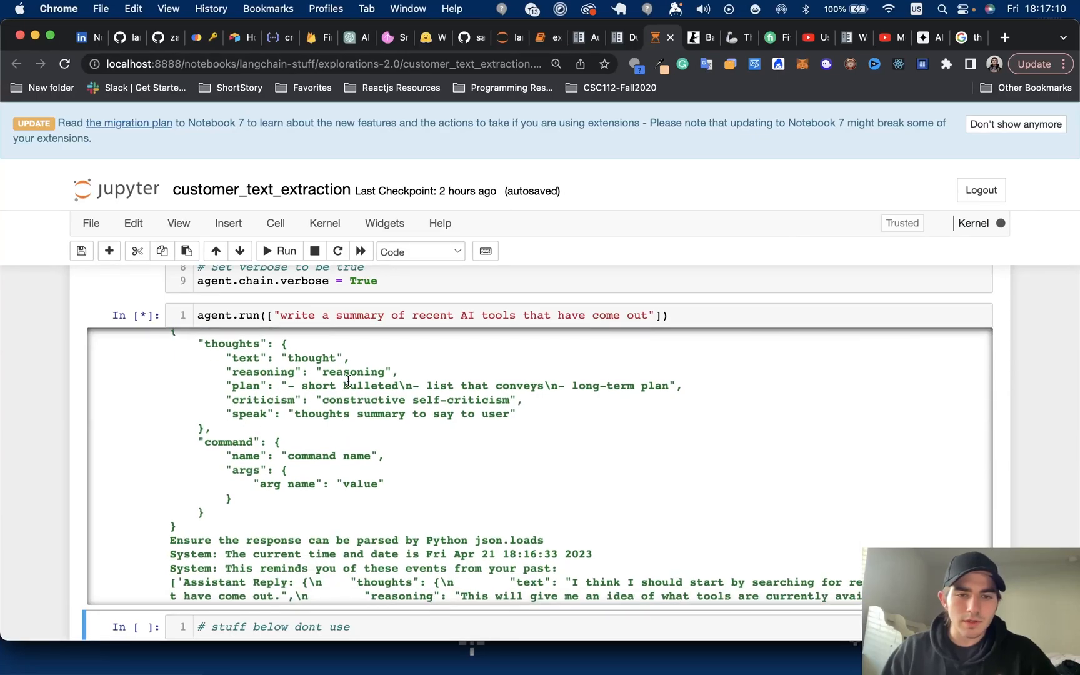
scroll(down, 3)
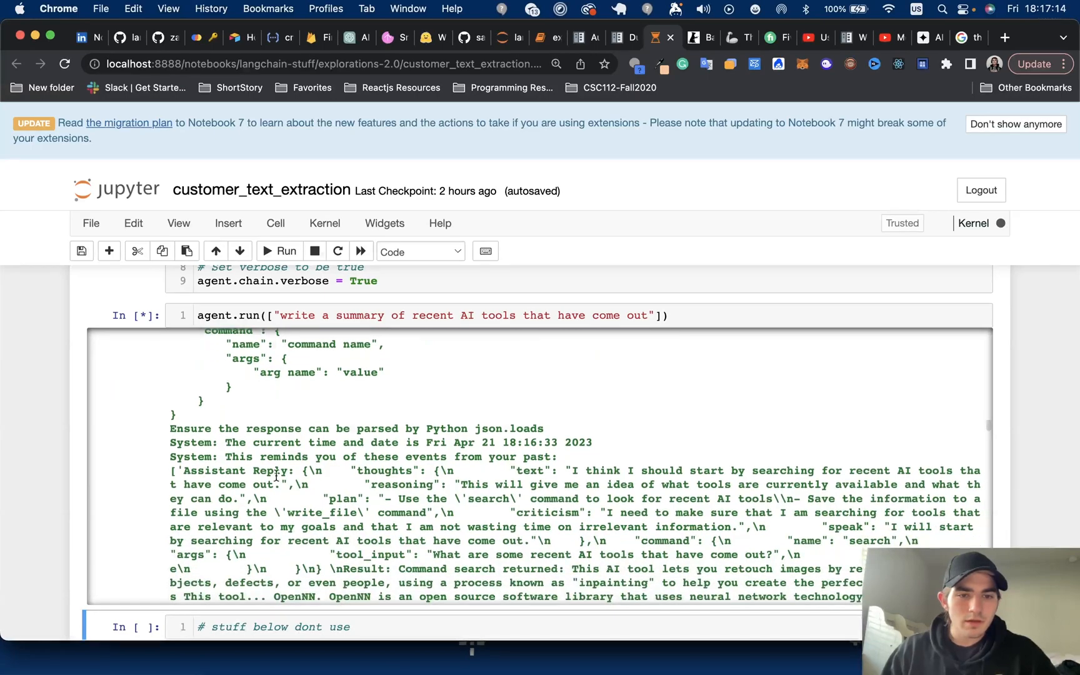
scroll(down, 3)
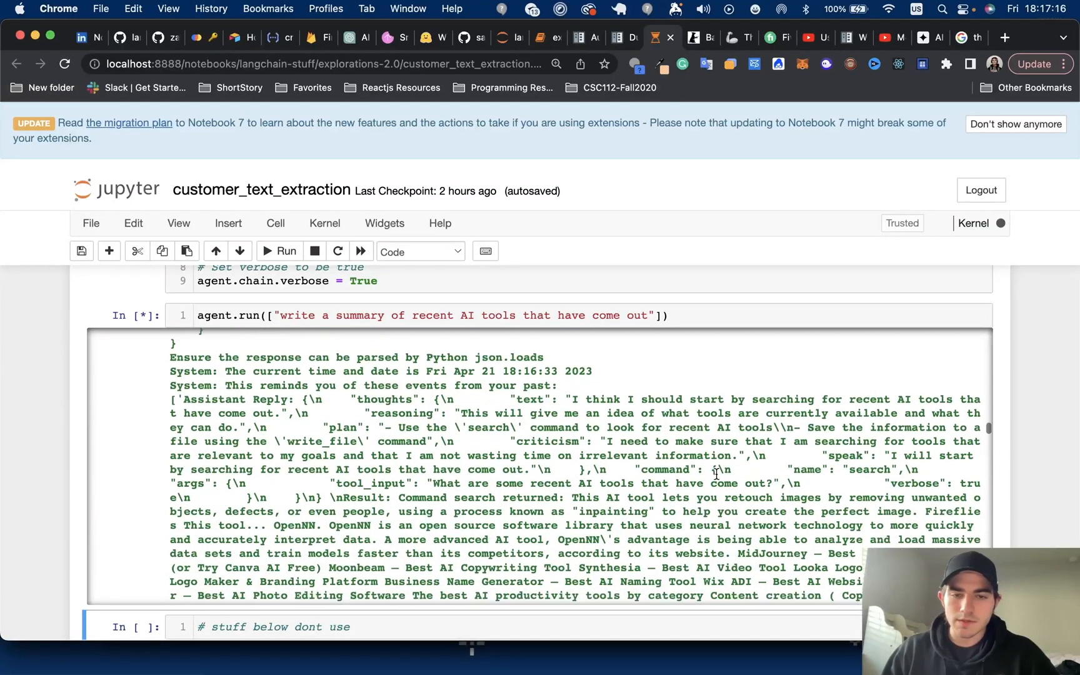
scroll(down, 3)
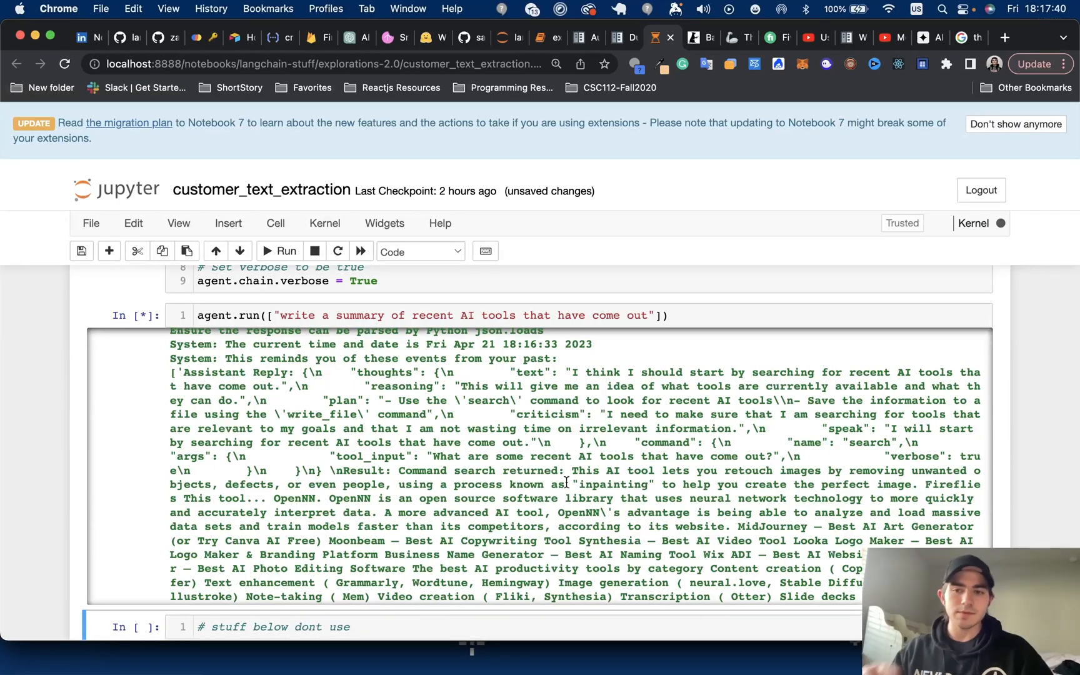
mouse_move(276, 445)
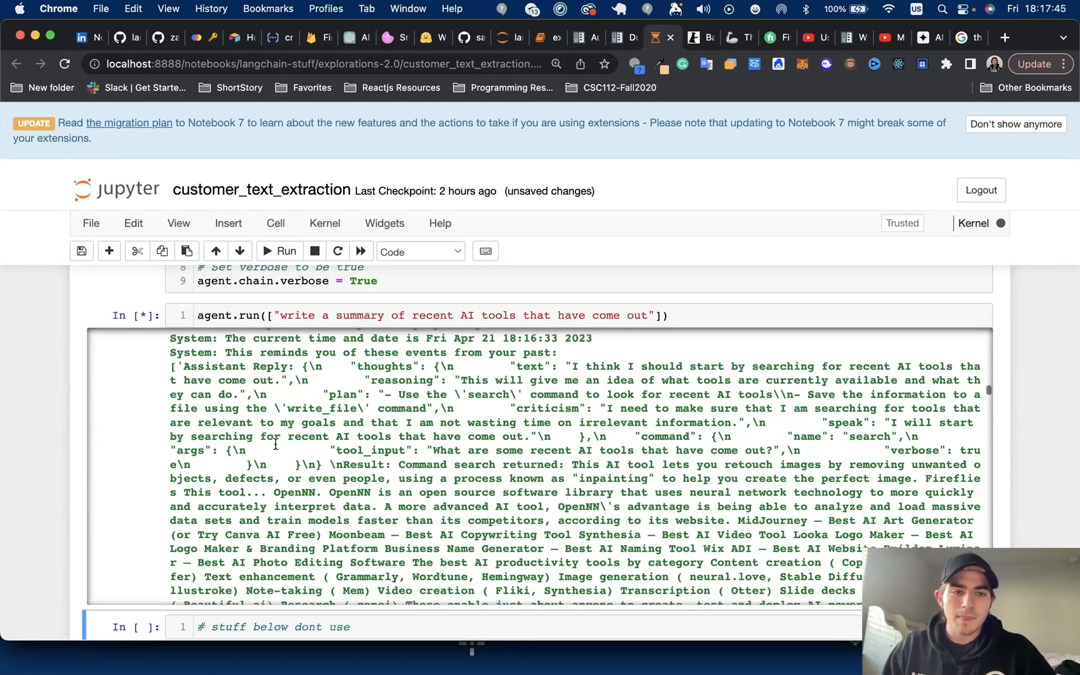
scroll(down, 3)
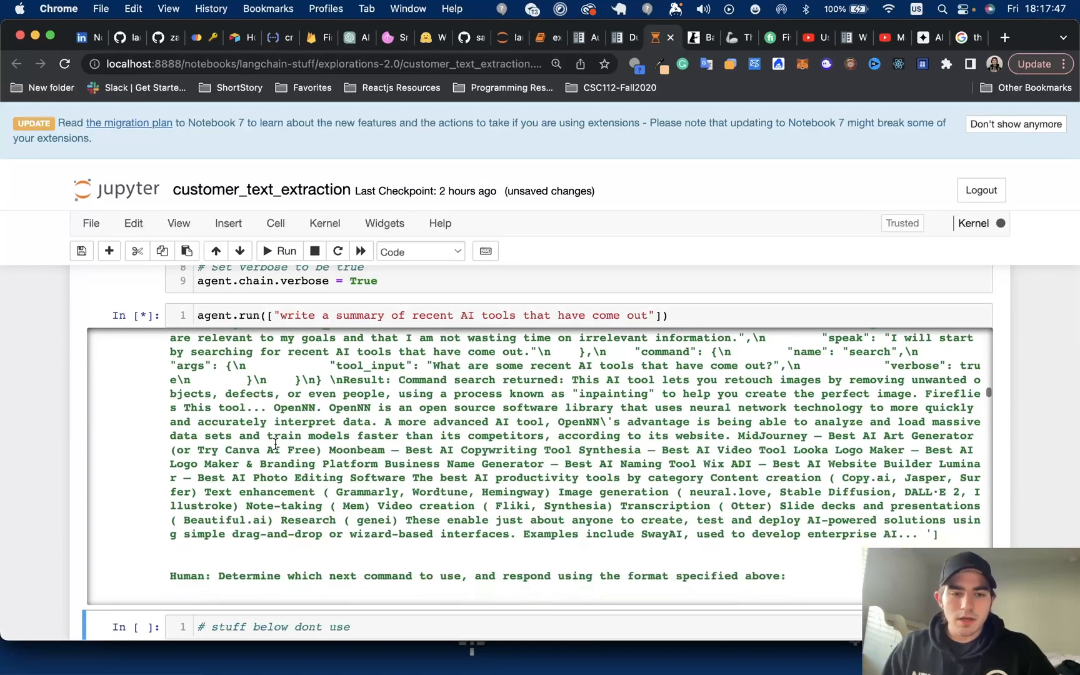
scroll(down, 3)
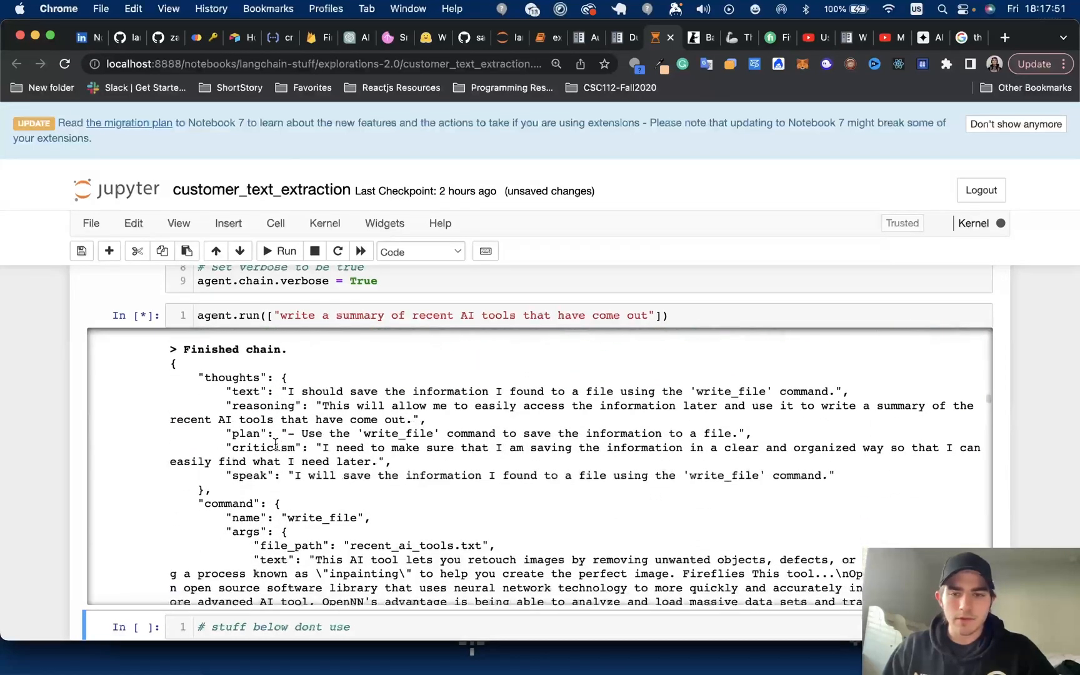
- Scroll the agent output to its write_file command, then view the explorations-2.0 folder listing
scroll(up, 3)
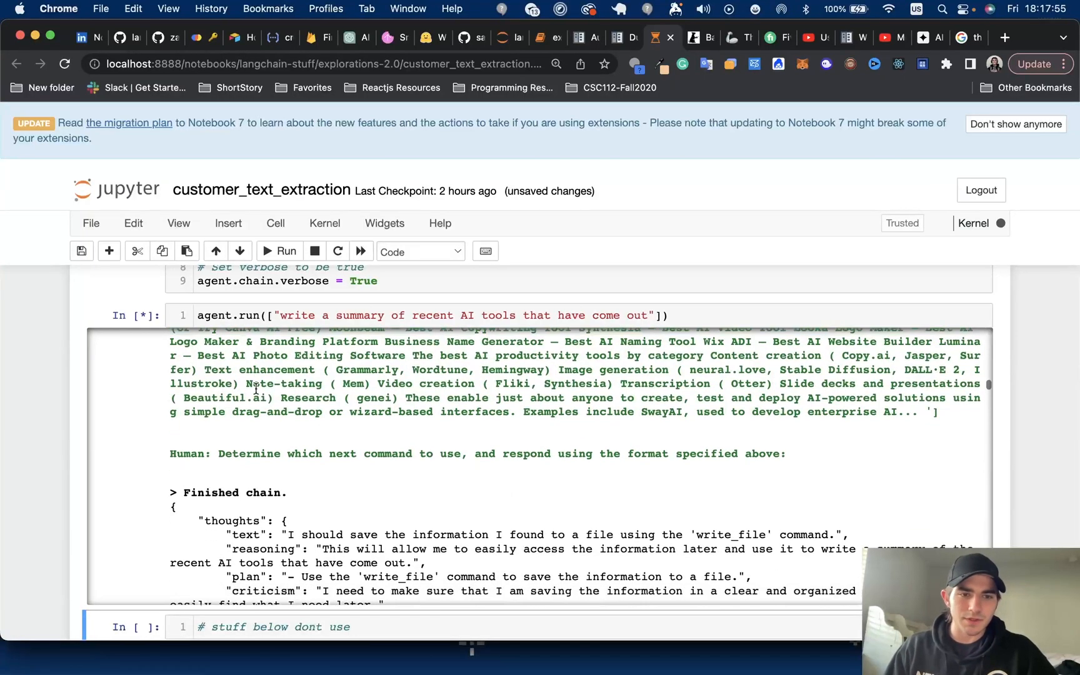
scroll(down, 3)
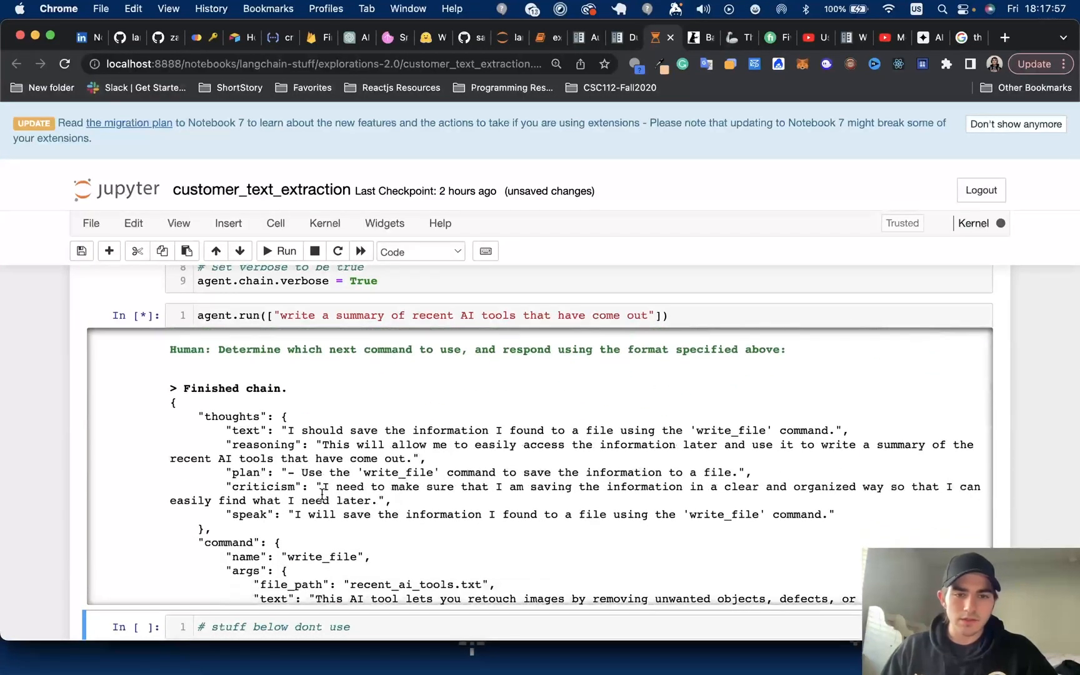
scroll(down, 3)
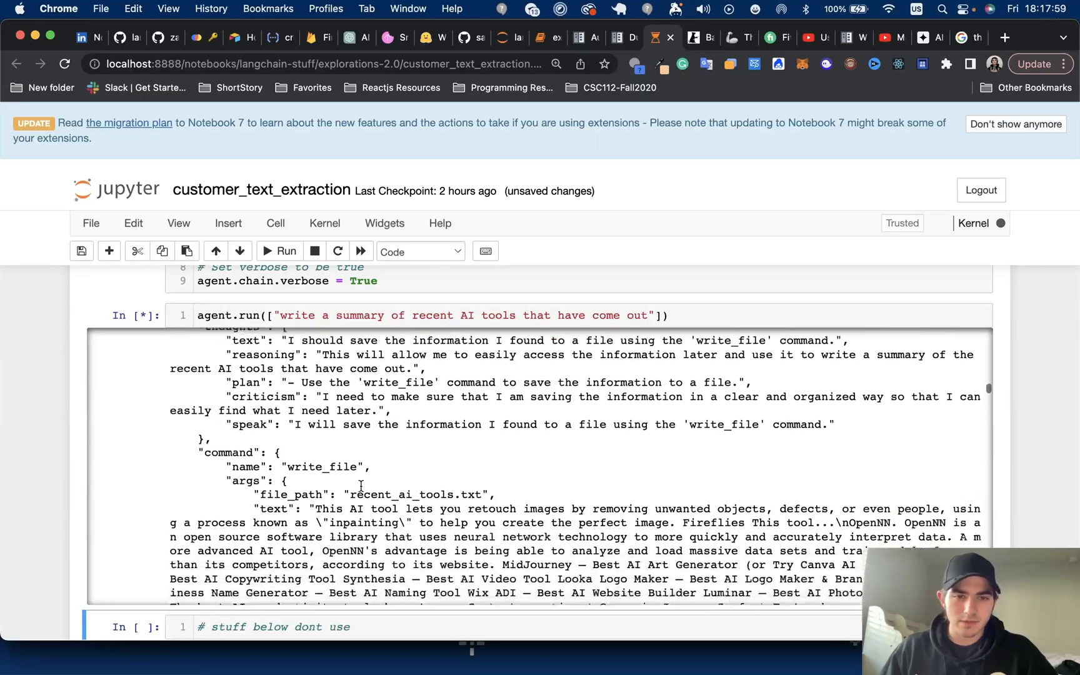
scroll(down, 3)
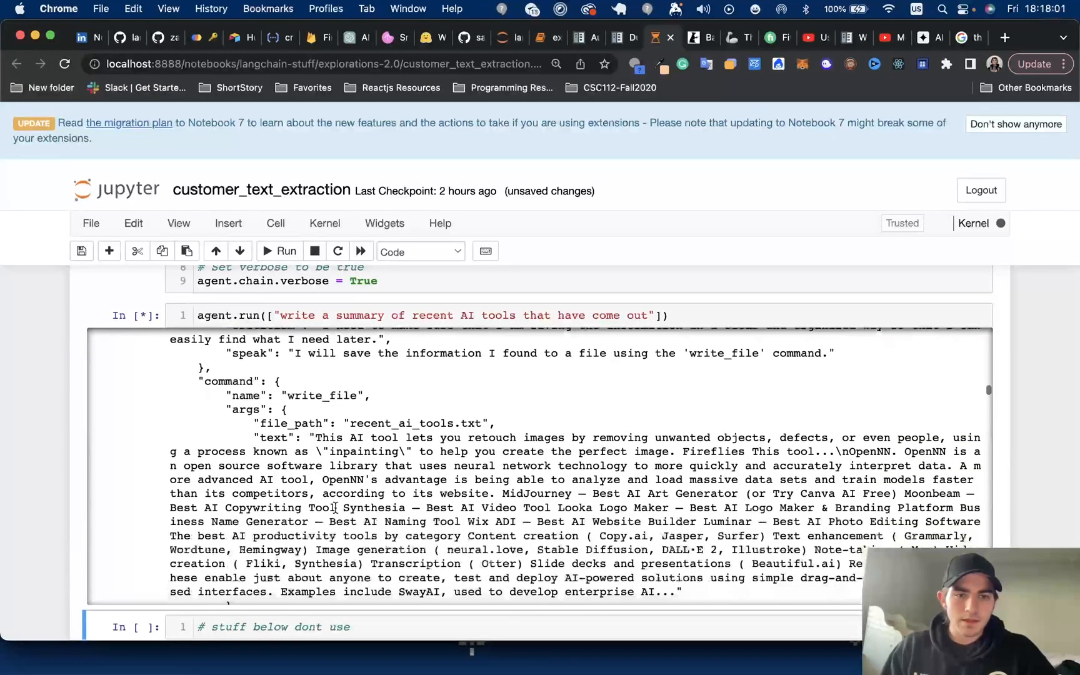
mouse_move(674, 222)
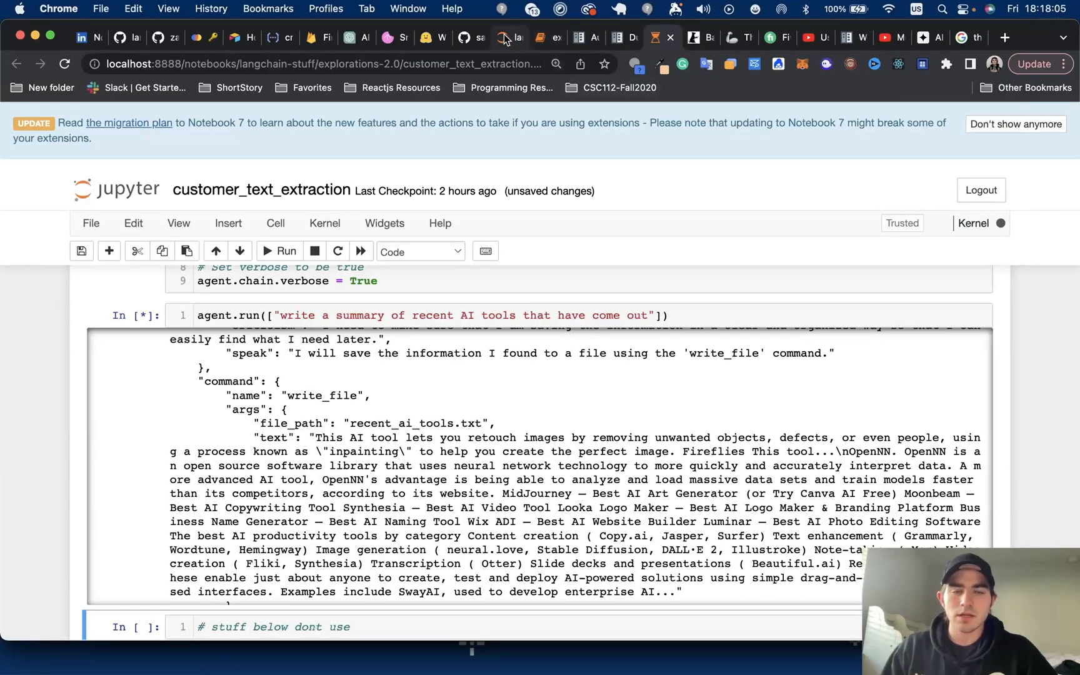
click(116, 189)
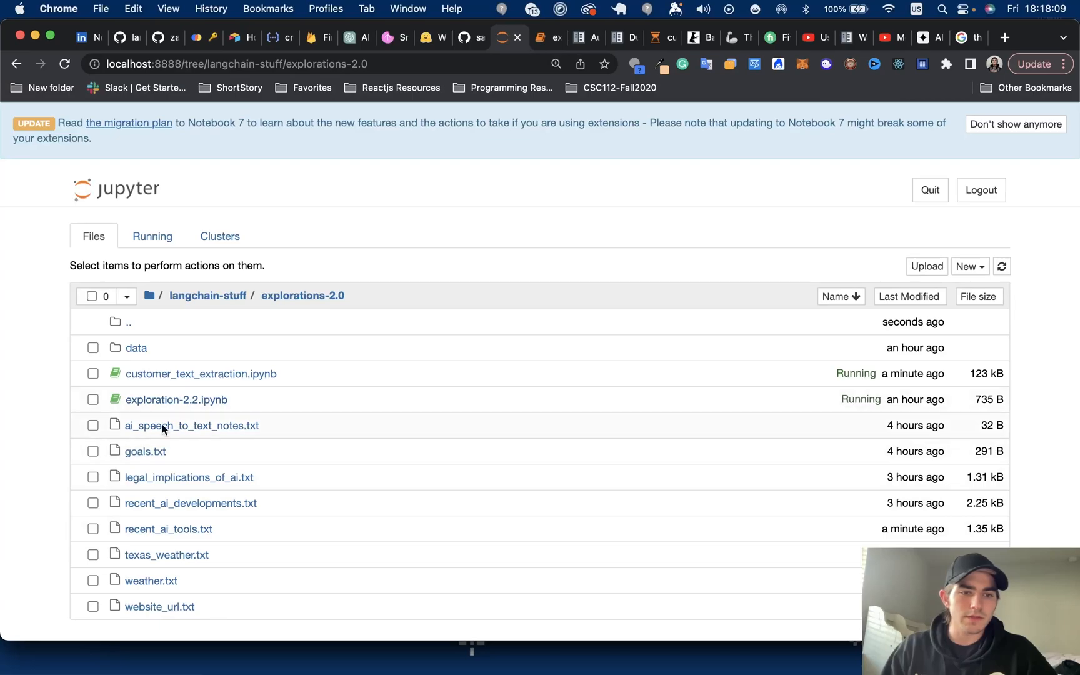
- Open recent_ai_tools.txt from the file list in the text editor
click(167, 529)
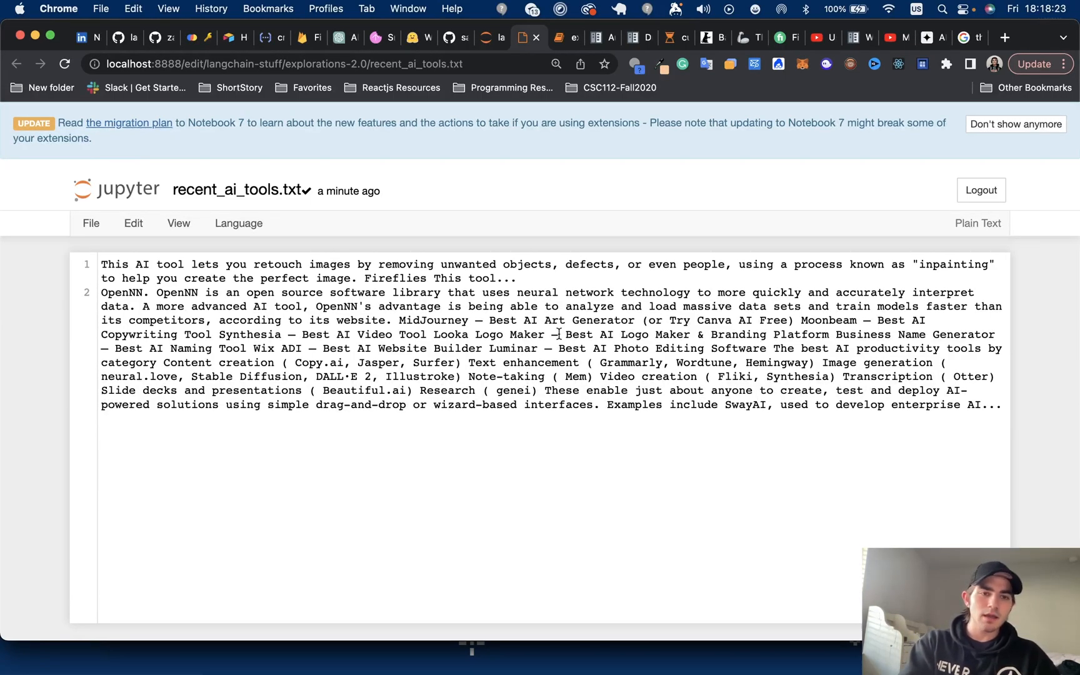
mouse_move(607, 203)
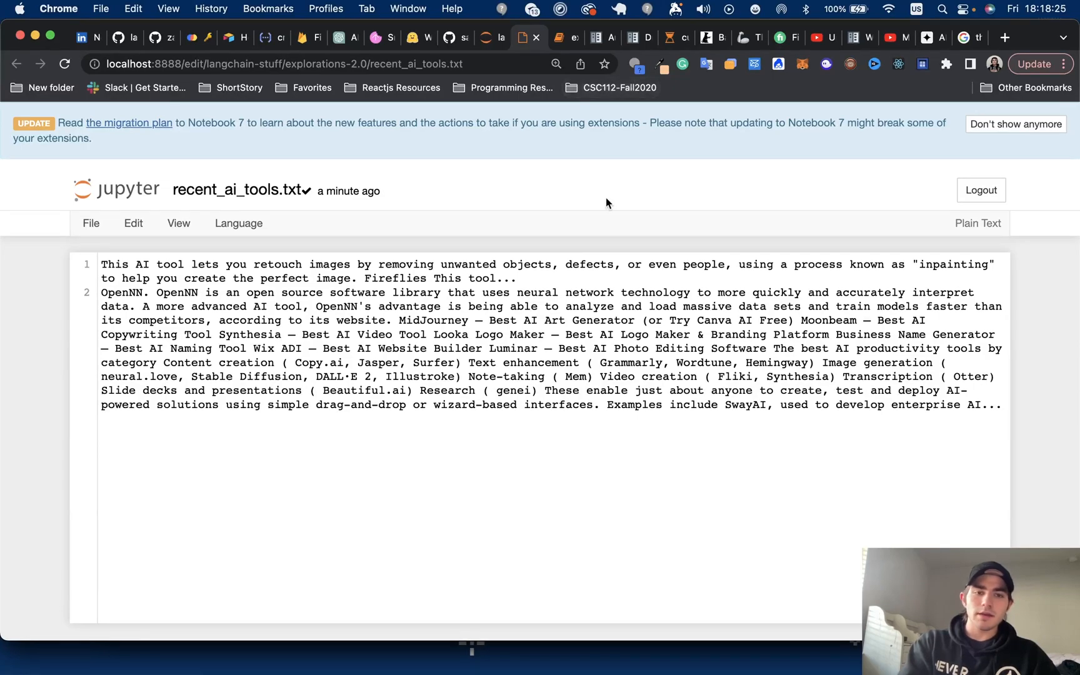
mouse_move(656, 296)
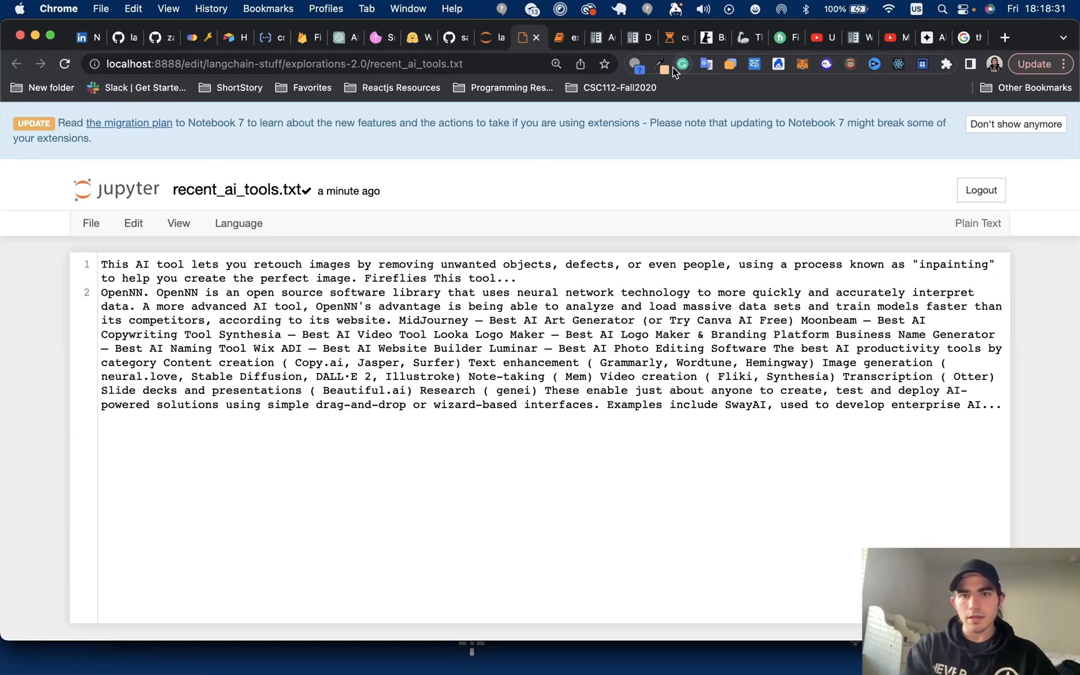
mouse_move(676, 38)
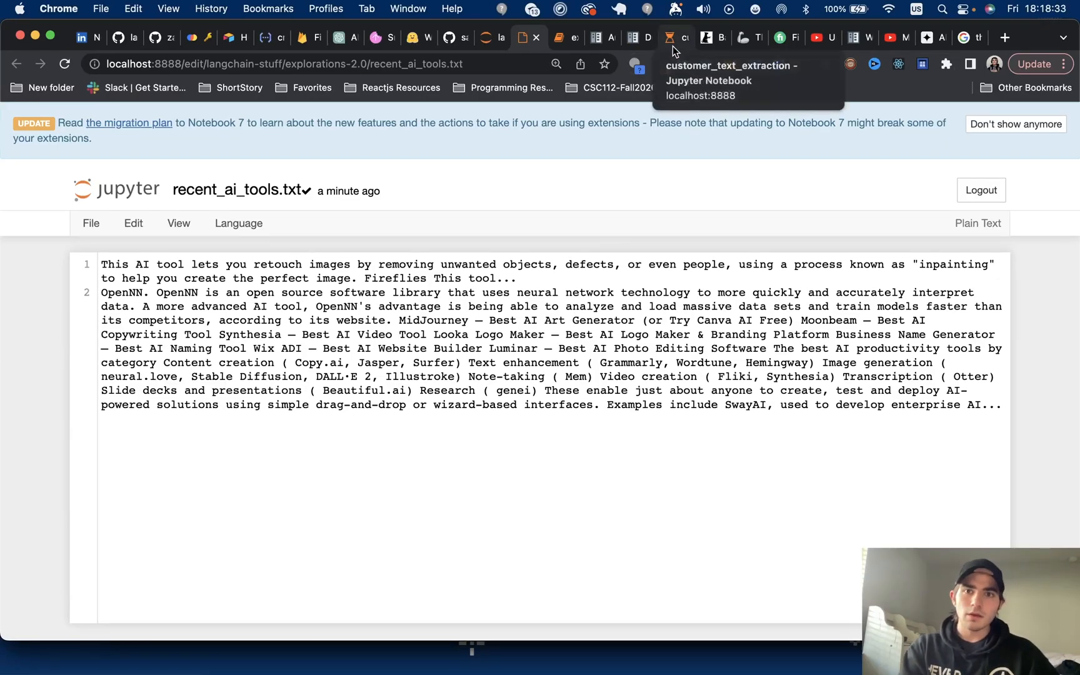
- Review the agent's next plan in customer_text_extraction, then return to the explorations-2.0 file listing
click(675, 38)
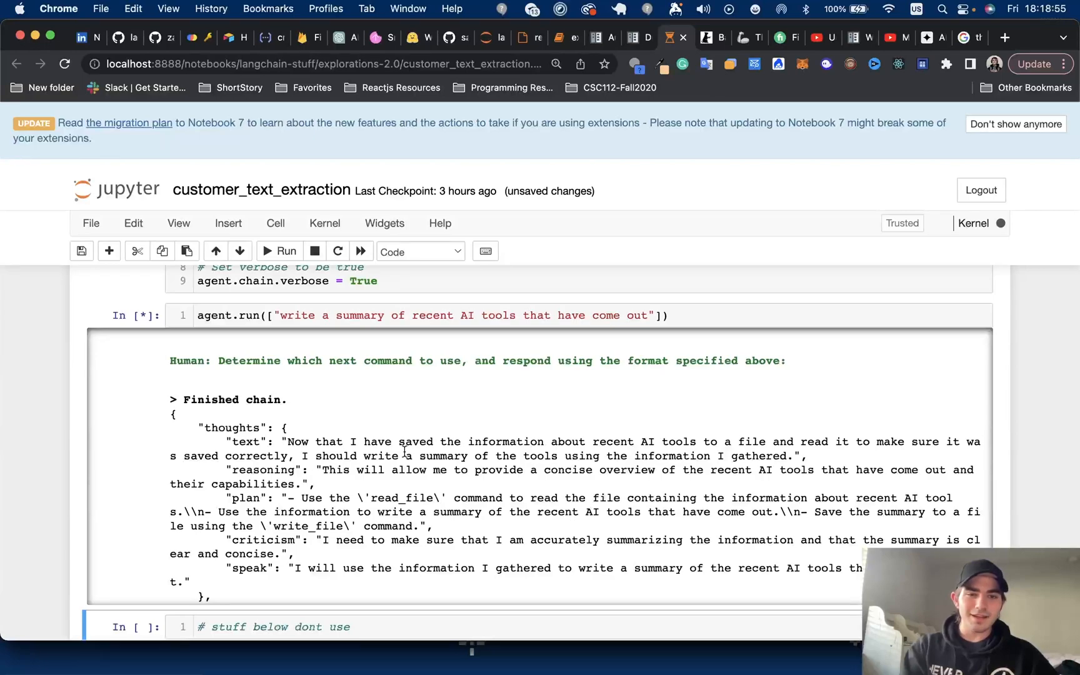
scroll(down, 3)
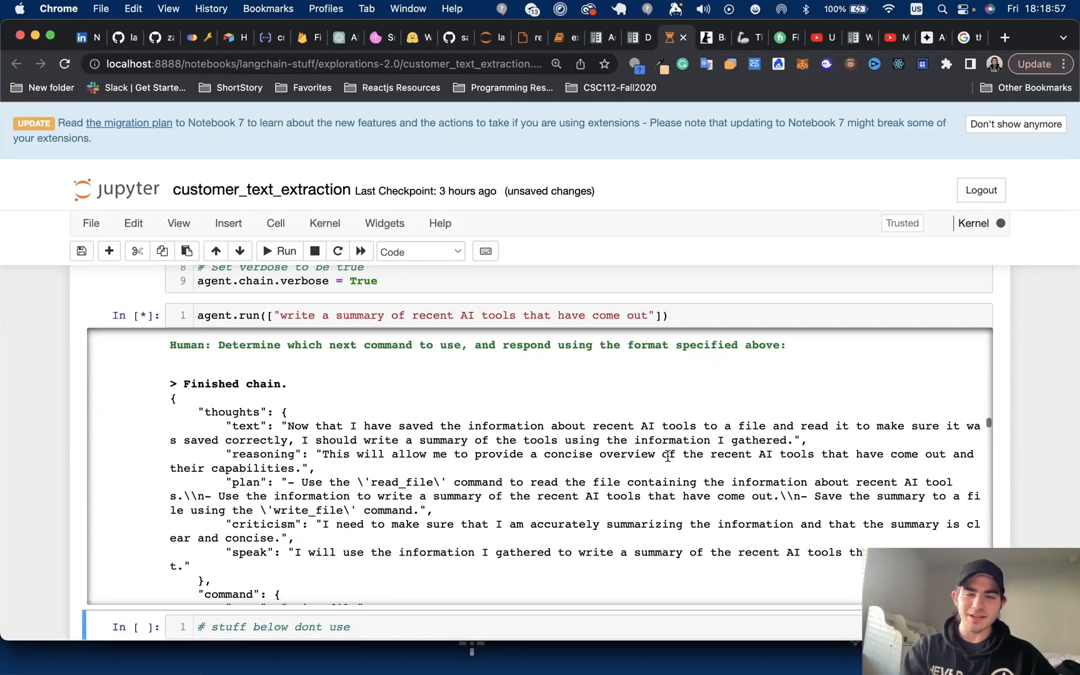
click(529, 37)
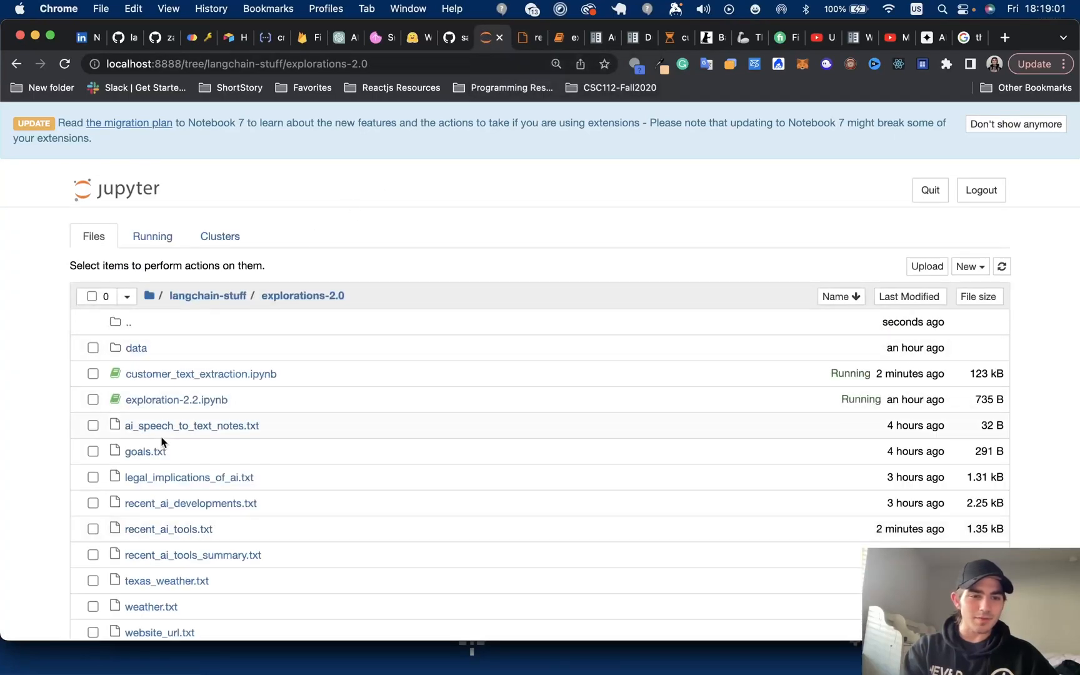
- View the saved recent_ai_tools_summary.txt listing, then interrupt the still-running agent kernel
click(194, 554)
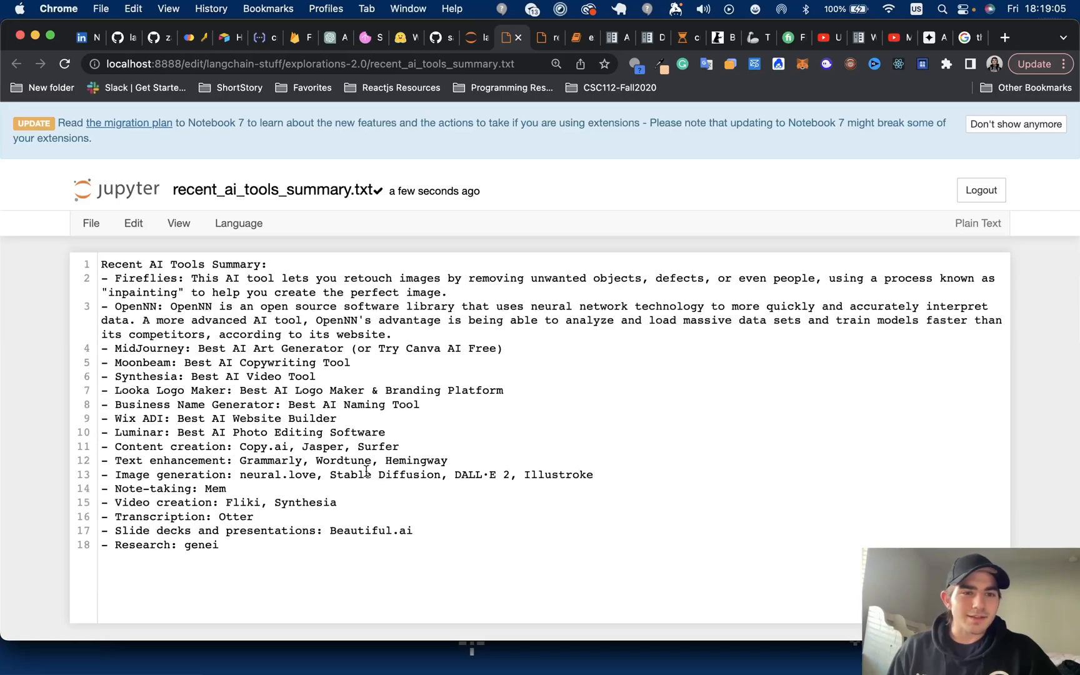
mouse_move(268, 534)
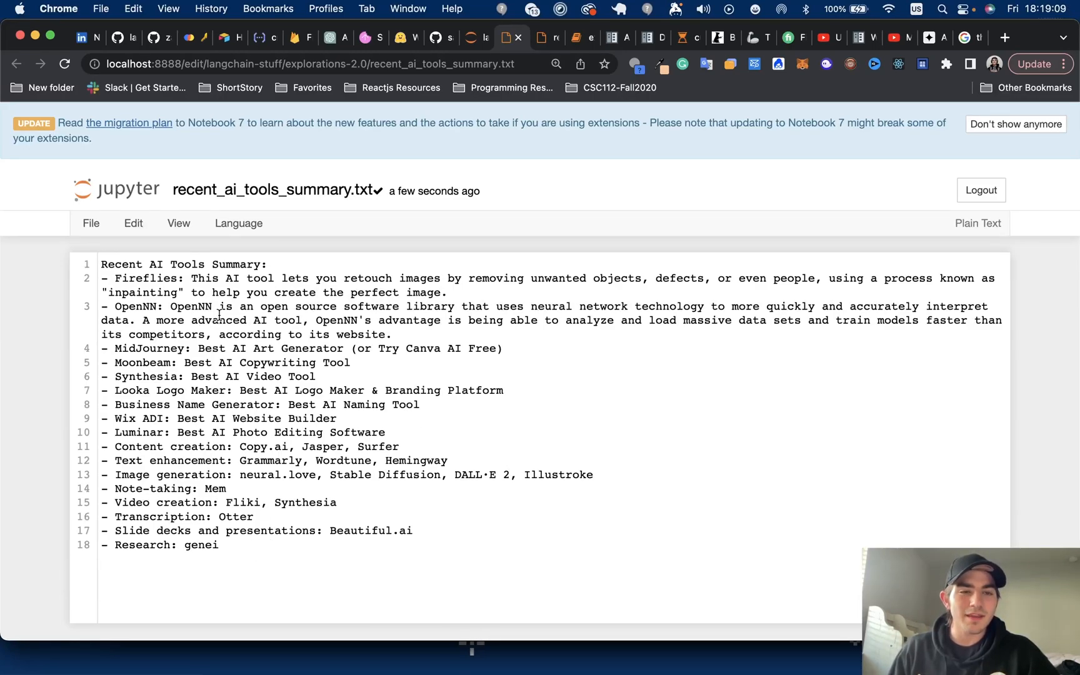
mouse_move(186, 325)
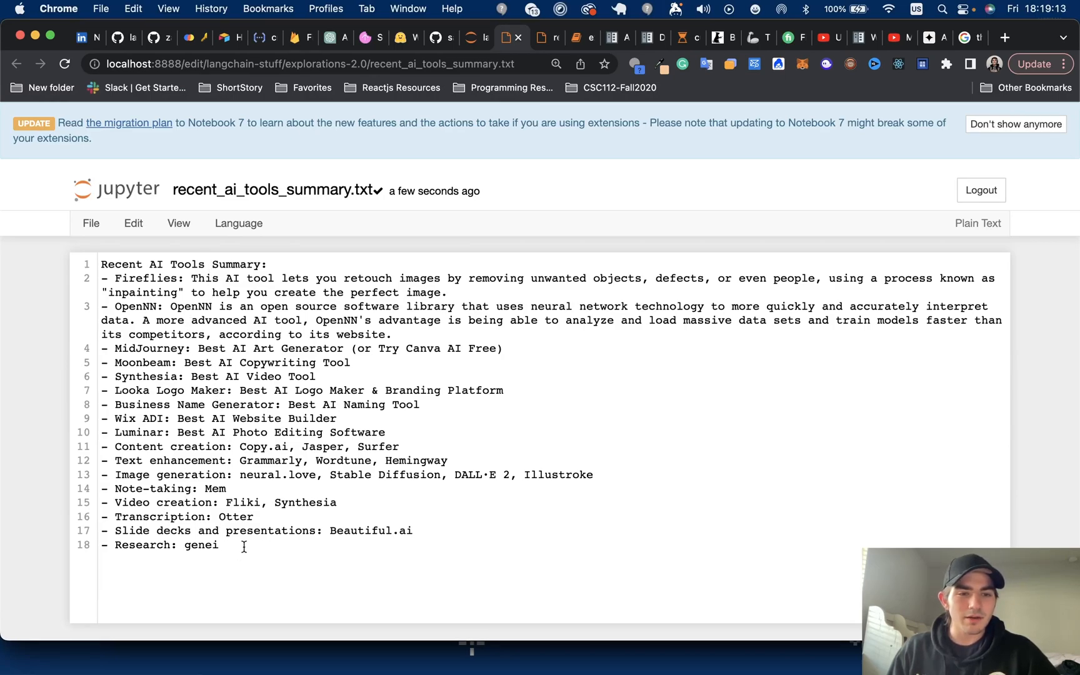
mouse_move(680, 88)
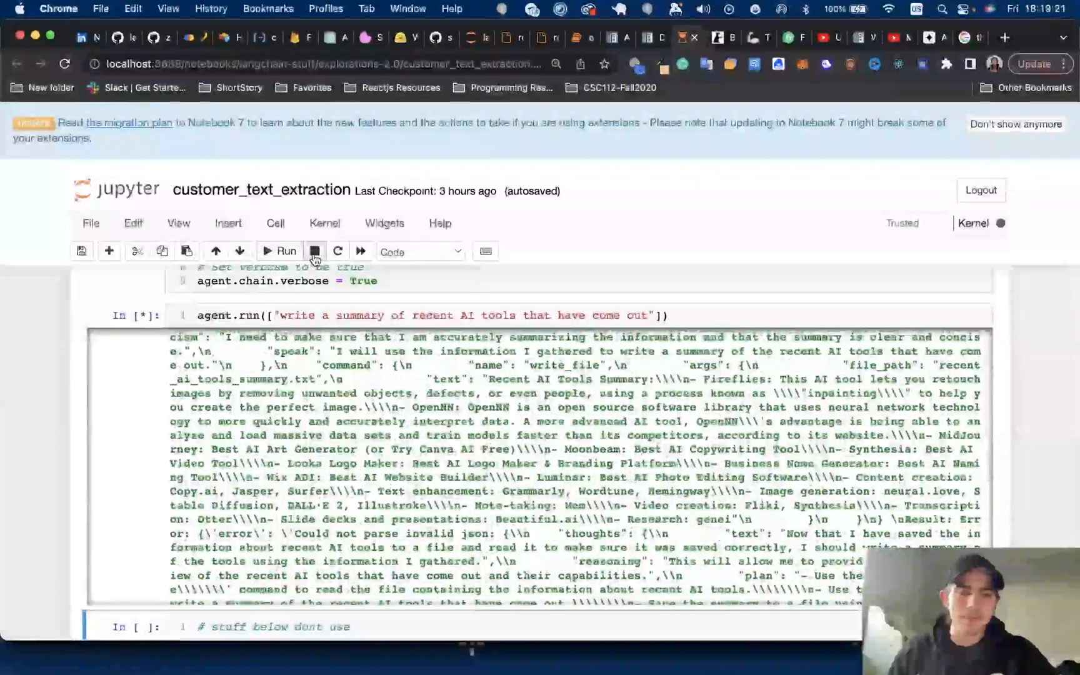
click(315, 251)
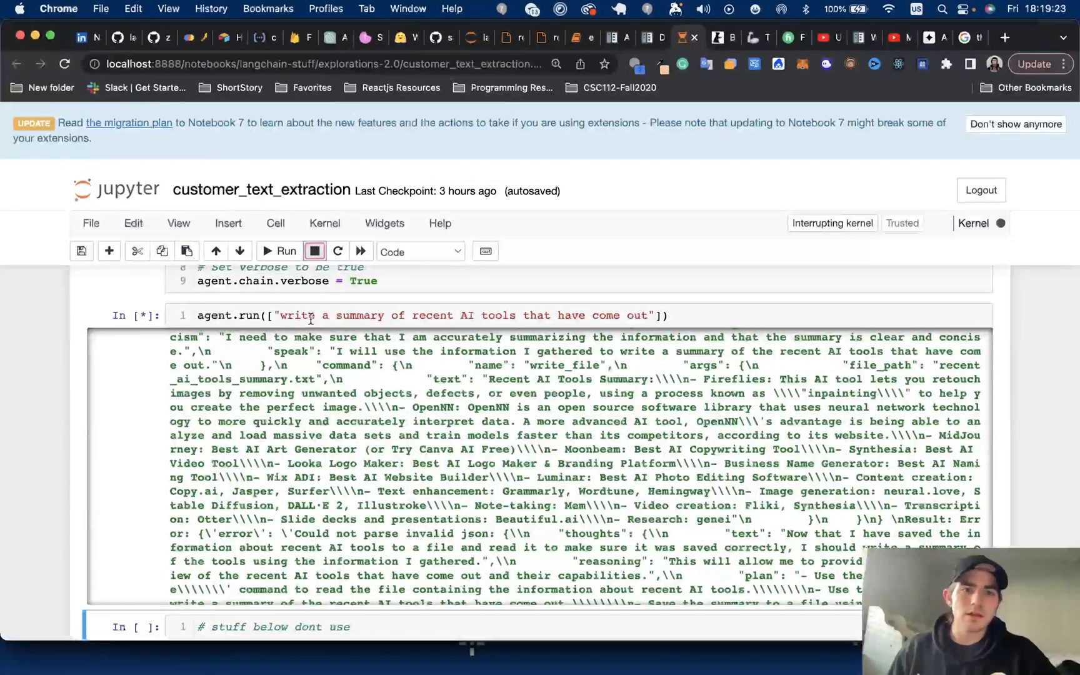